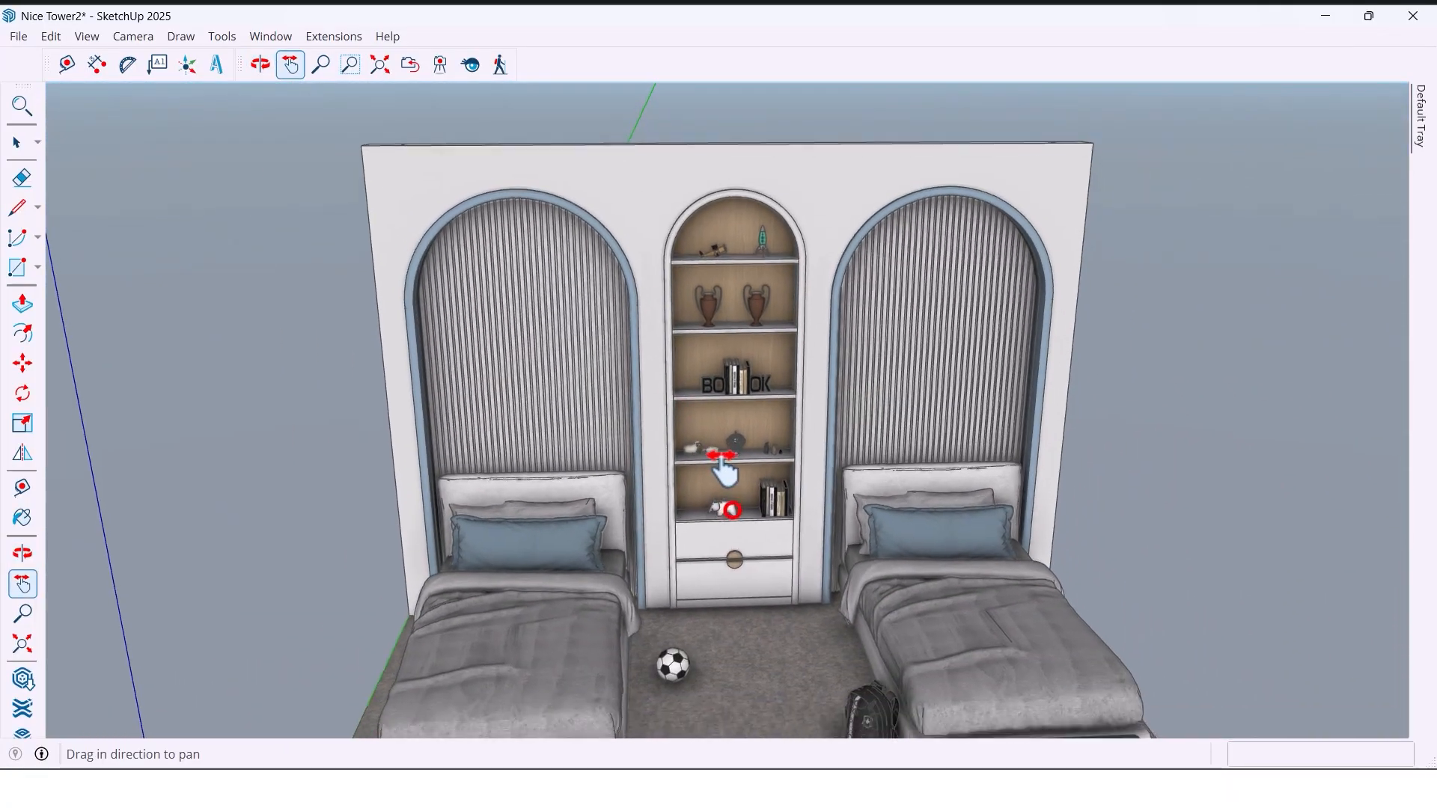
- Switch from the finished bedroom preview to the starting model with the blank wall and floor
left_click(259, 64)
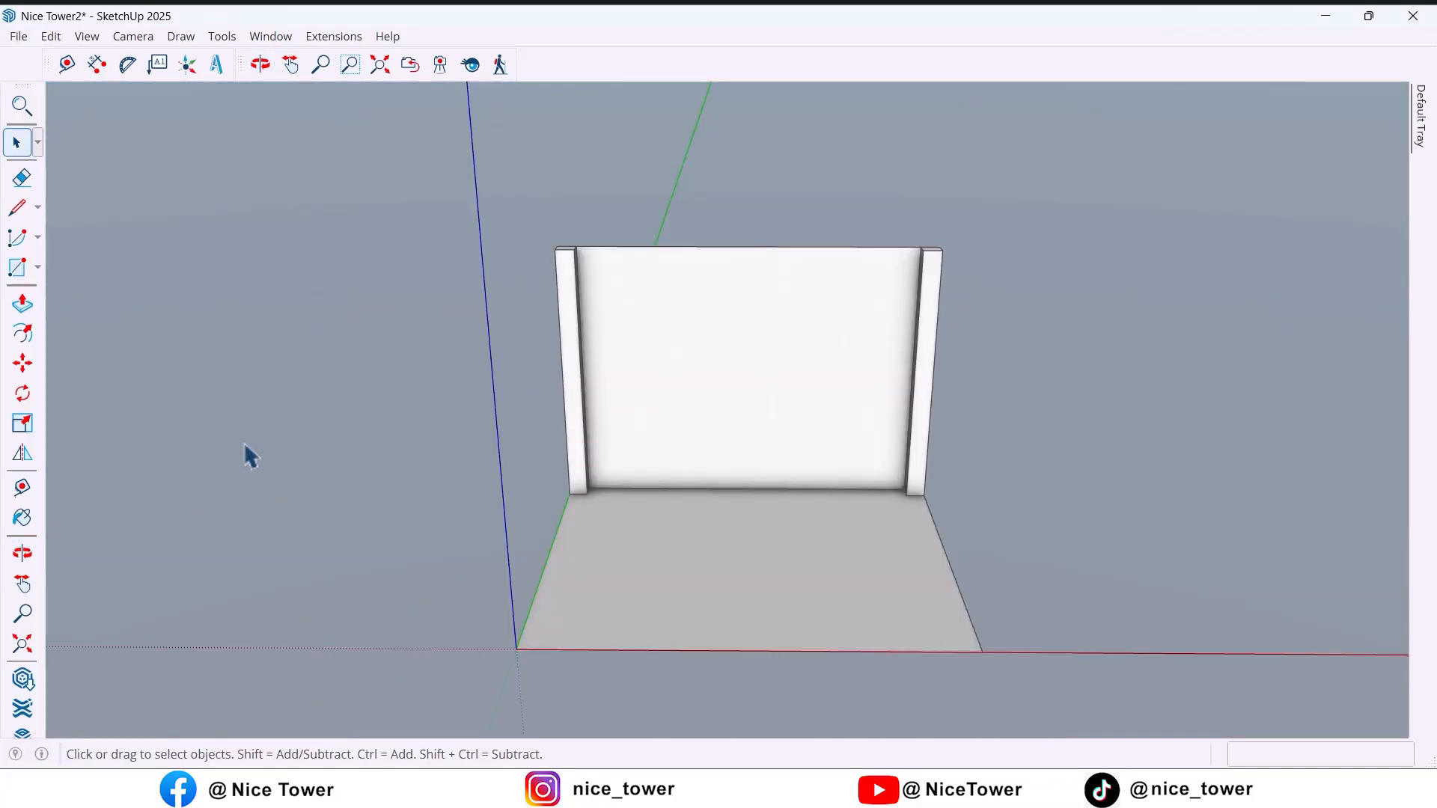
- Place vertical guides on the wall at 1500 mm offsets and trace section lines along them
left_click(259, 64)
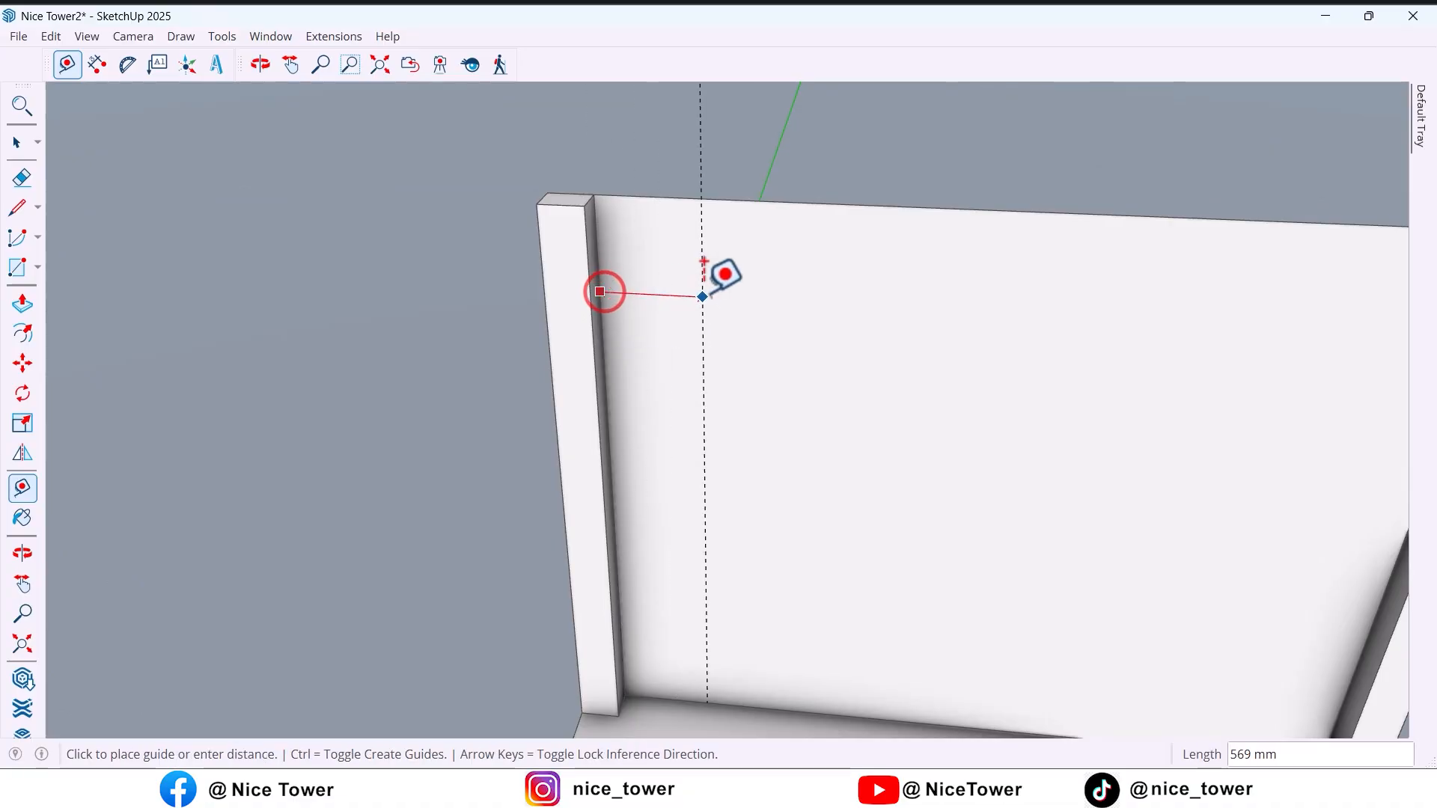
type("1500")
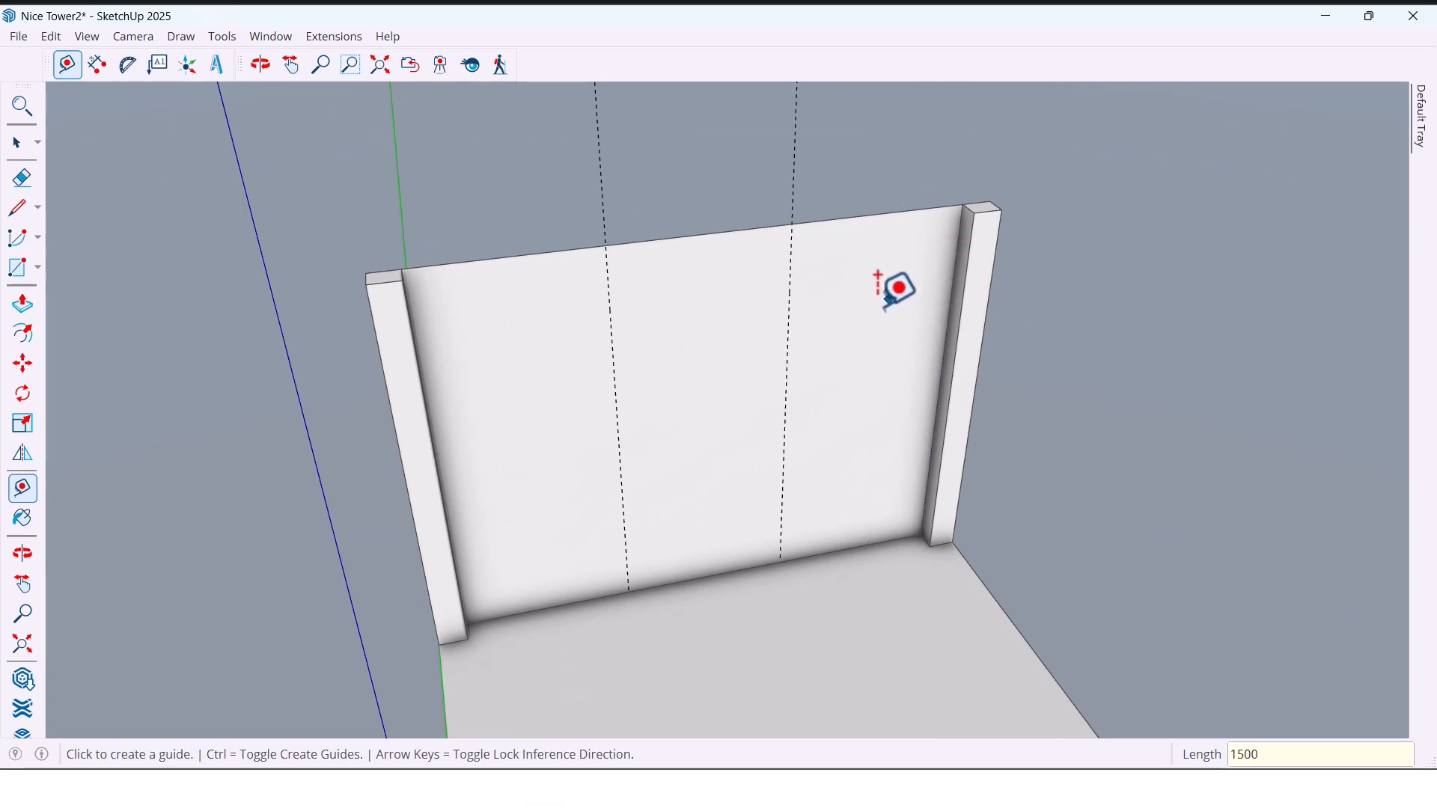
left_click(259, 65)
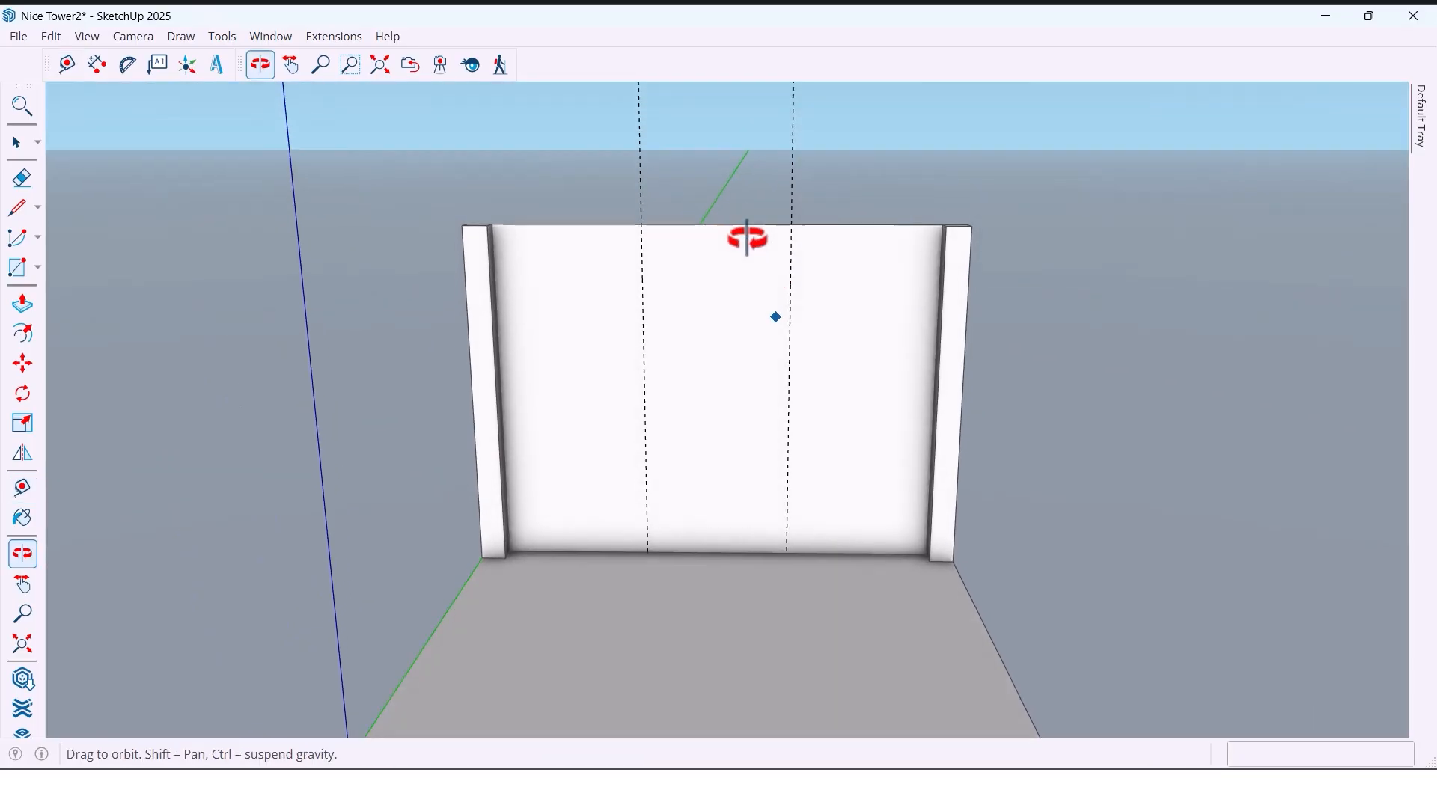
left_click(66, 64)
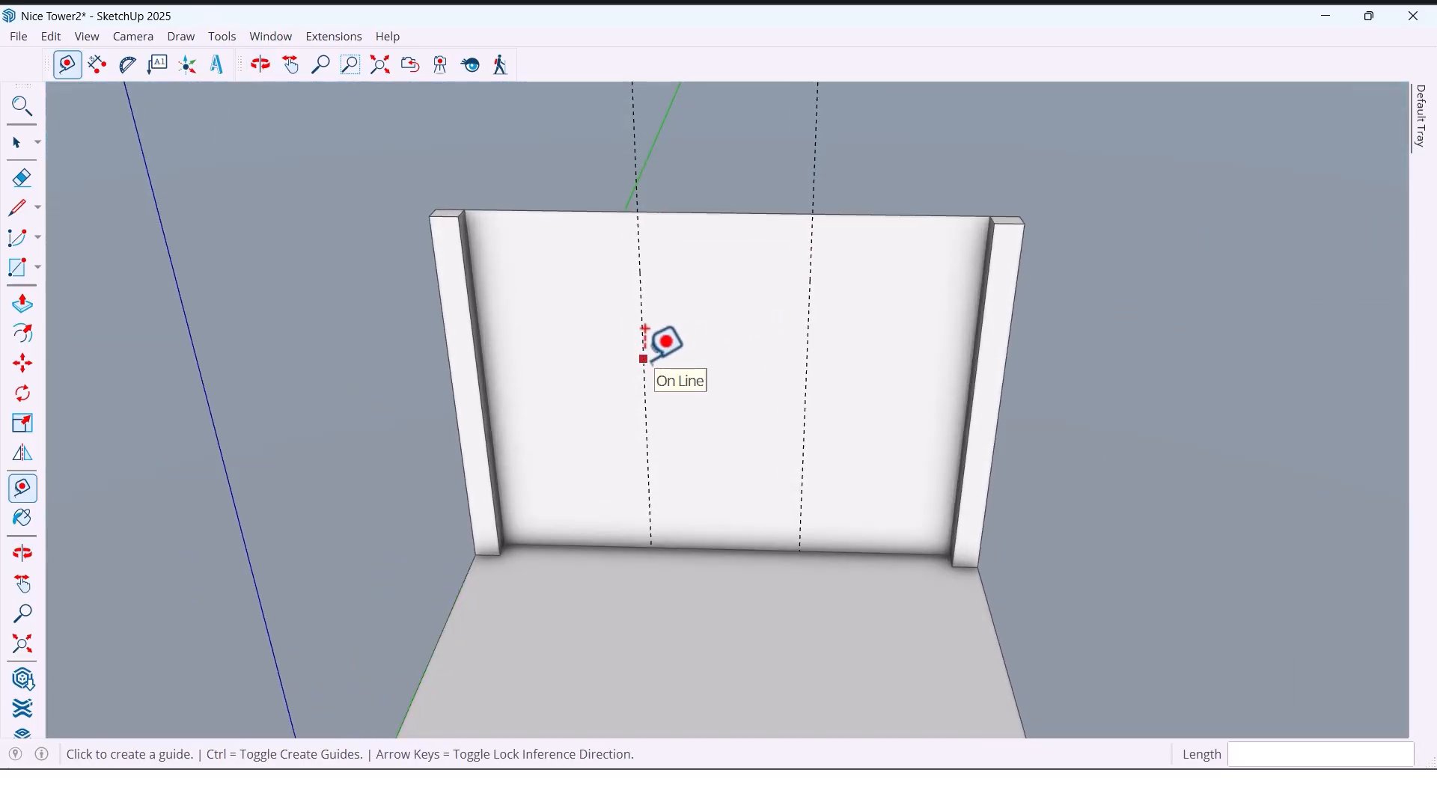
left_click(643, 358)
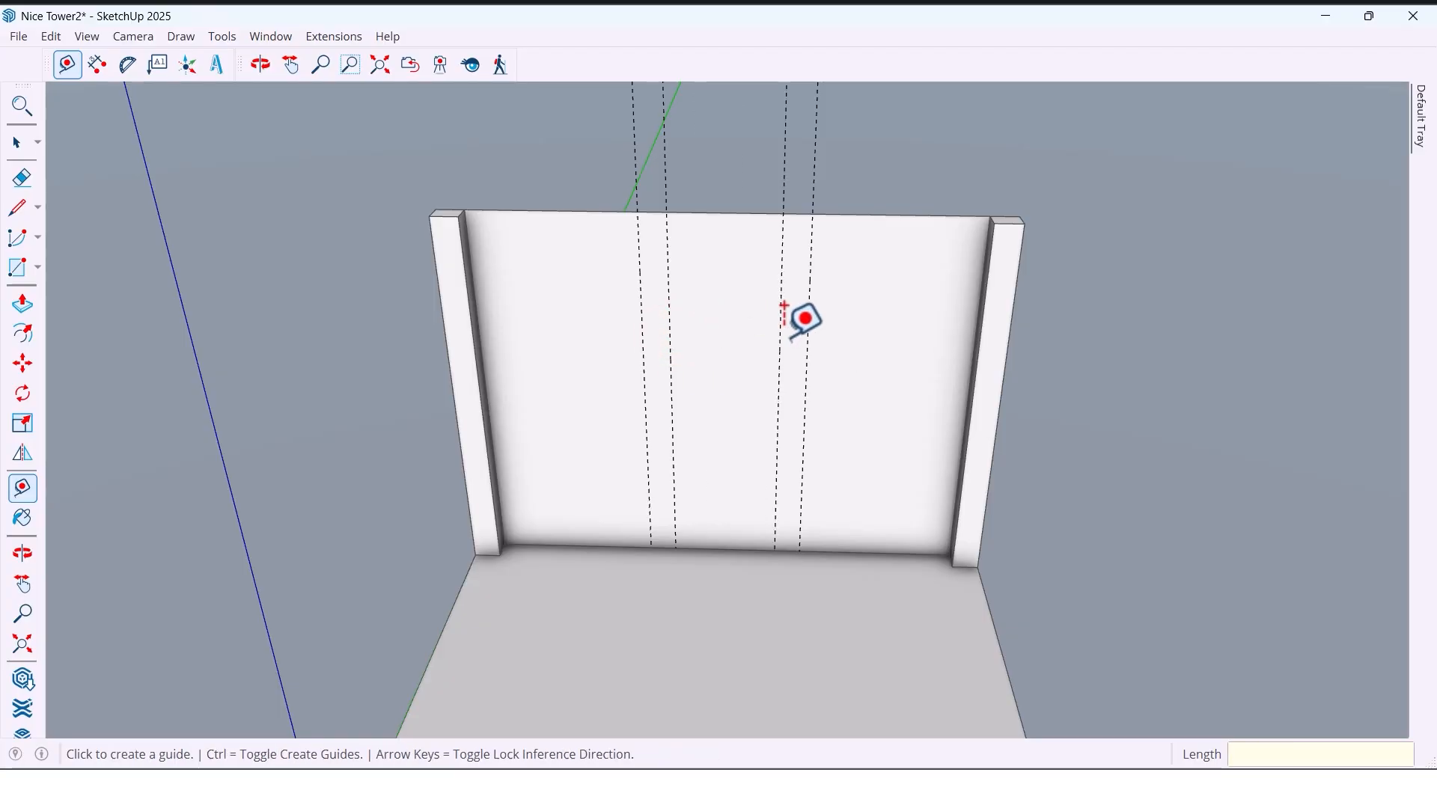
left_click(15, 142)
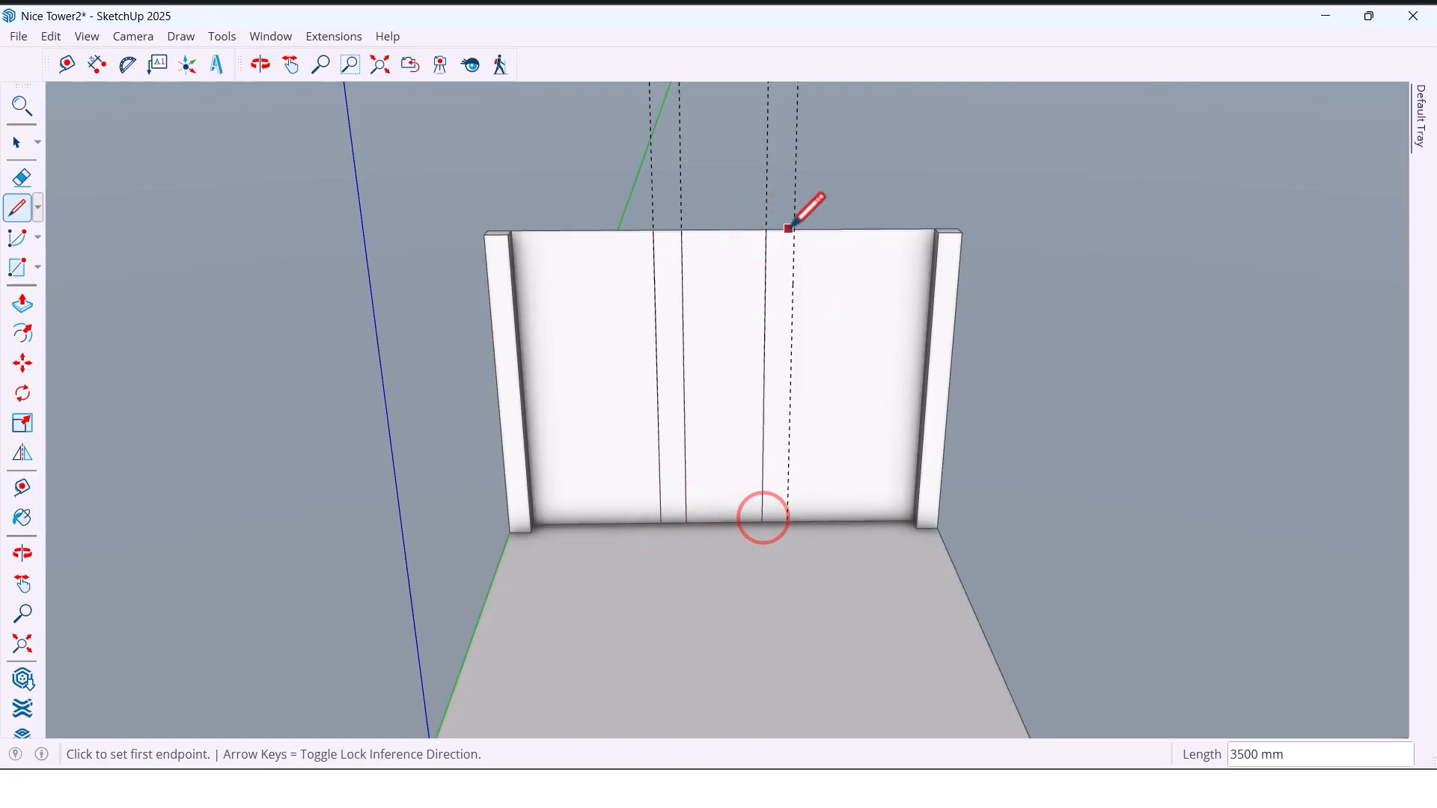
mouse_move(794, 512)
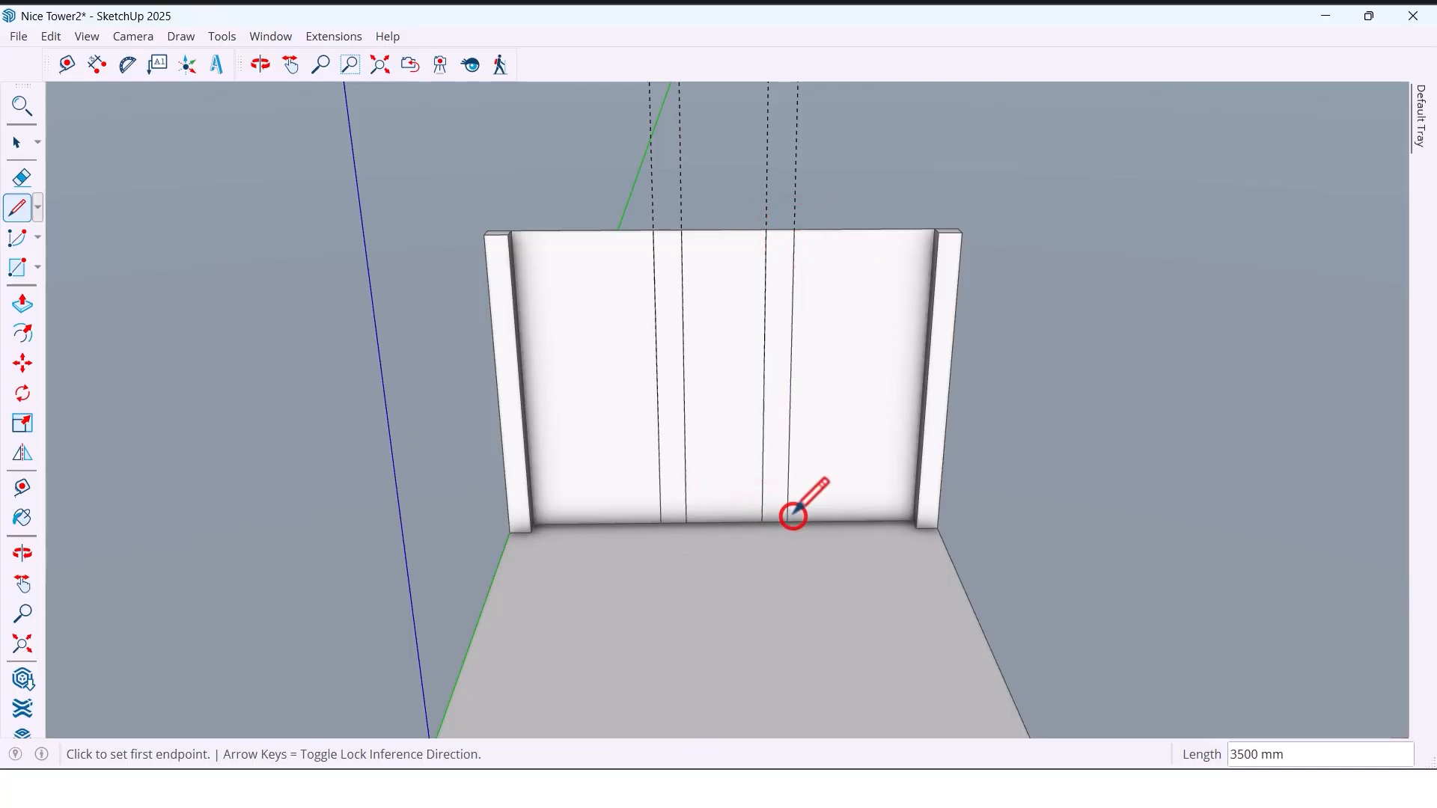
- Erase the vertical guides and add two horizontal guides measured down from the wall's top edge
left_click(21, 177)
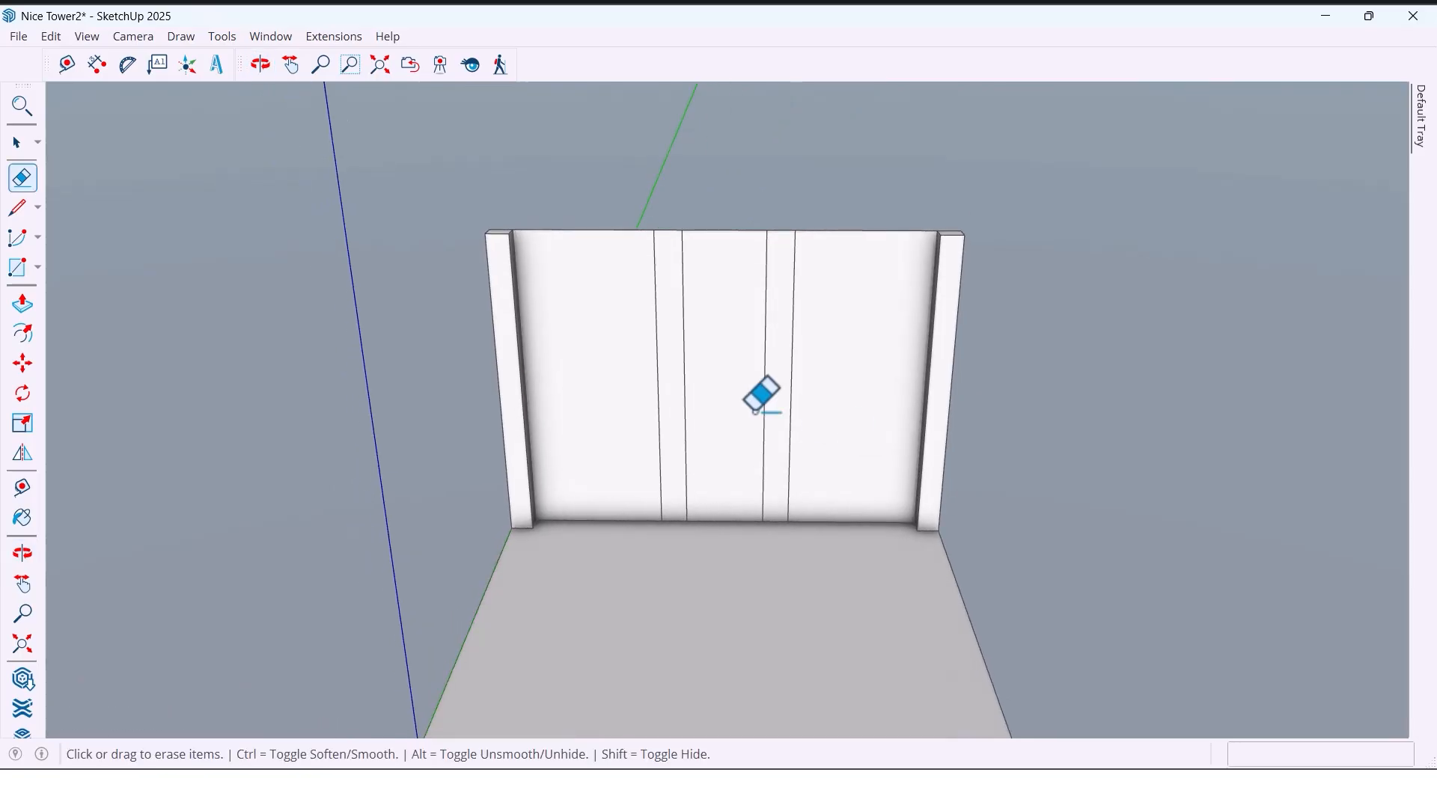
left_click(66, 64)
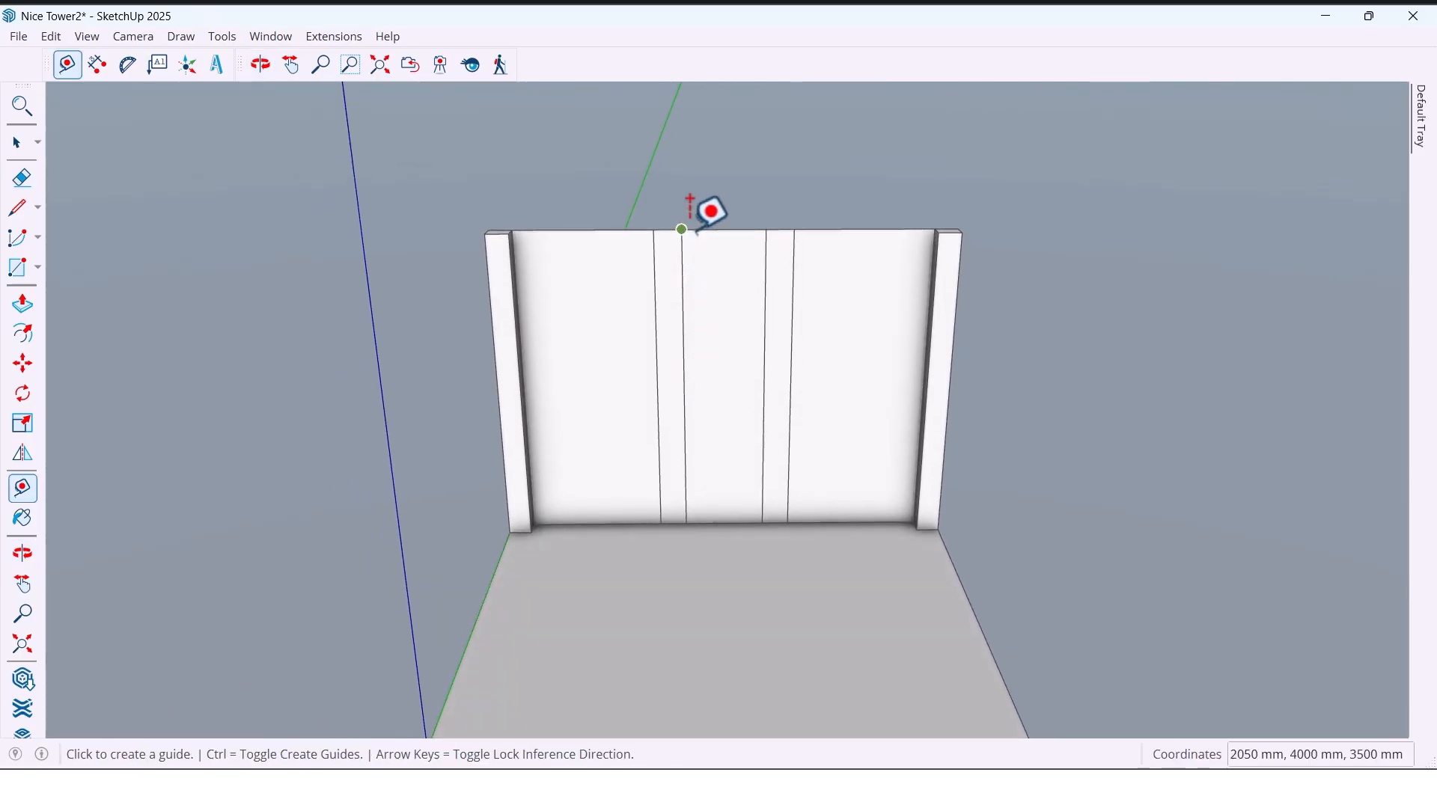
left_click(681, 229)
type("35")
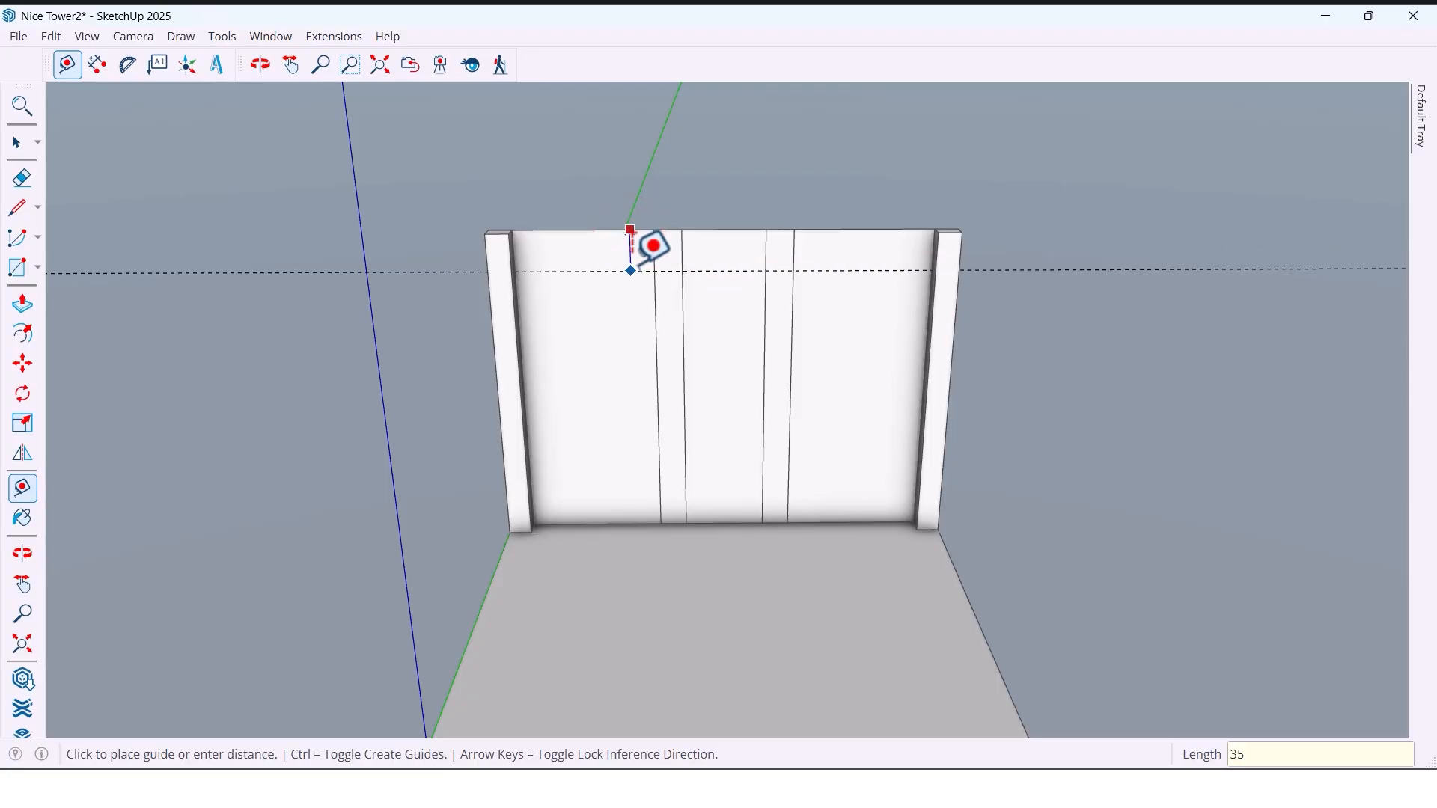
left_click(259, 65)
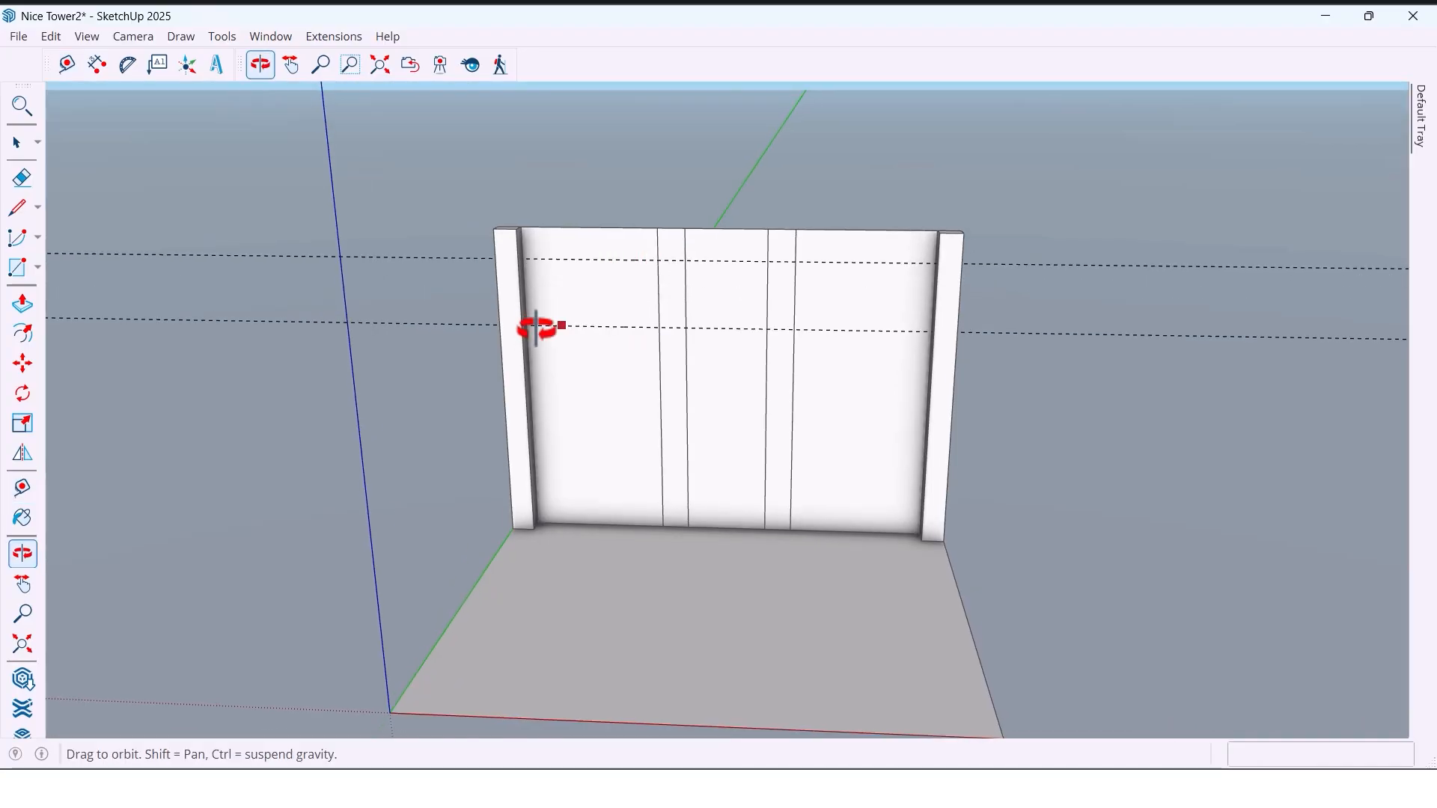
- Draw arcs between the guides and push the three arched faces back into the wall
left_click(23, 237)
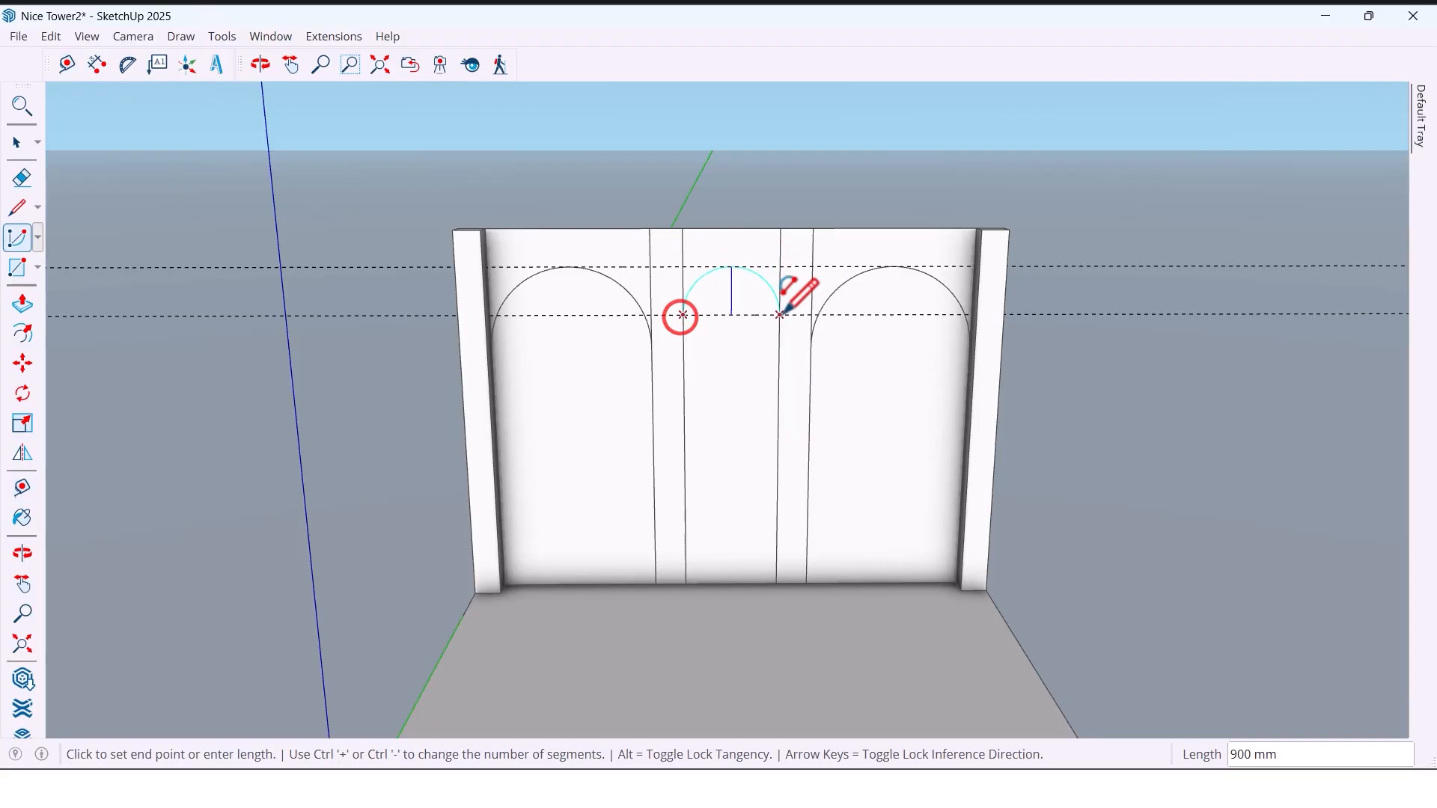
left_click(779, 314)
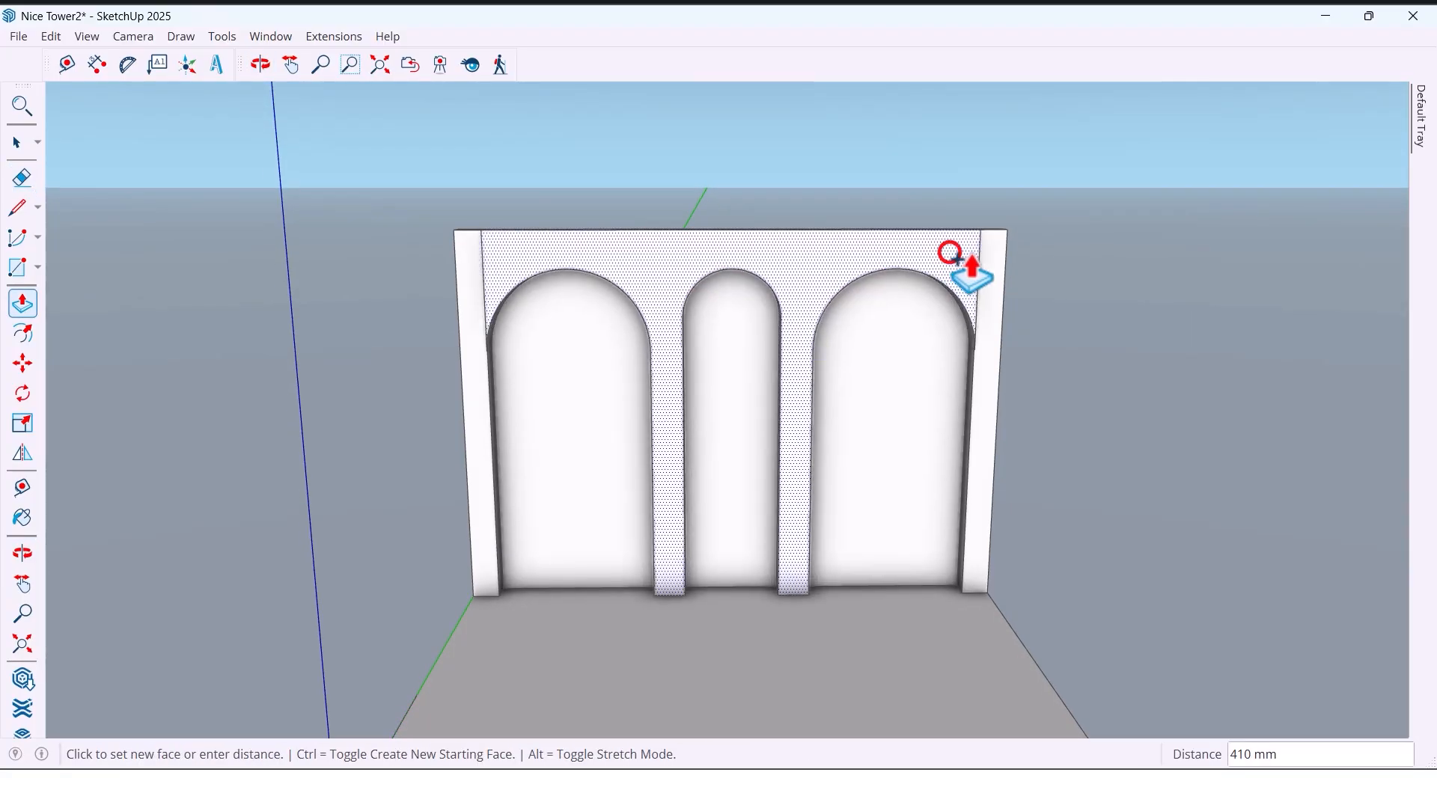
mouse_move(974, 407)
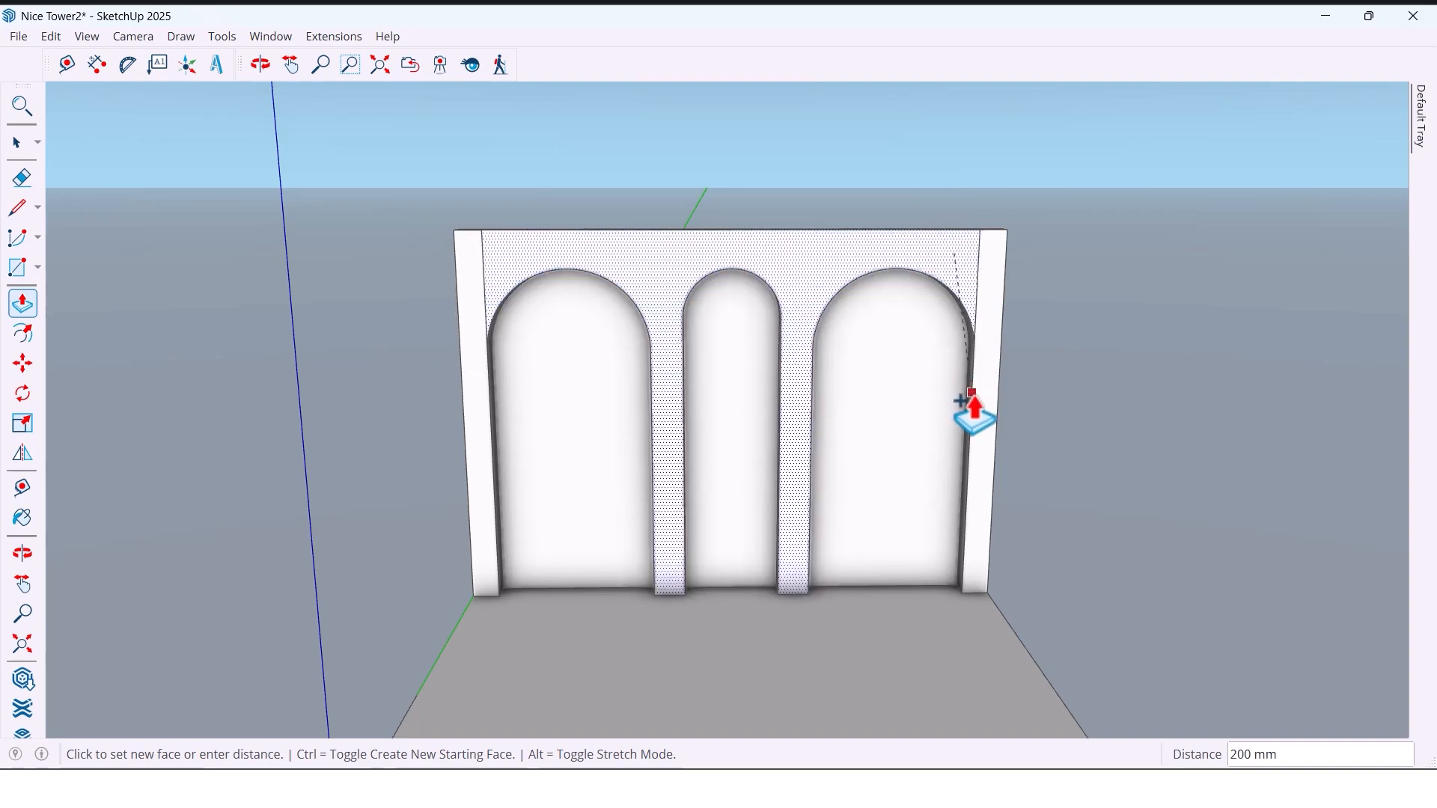
- Erase leftover edges, then offset the wall face by 5 to trace borders around the wall and arches
left_click(259, 64)
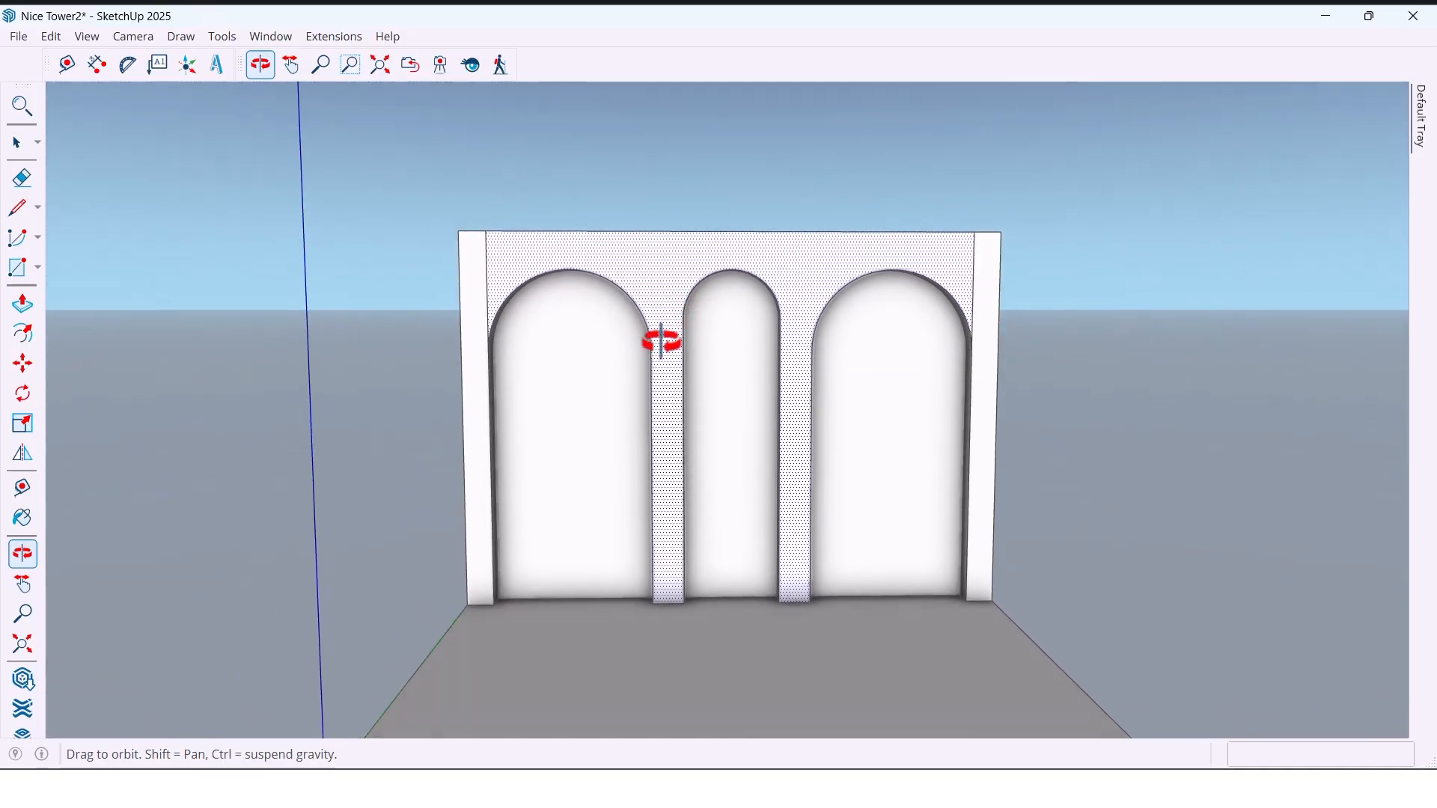
left_click(22, 177)
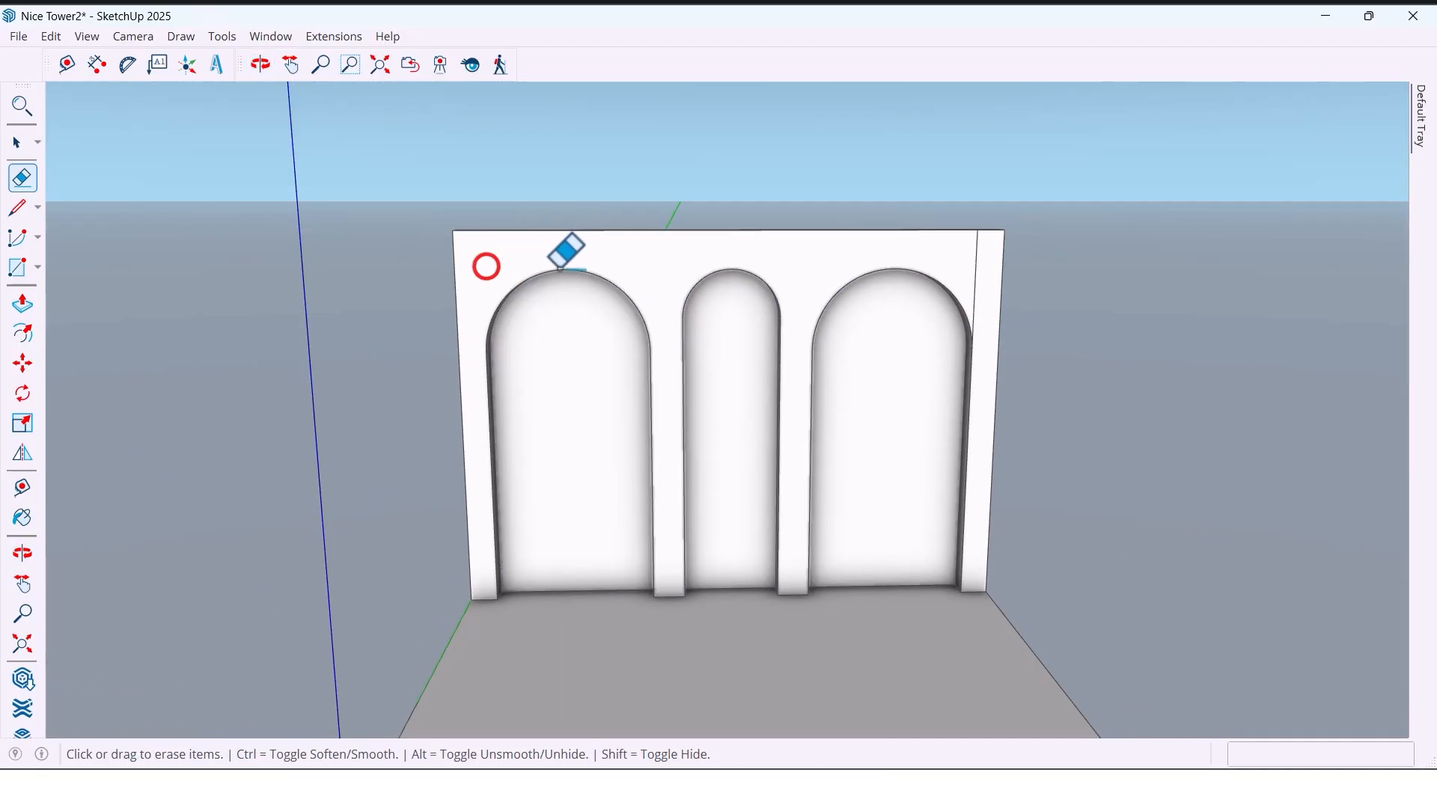
left_click(259, 64)
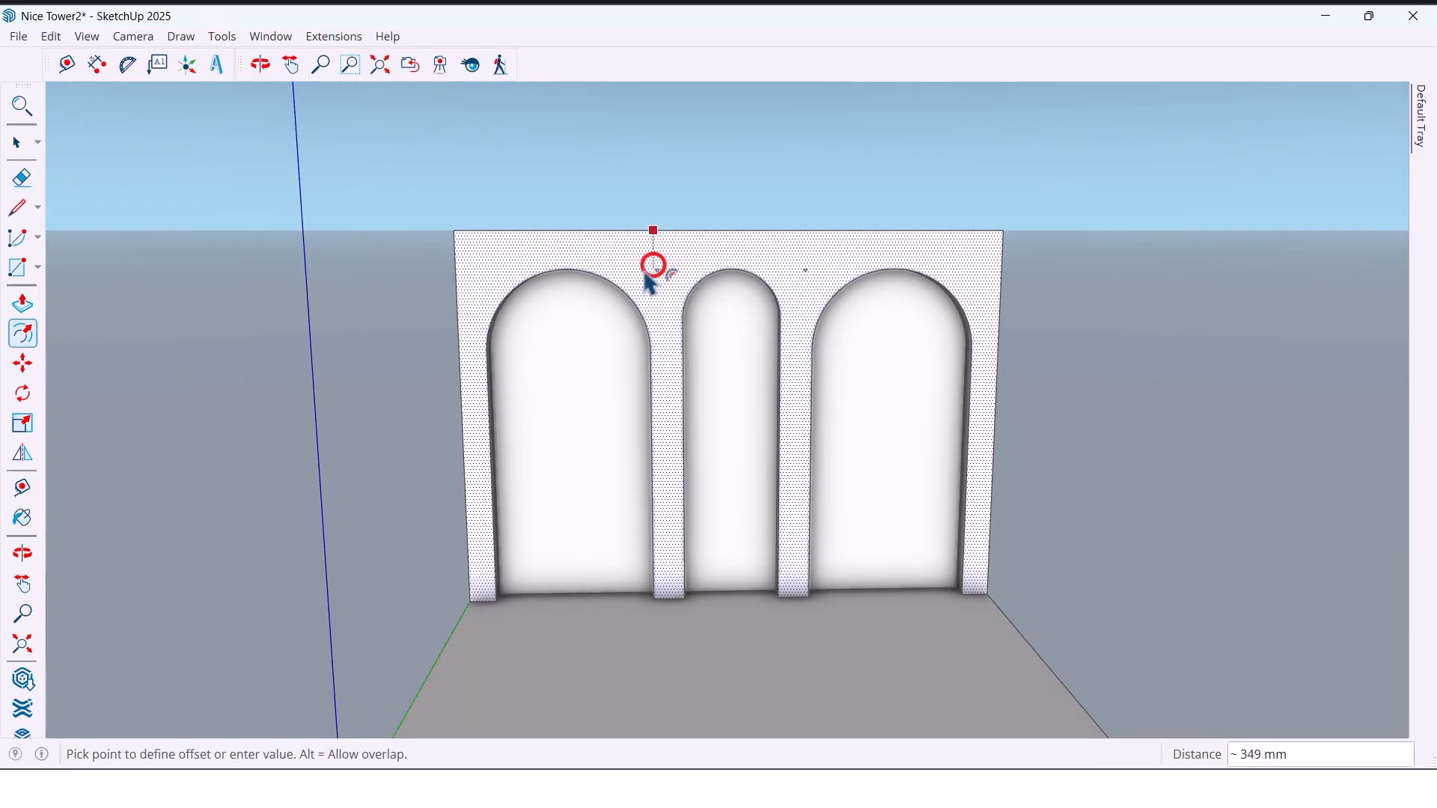
mouse_move(738, 254)
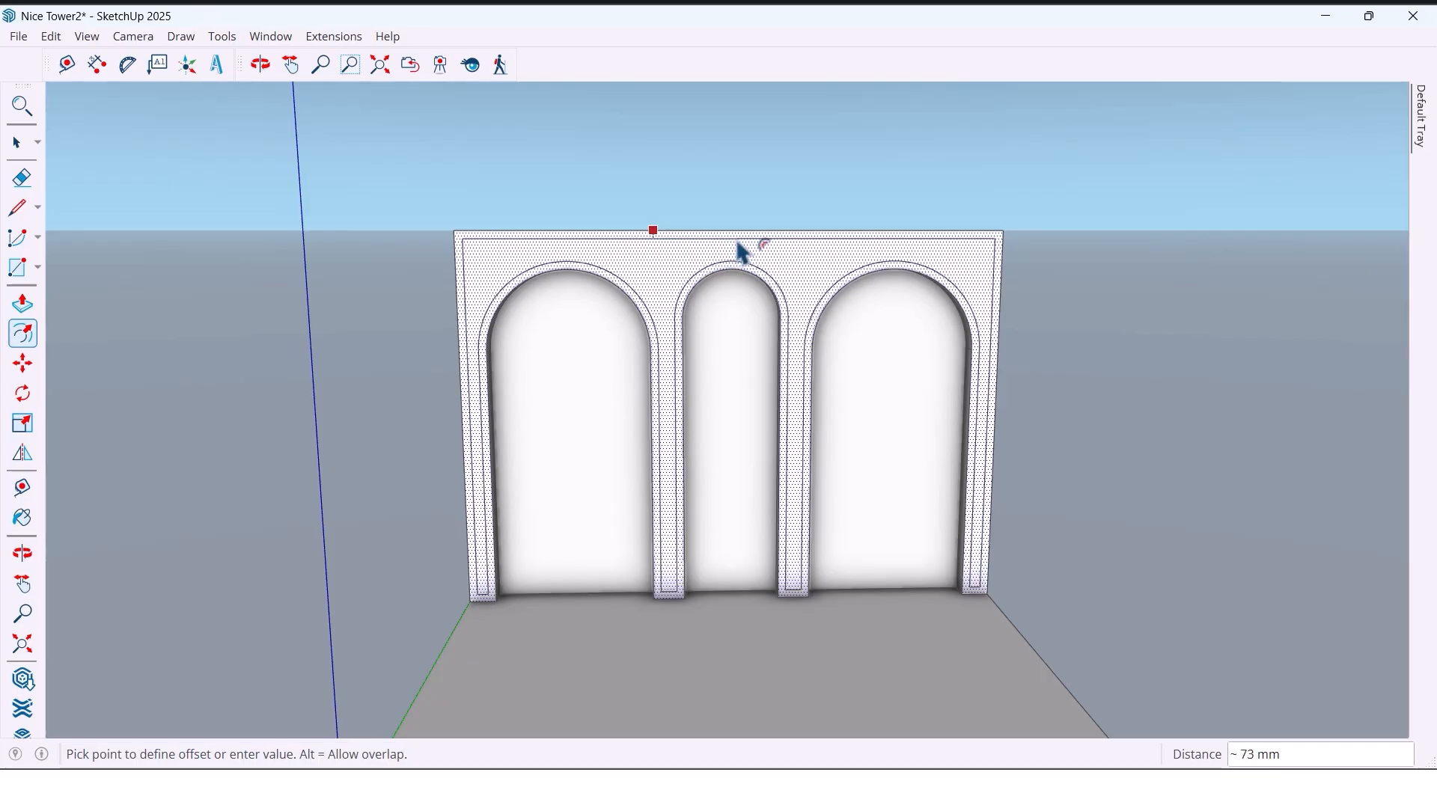
type("5")
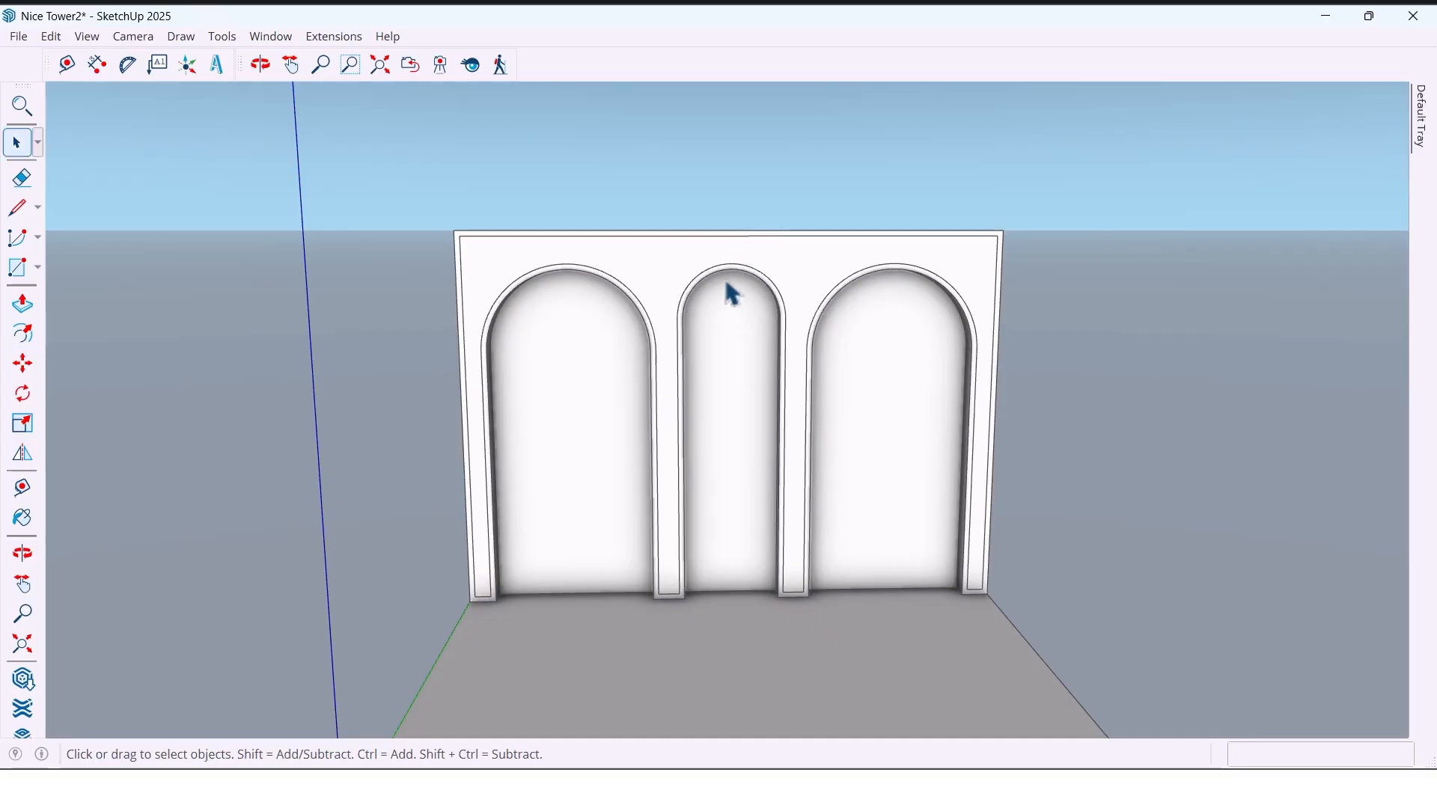
left_click(259, 65)
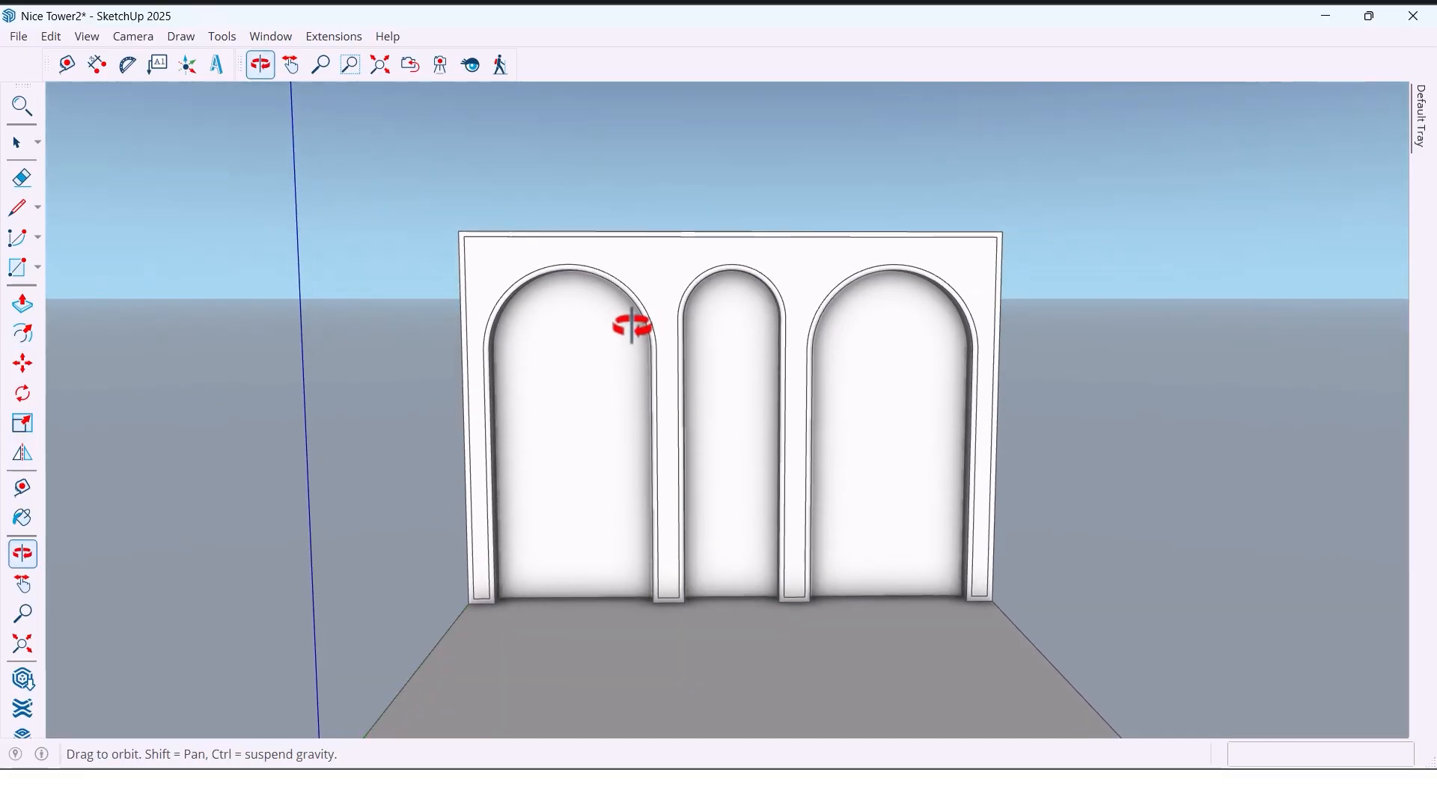
- Move the border base edges down to the floor and erase the outer wall border
left_click(17, 207)
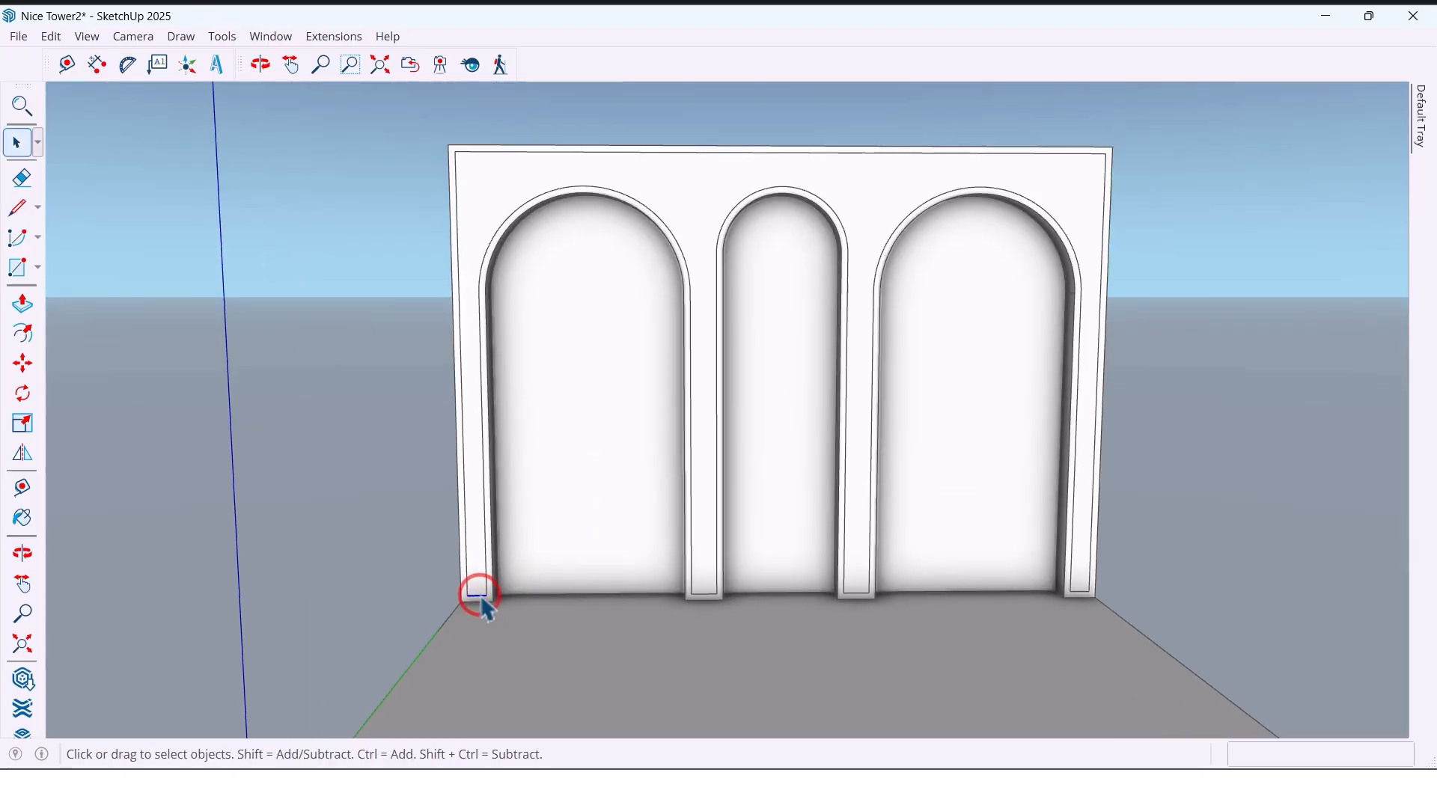
mouse_move(867, 596)
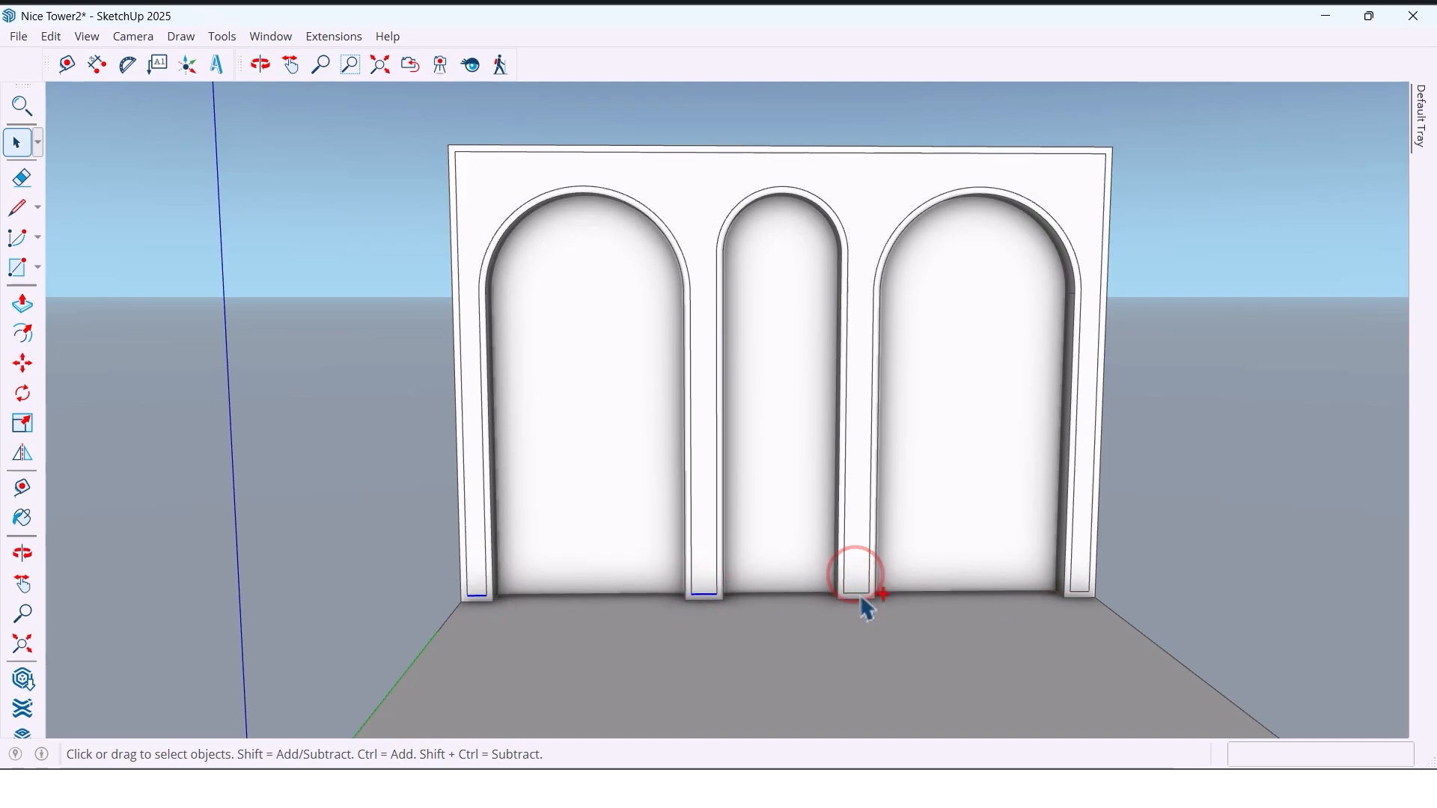
mouse_move(1086, 605)
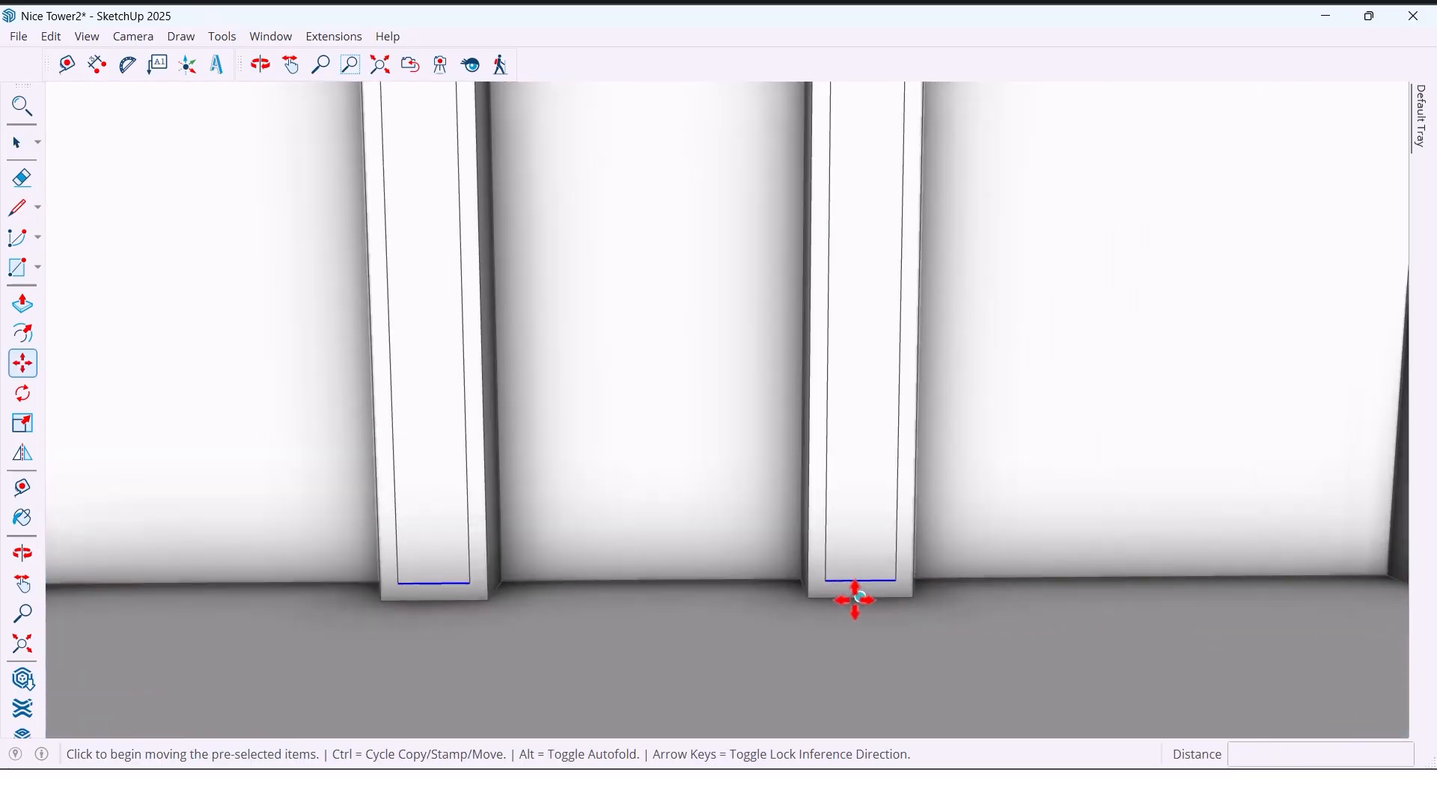
left_click(855, 601)
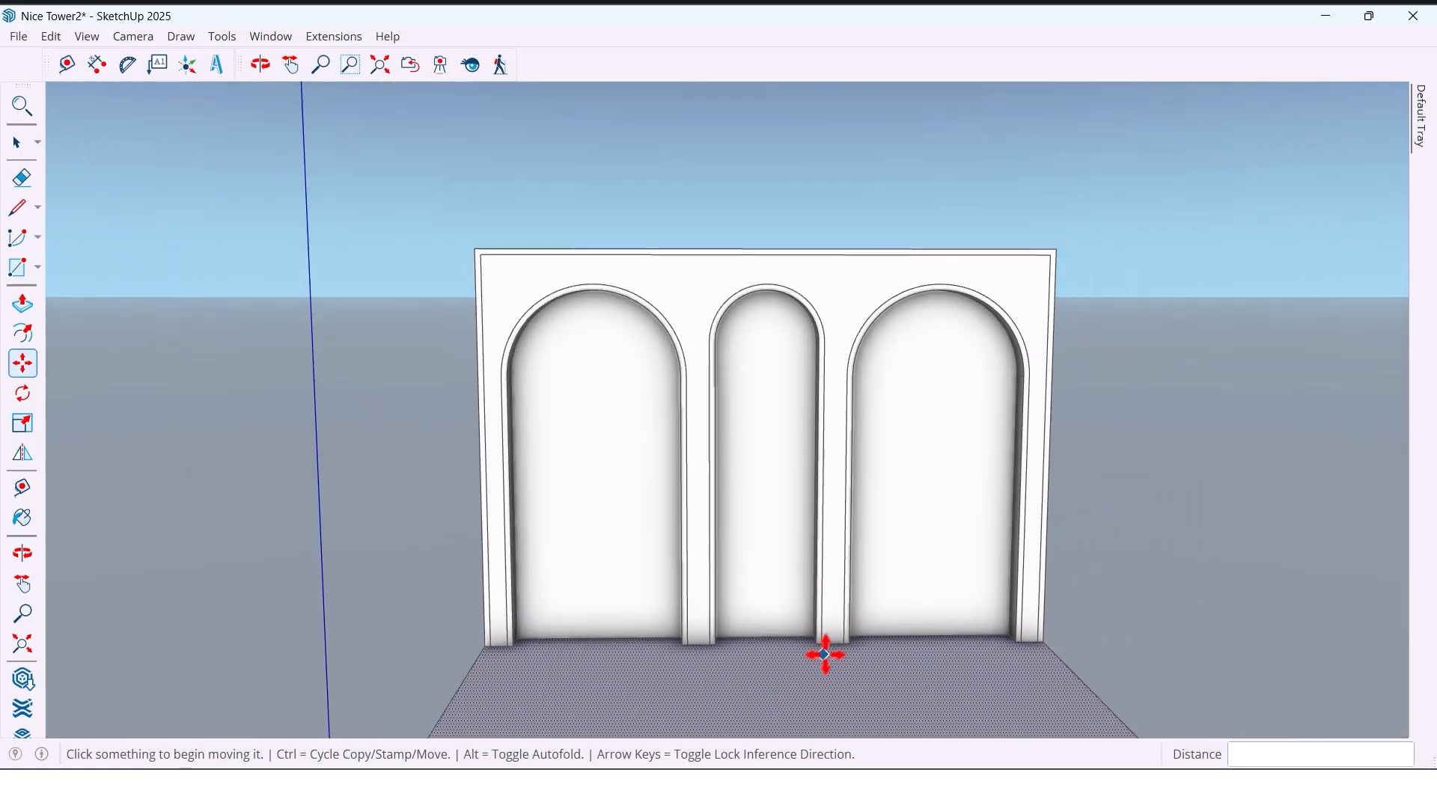
left_click(21, 176)
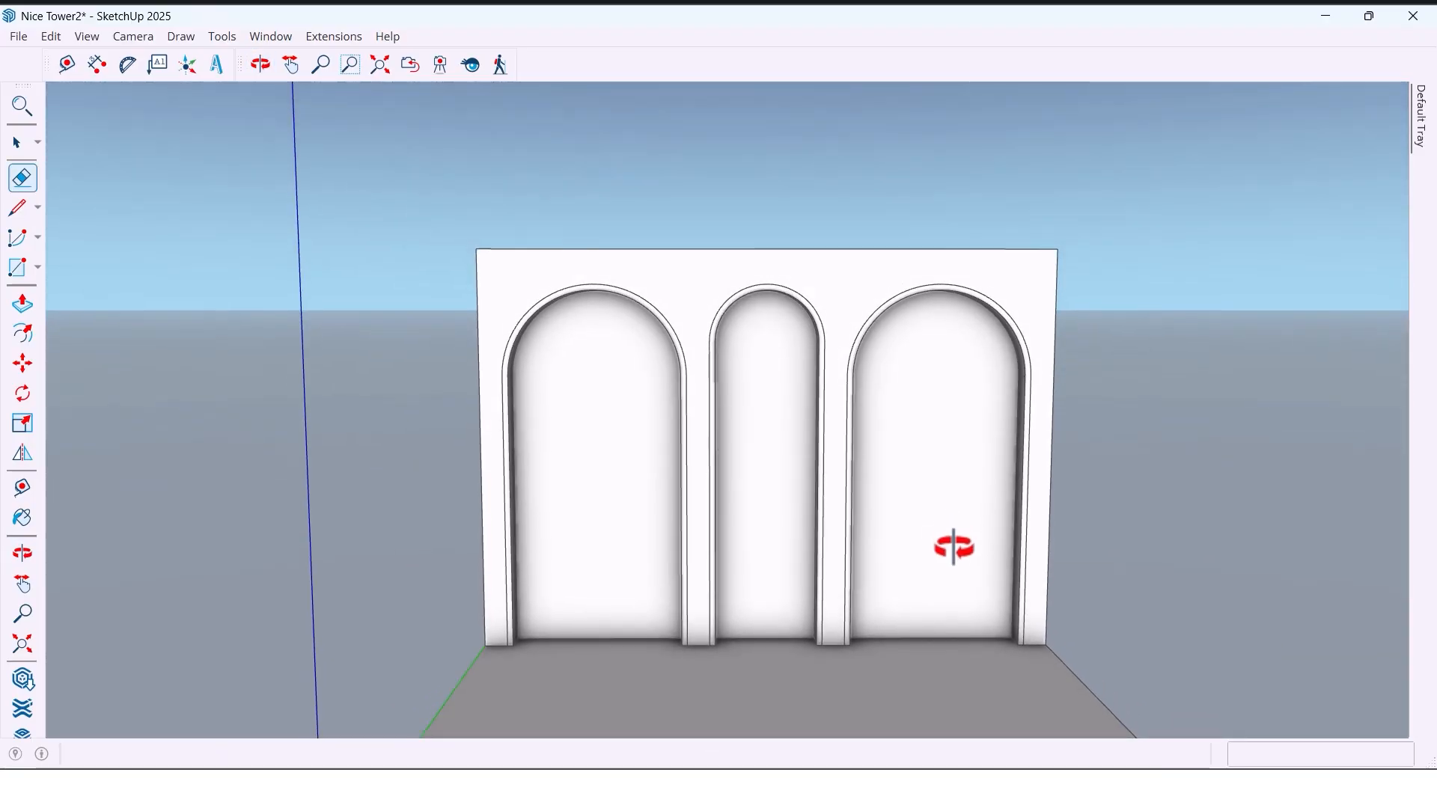
left_click(259, 65)
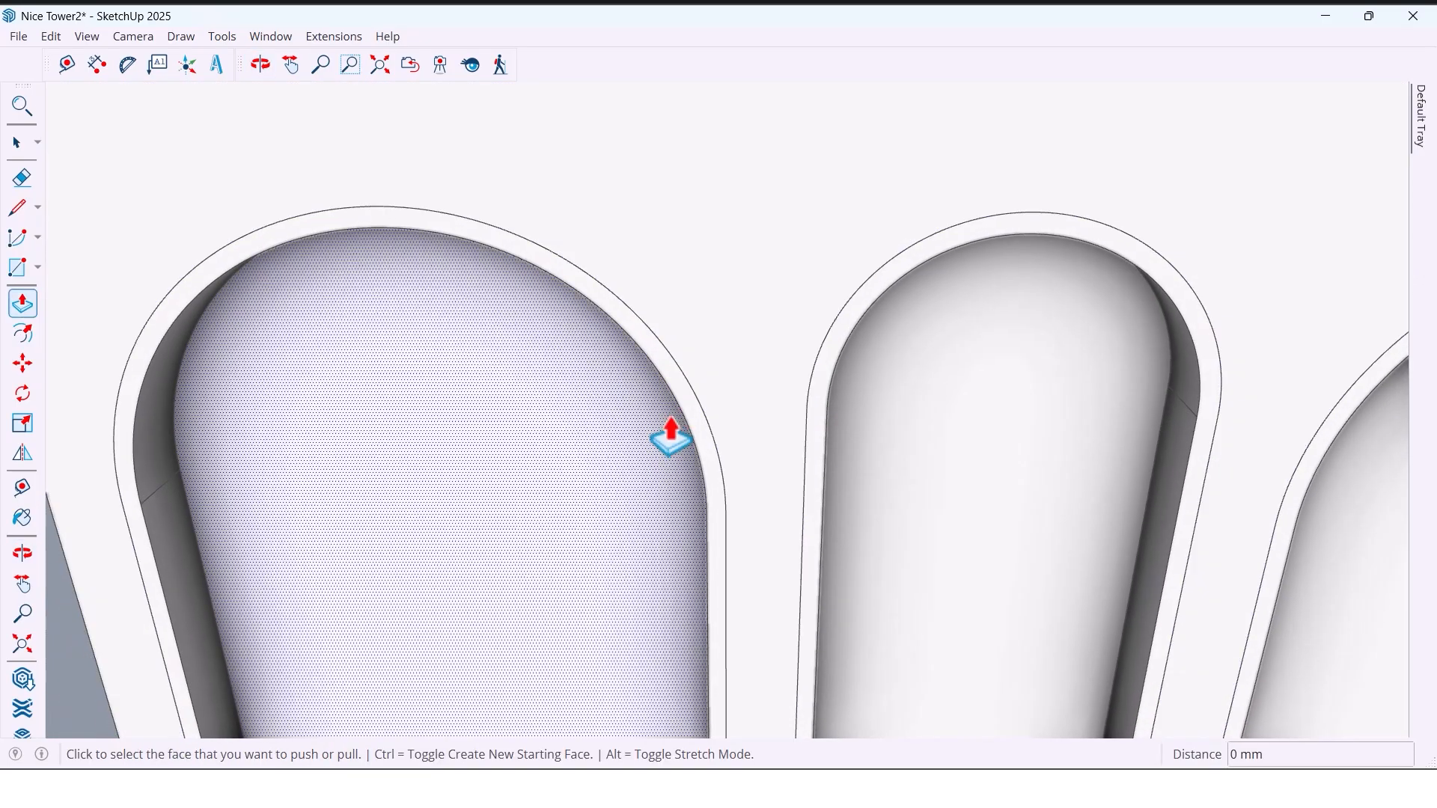
- Copy the arched face 4500 mm forward along the green axis in front of the wall
left_click(660, 440)
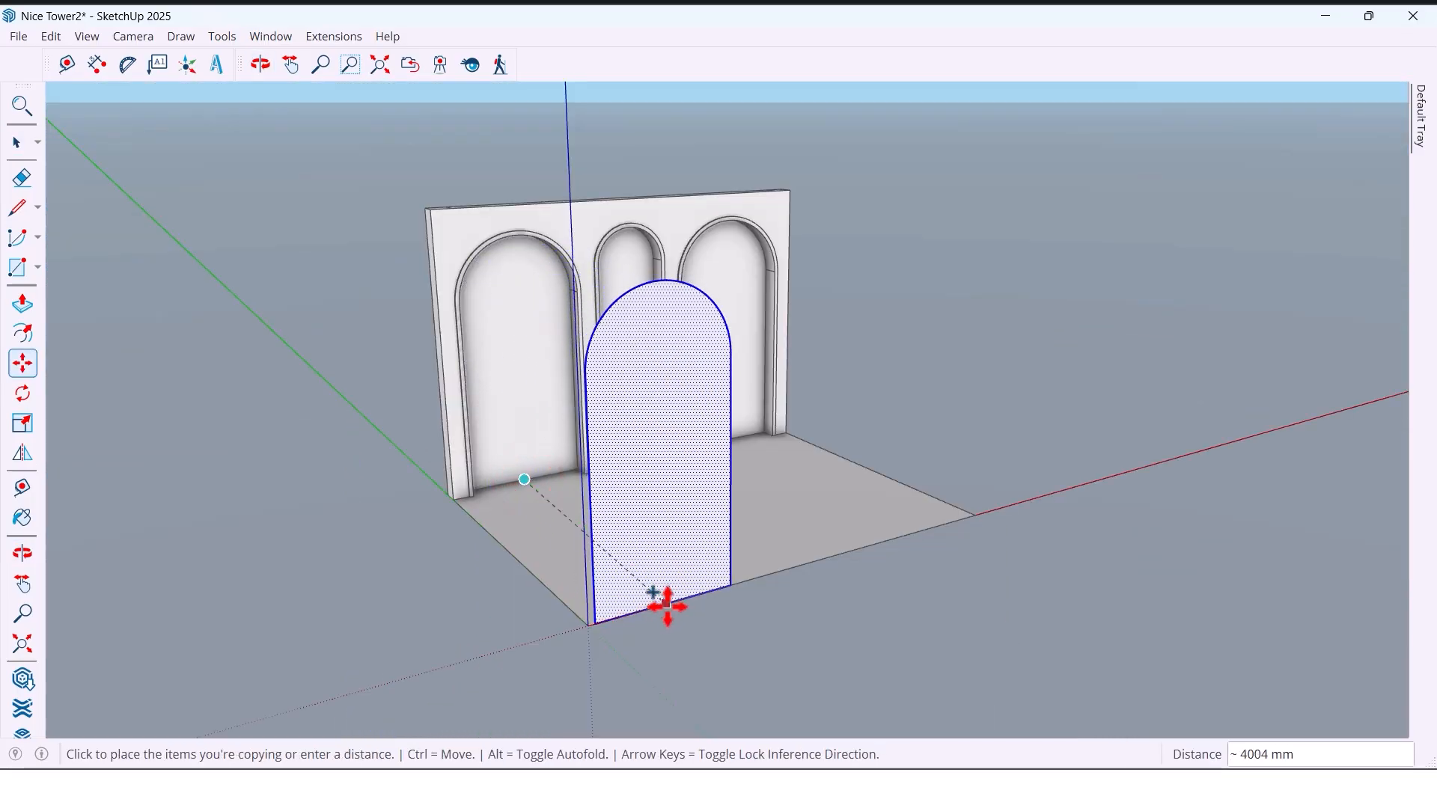
mouse_move(682, 609)
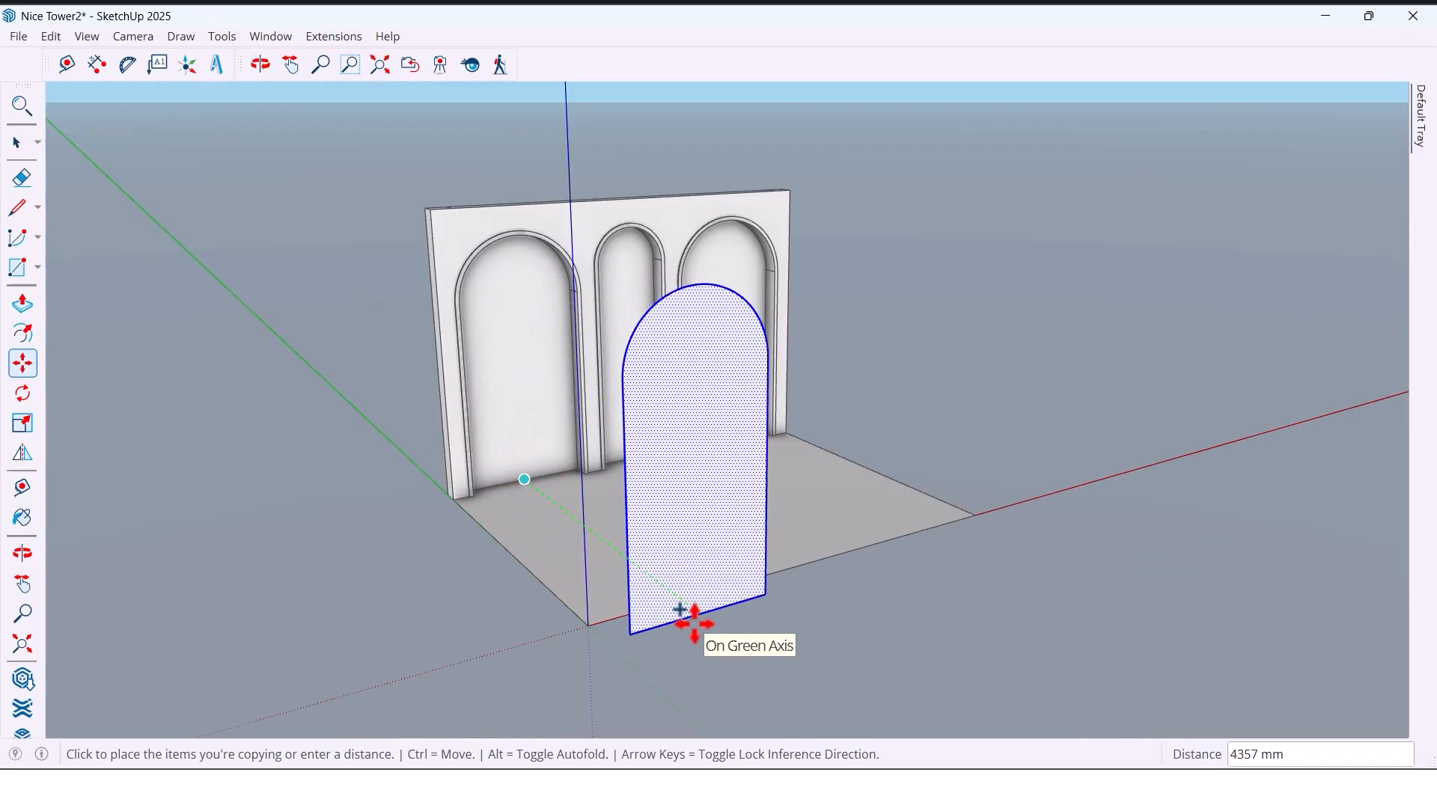
left_click(683, 609)
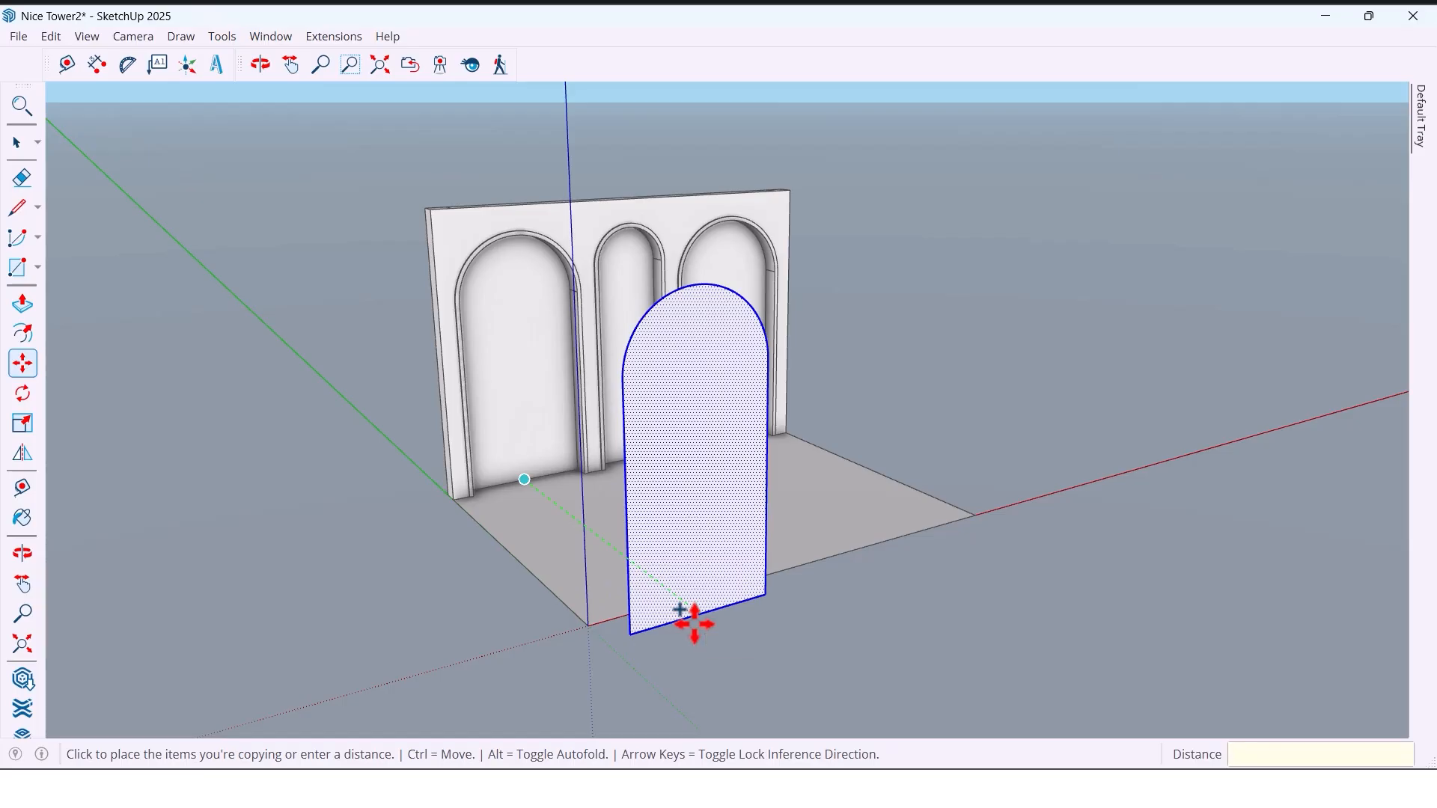
type("4500")
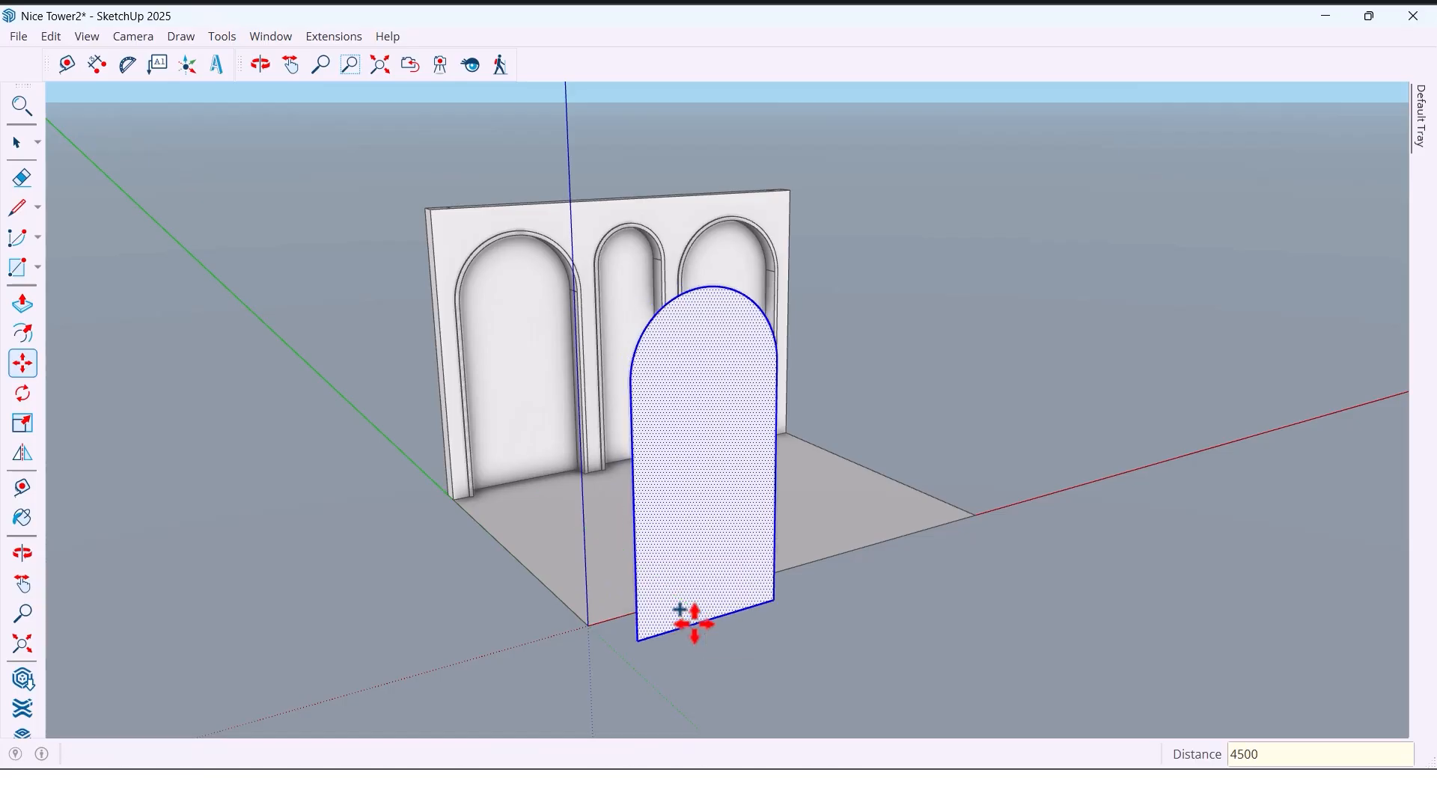
left_click(259, 64)
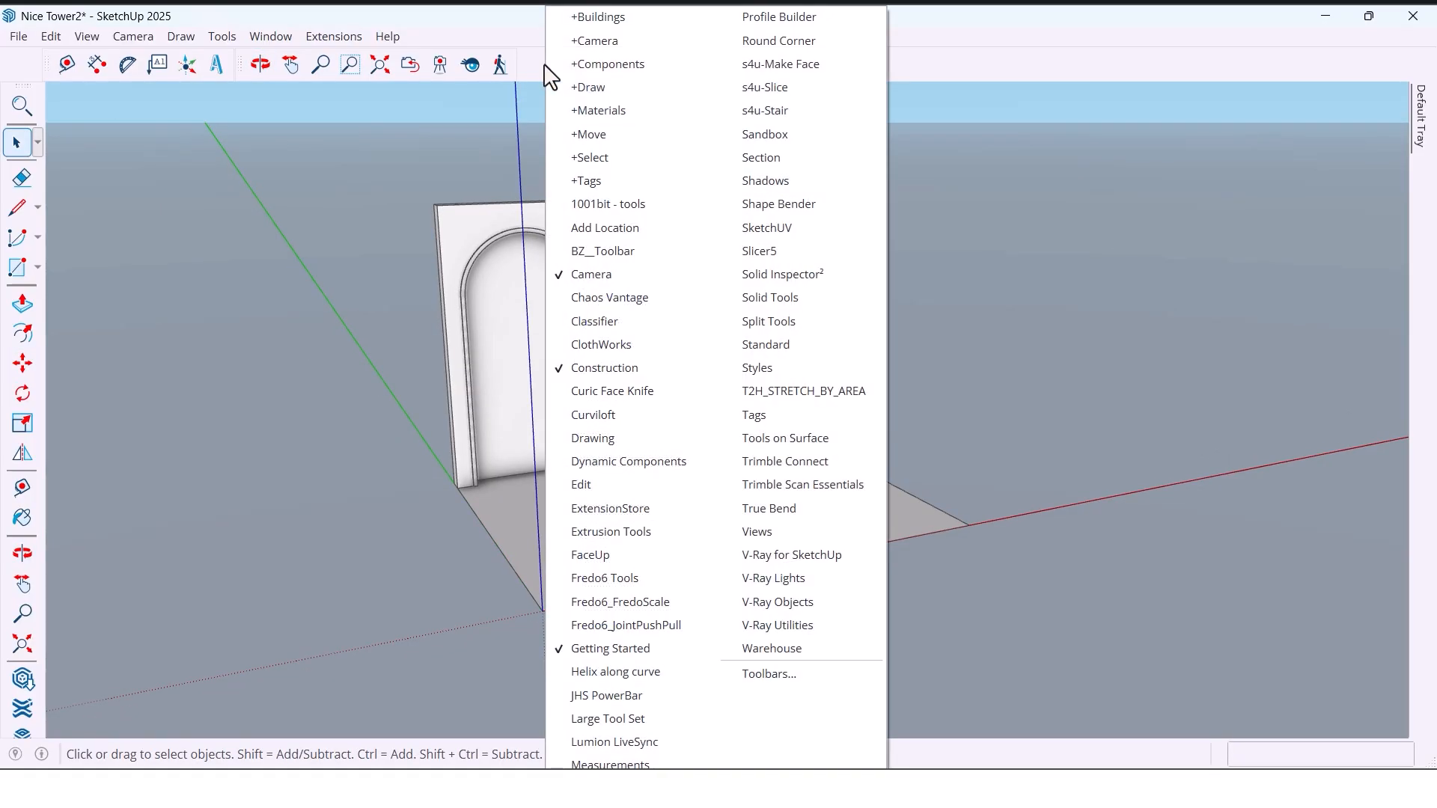
- Show the 1001bit tools toolbar and generate vertical louvres on the freestanding arched face
left_click(608, 203)
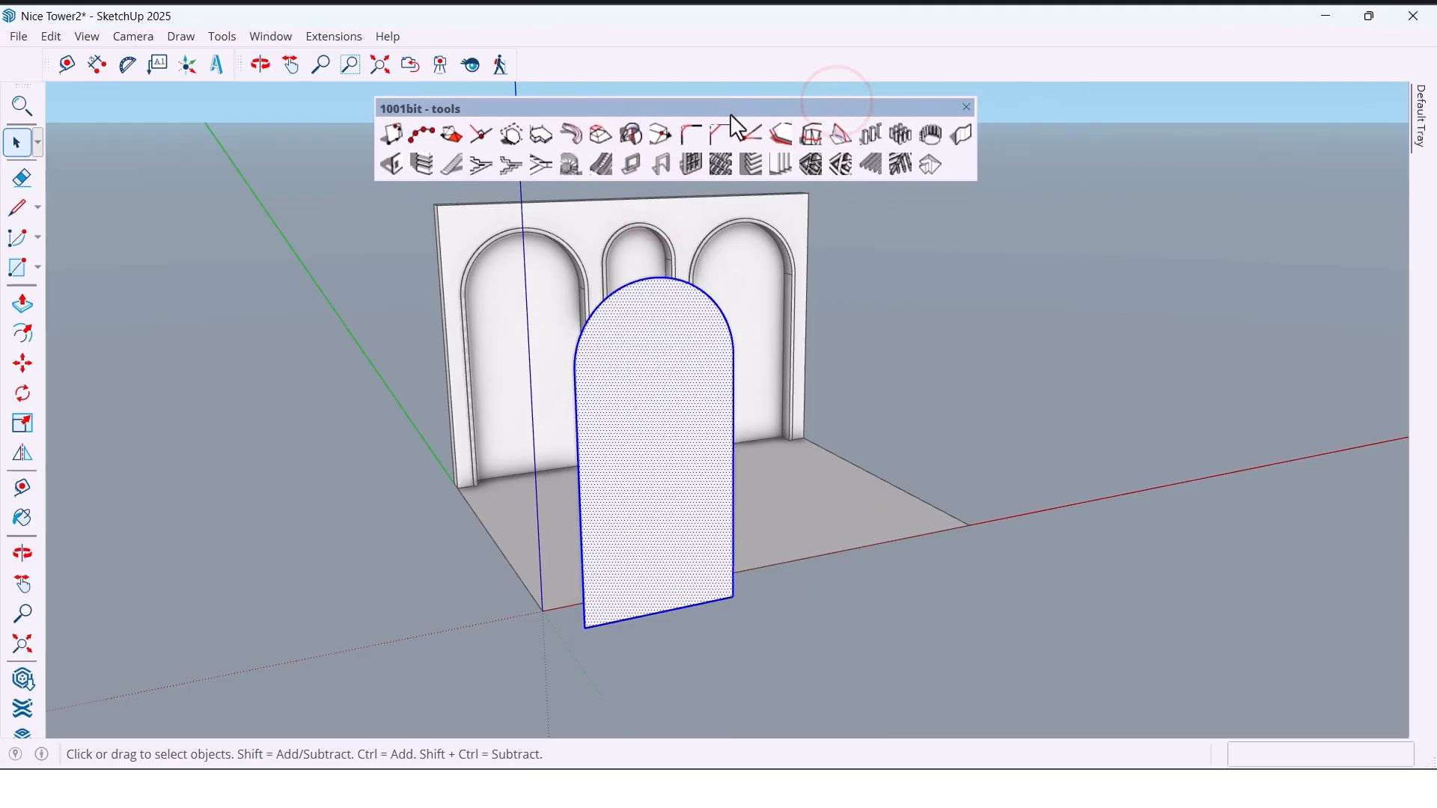
left_click(772, 163)
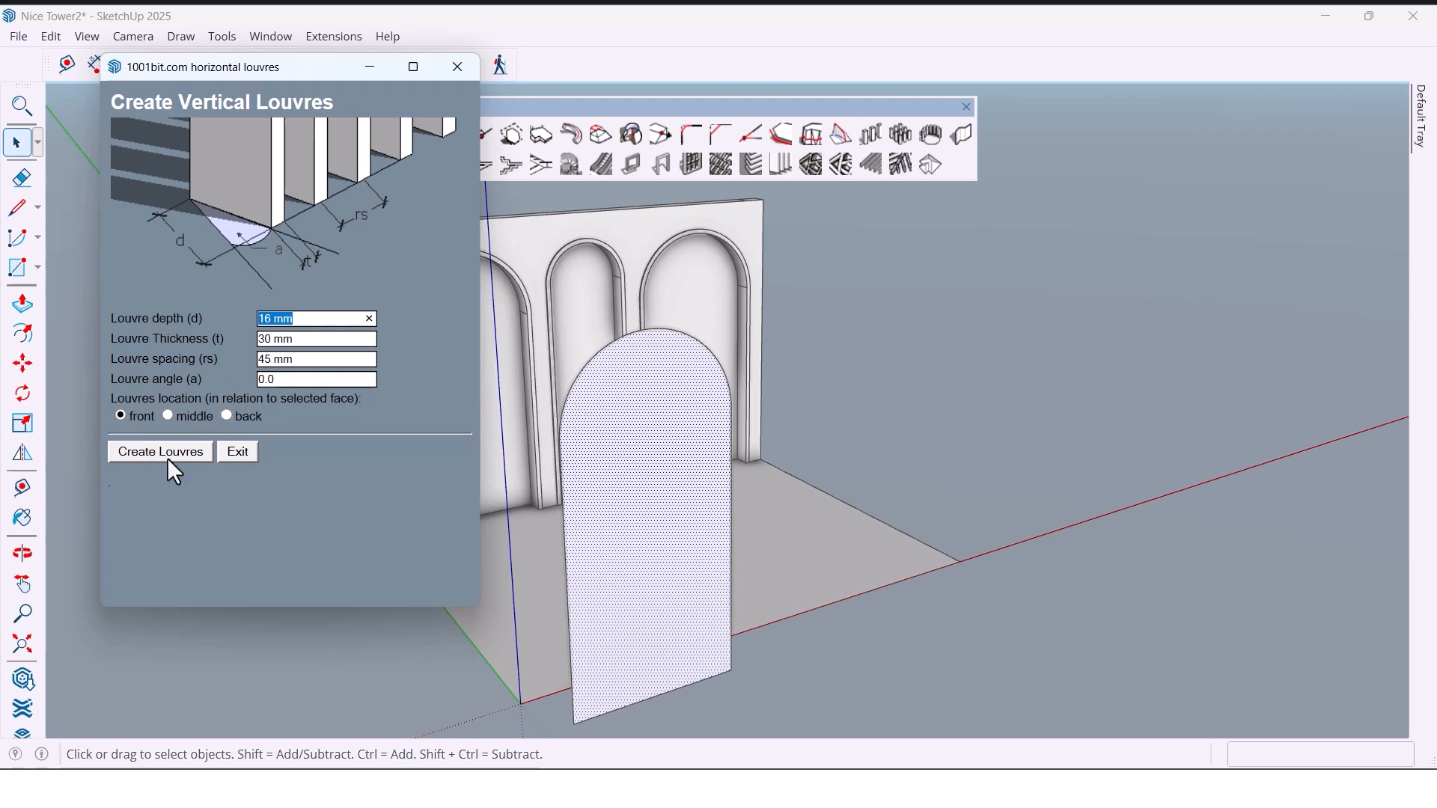
left_click(160, 450)
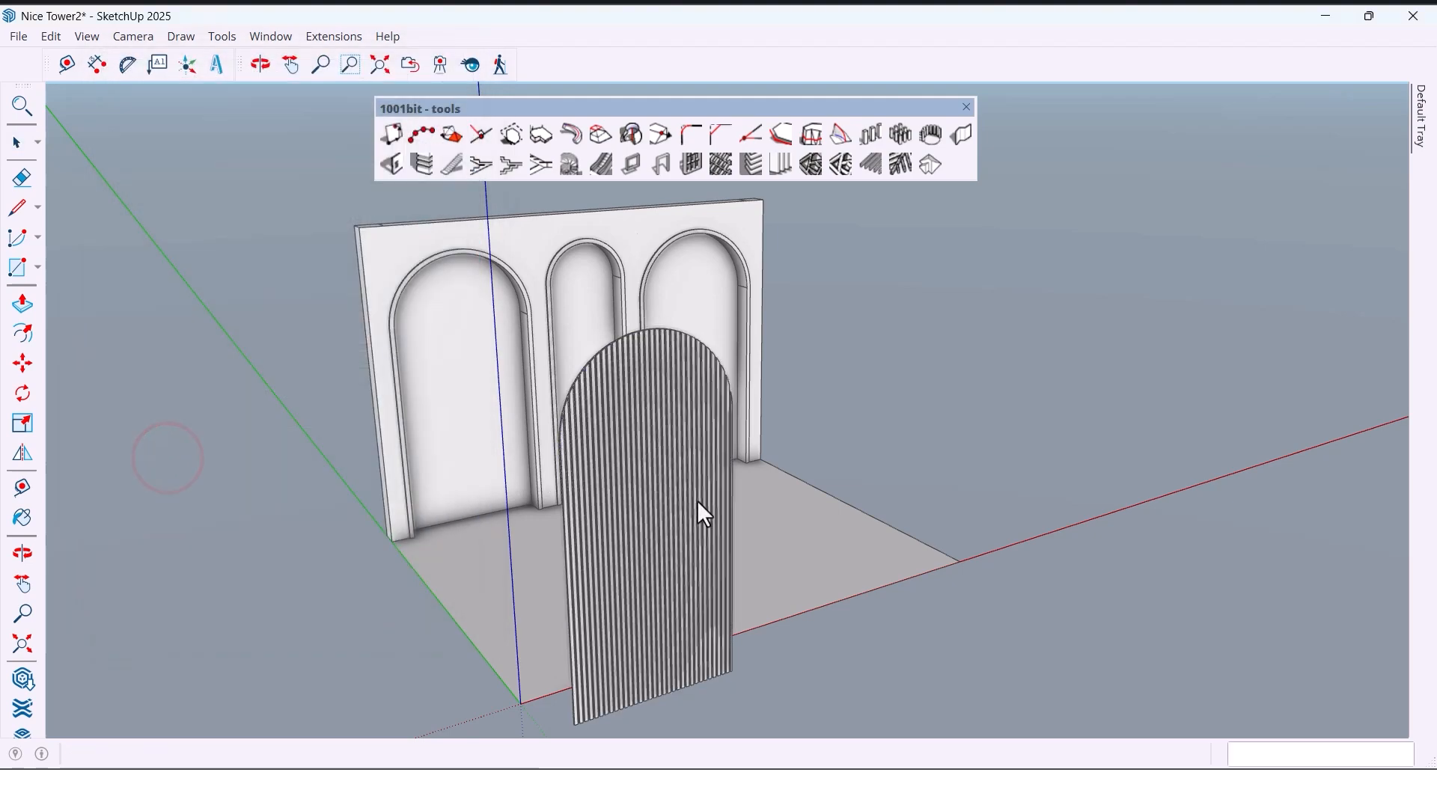
left_click(21, 142)
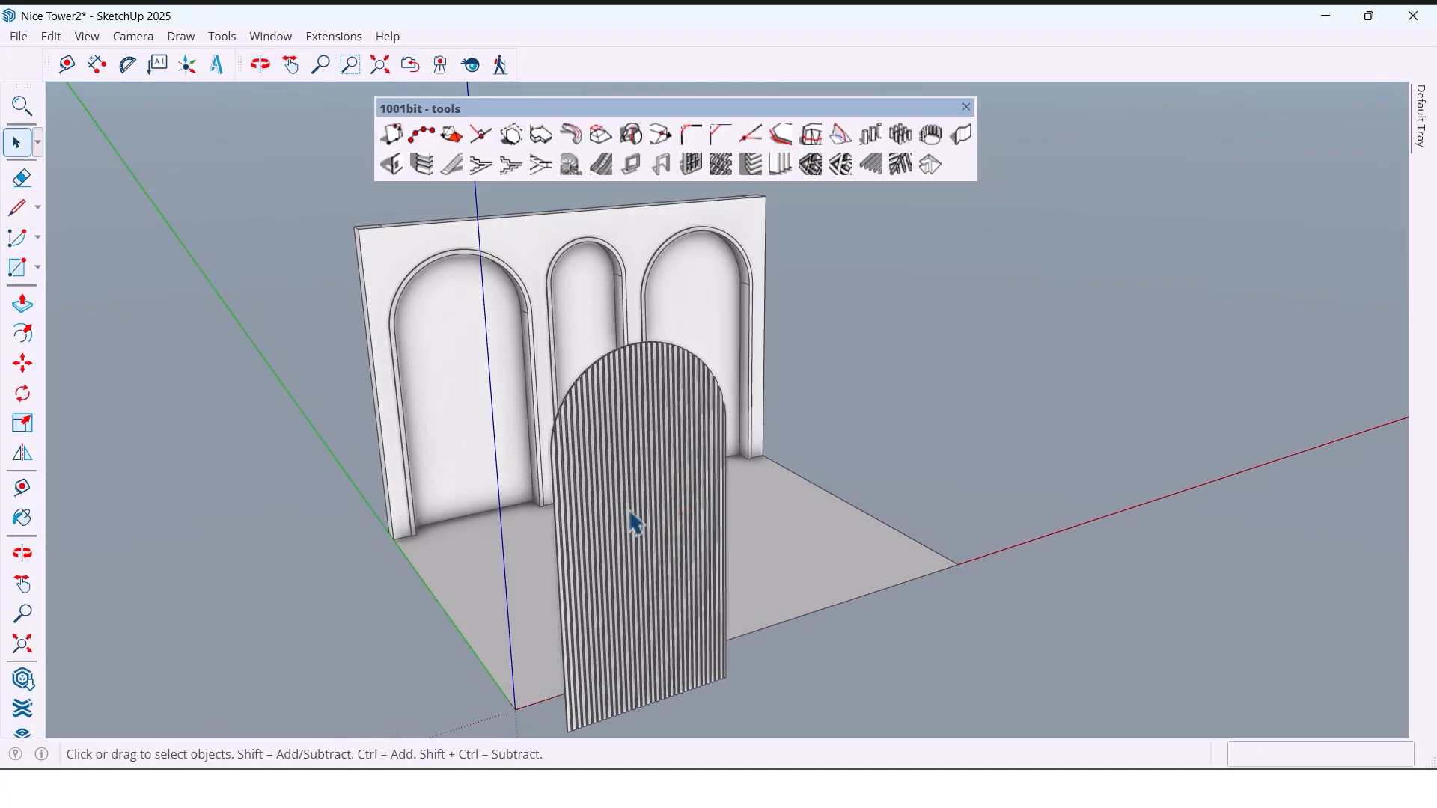
- Set the louvre panel into the left arch and copy it 3000 mm into the right arch
left_click(635, 522)
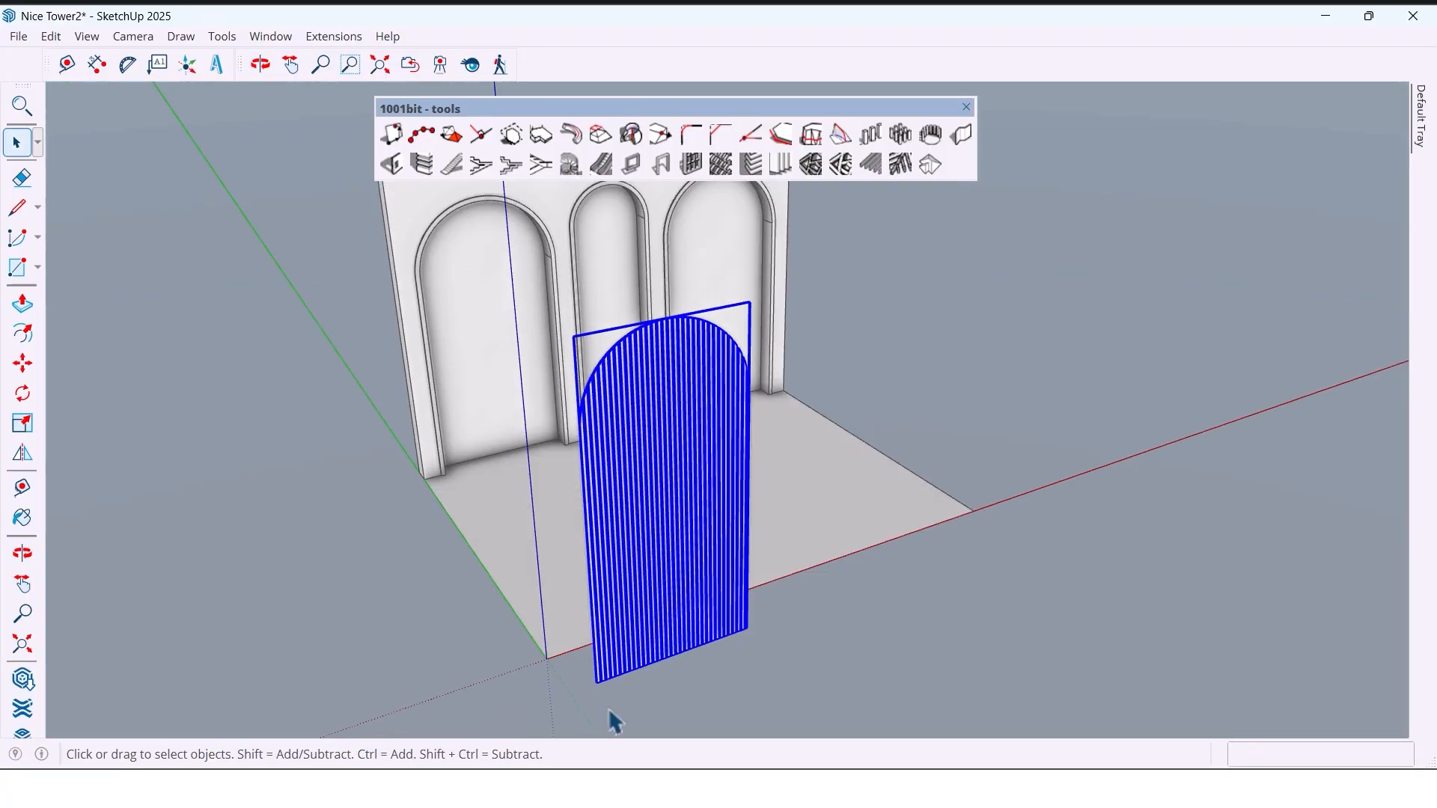
left_click(259, 64)
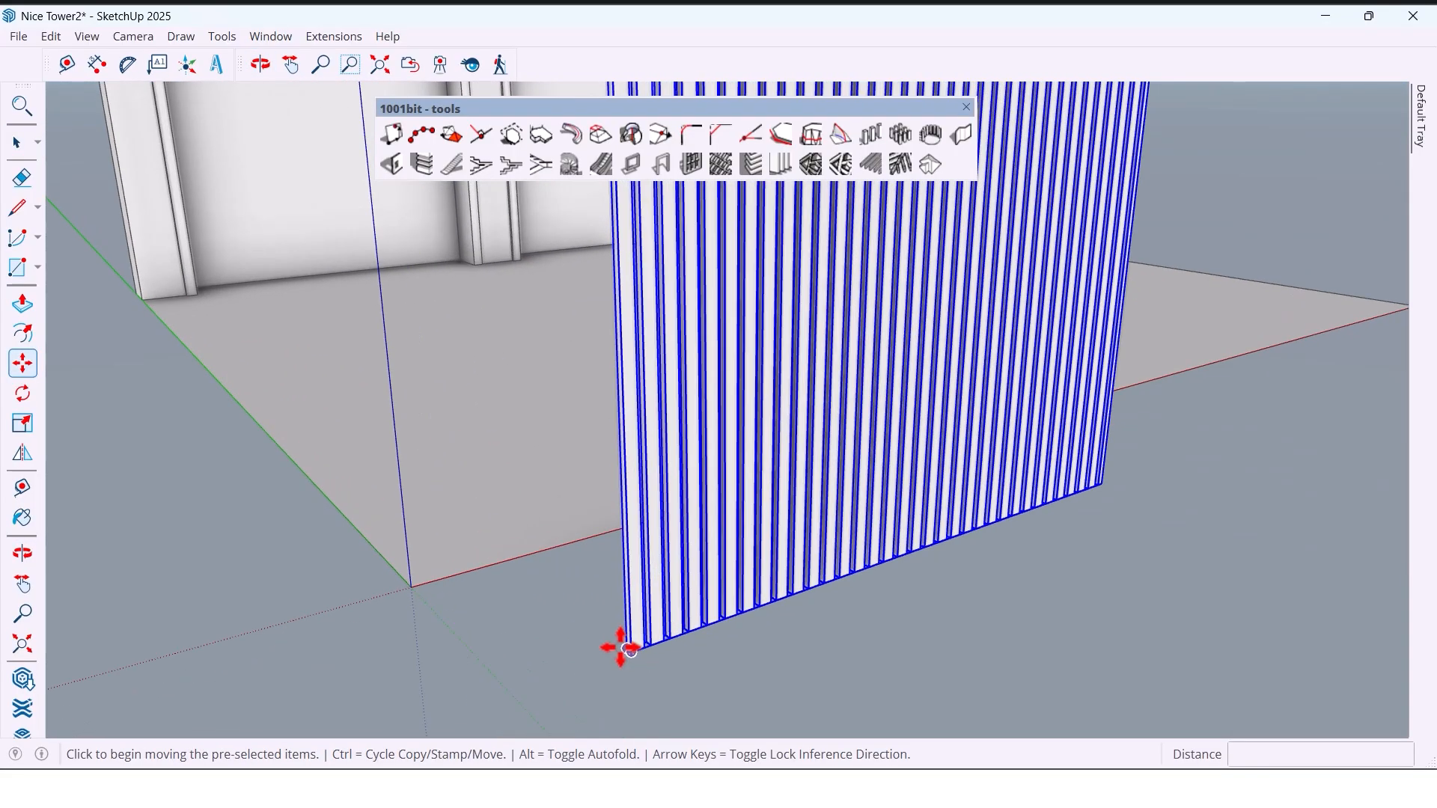
left_click(621, 648)
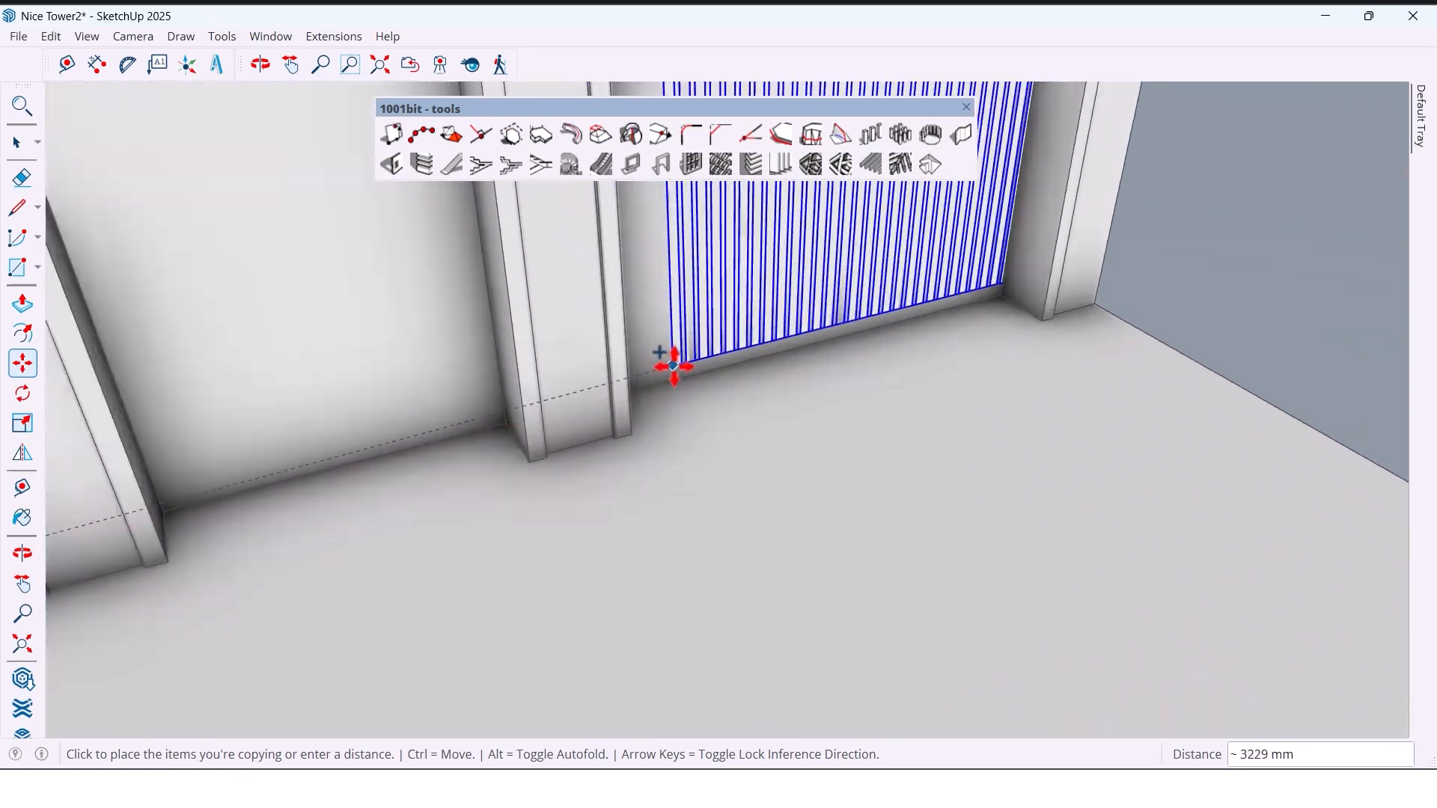
type("3000")
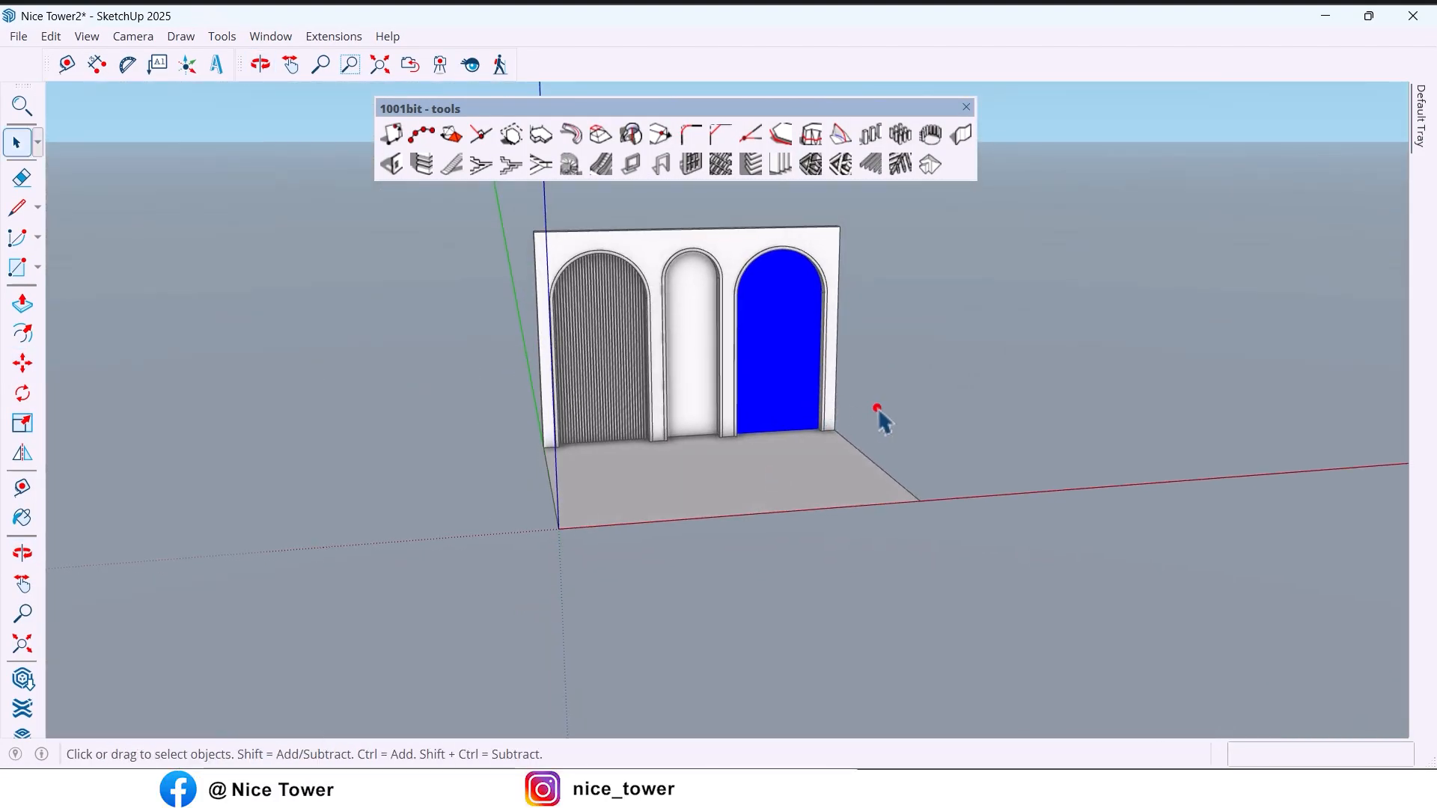
left_click(259, 64)
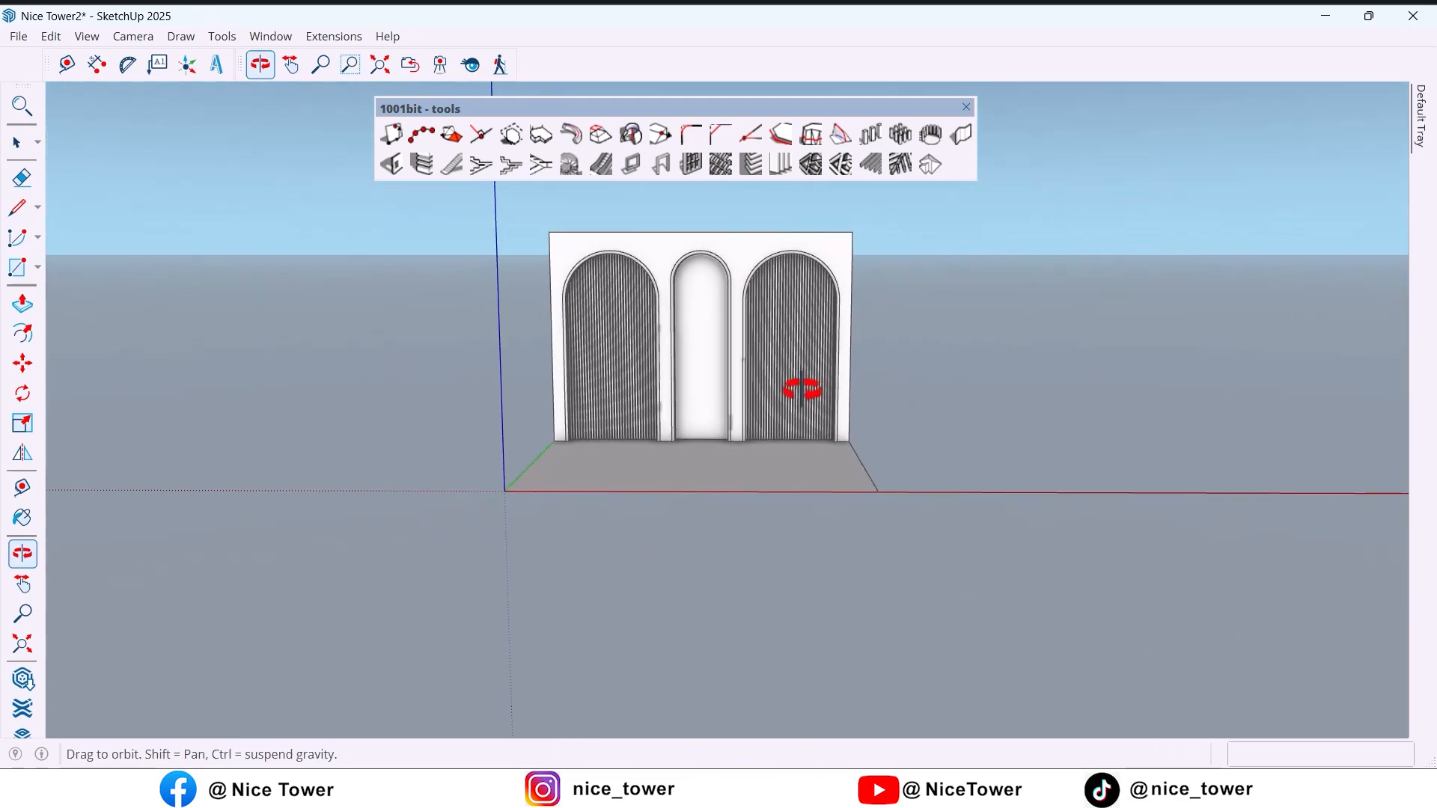
left_click(290, 64)
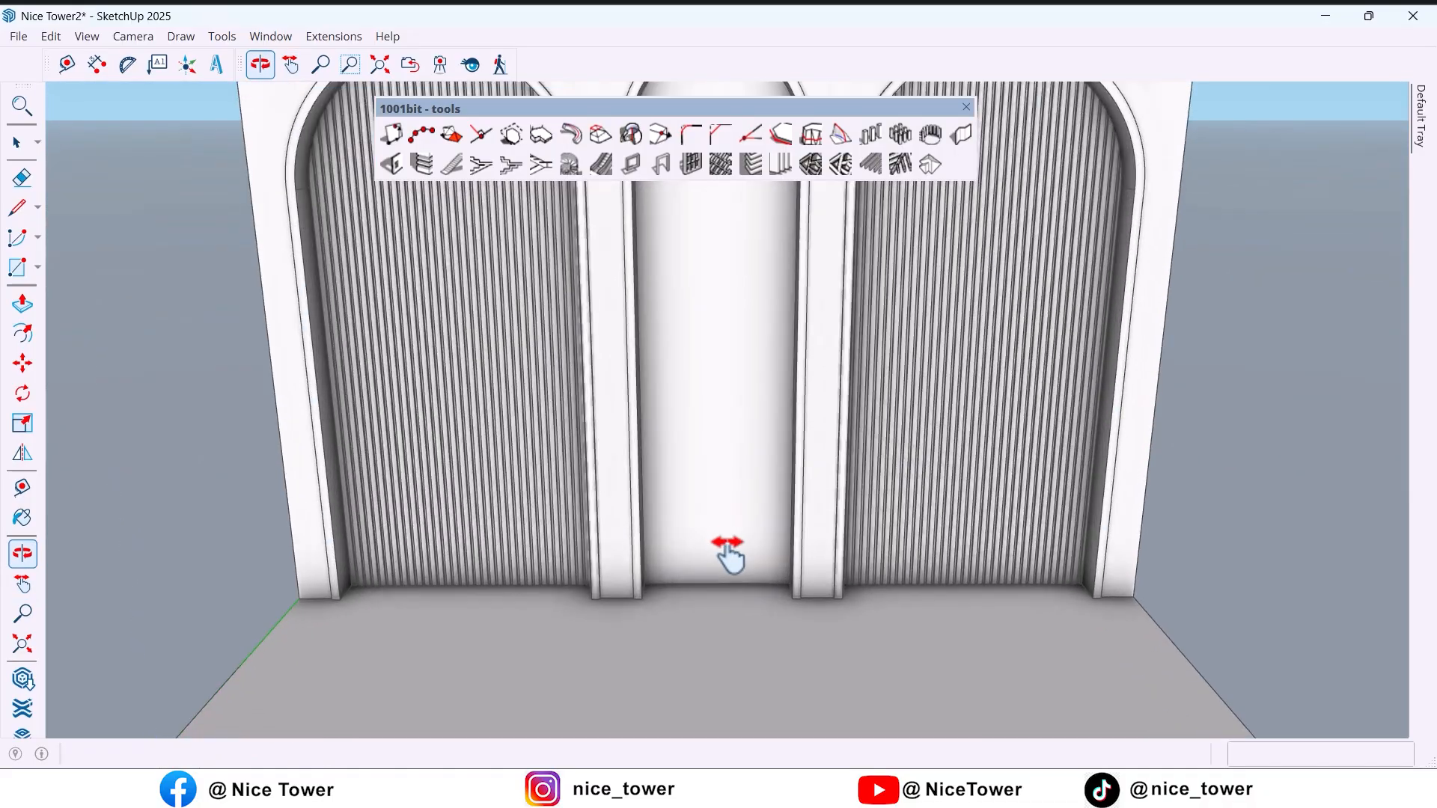
- Draw a rectangle at the central arch's foot and push/pull it into a base unit with a top slab
left_click(66, 64)
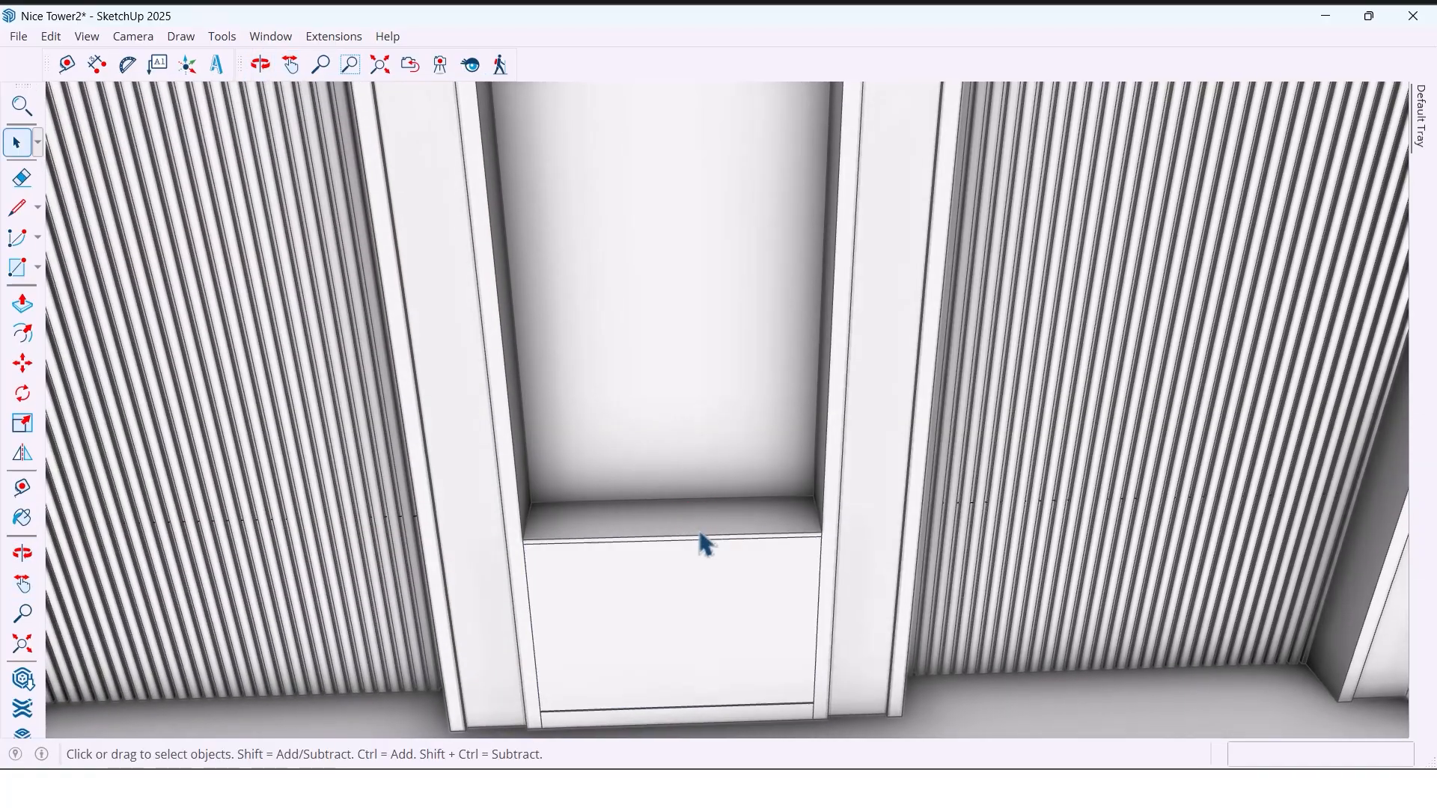
- Make the shelf face above the base unit a component and Push/Pull it 32 mm thick
left_click(23, 363)
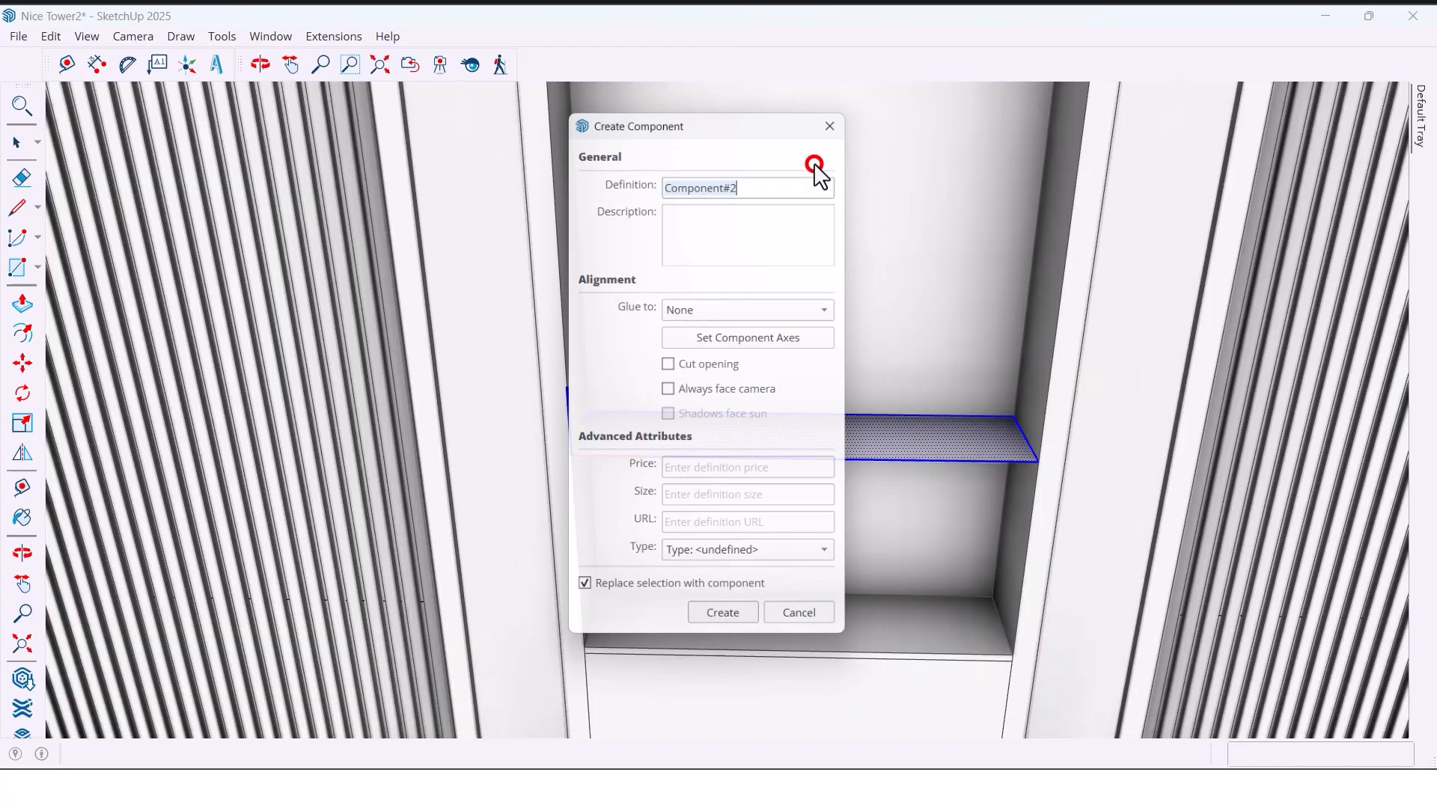
left_click(721, 612)
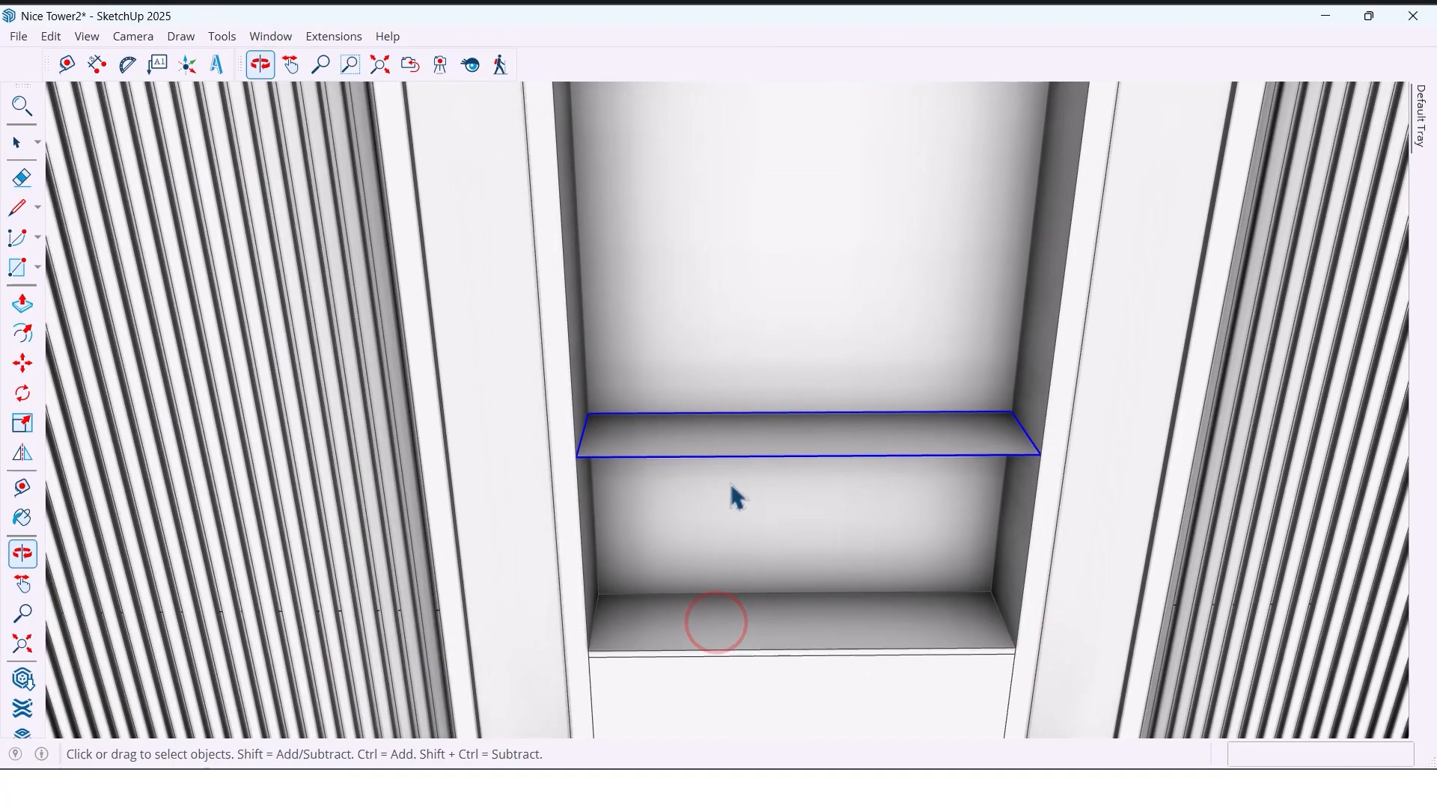
left_click(22, 304)
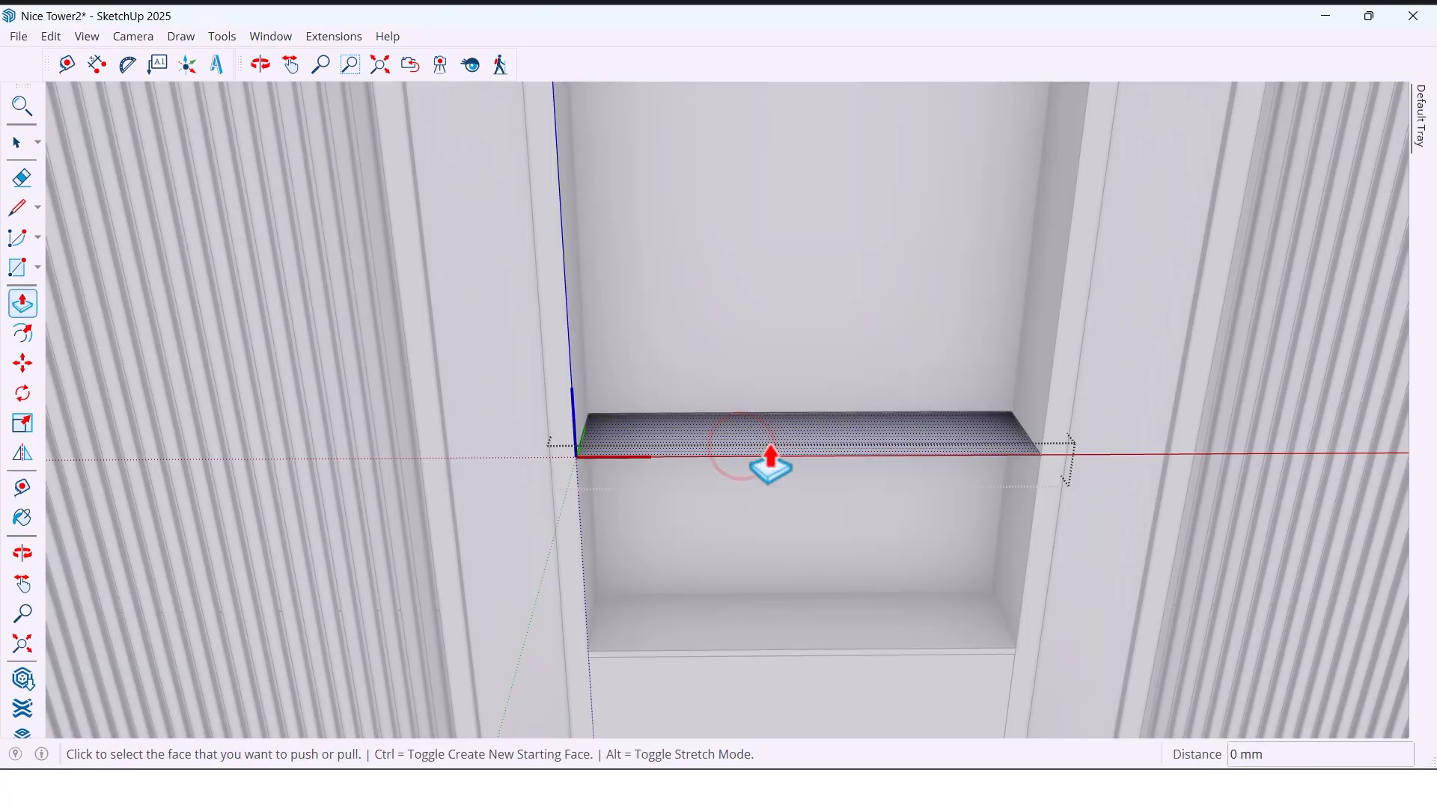
left_click(771, 440)
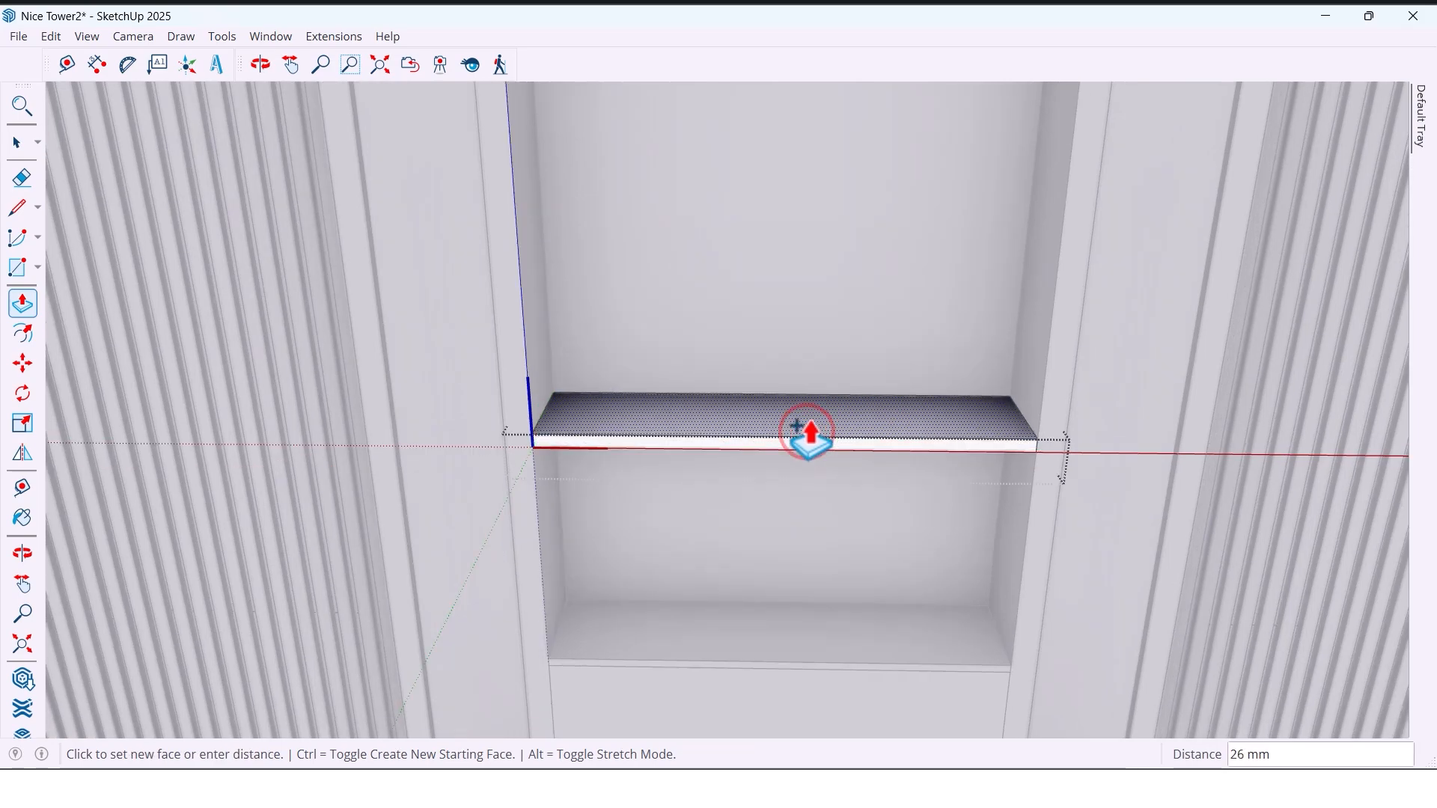
type("2")
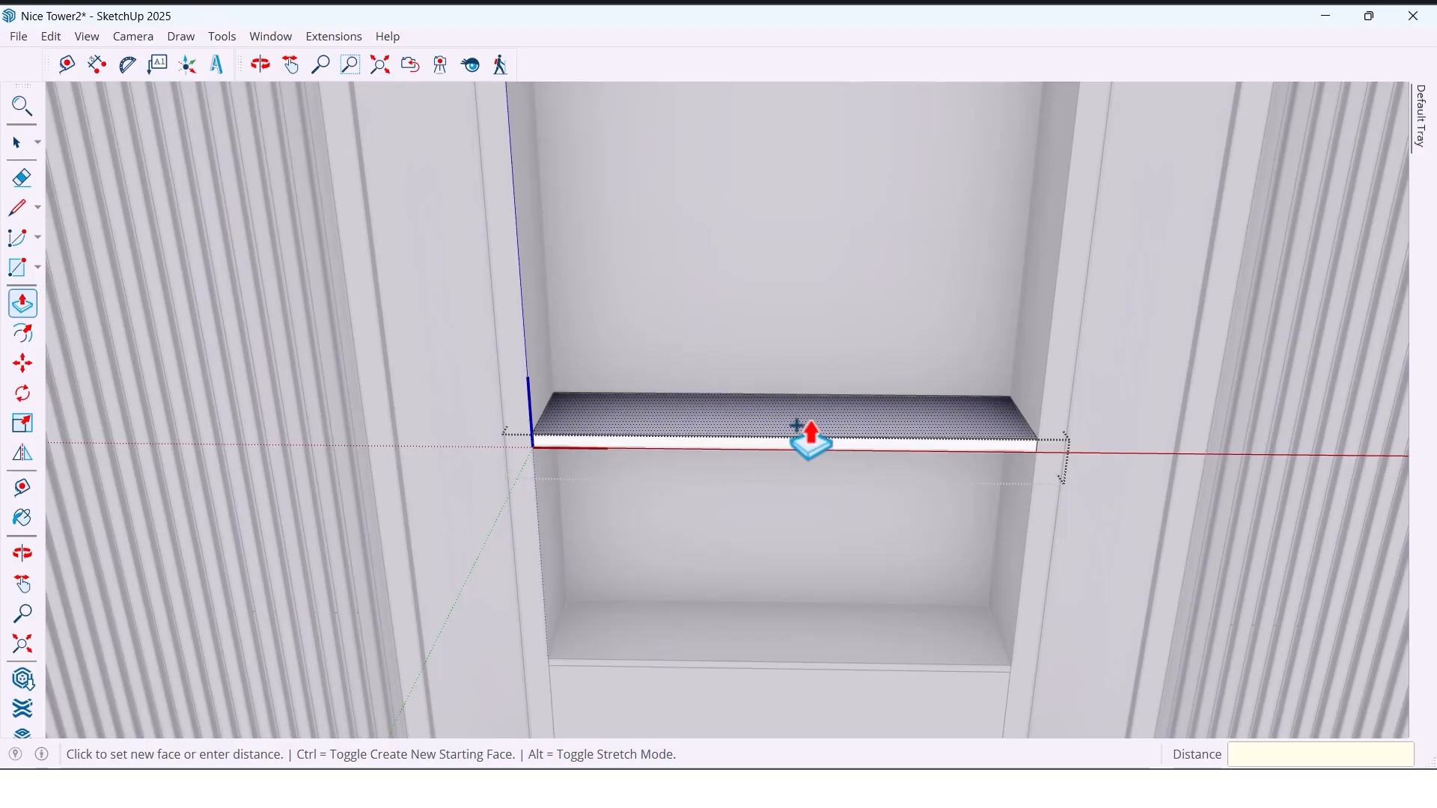
type("32")
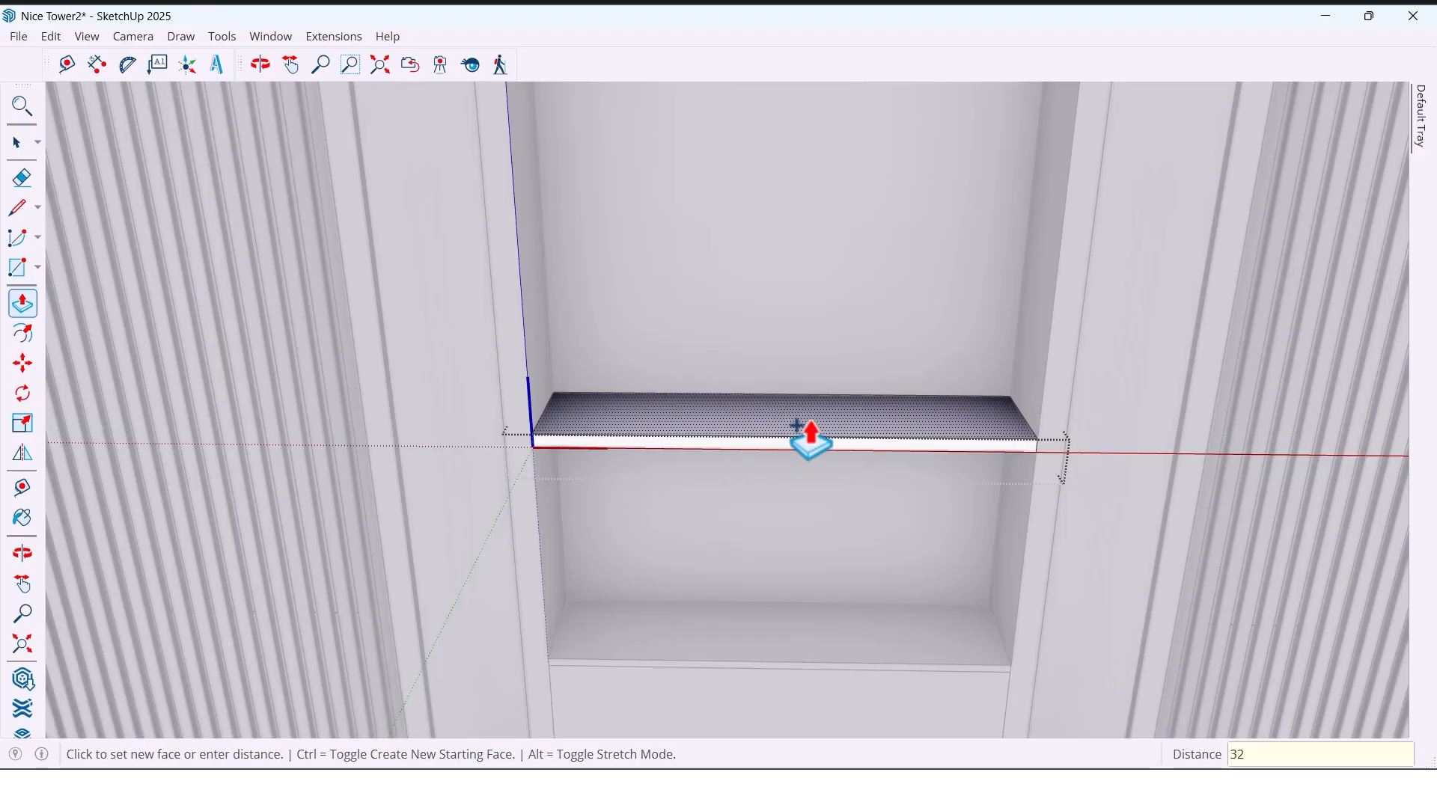
left_click(810, 431)
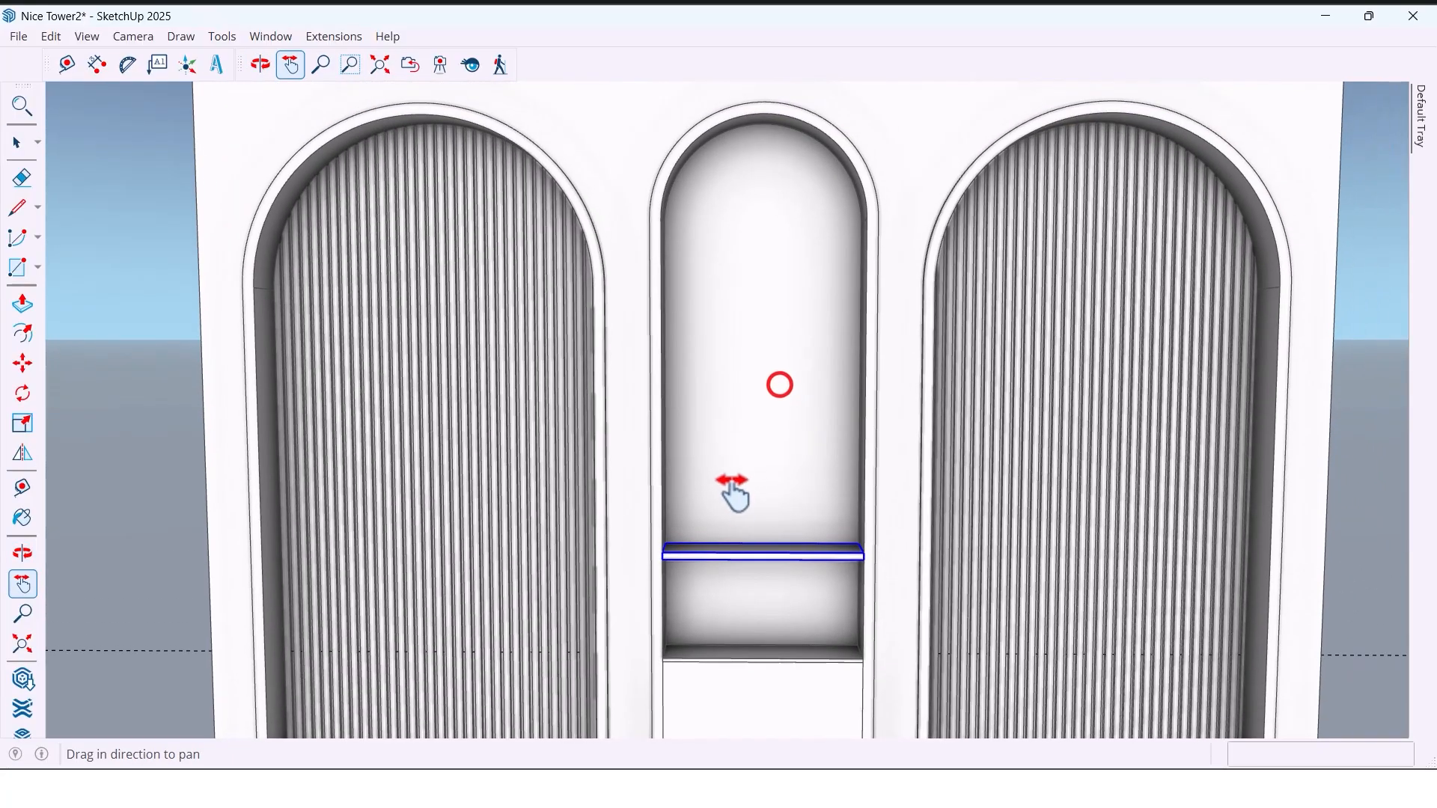
- Move-copy the shelf up to the arch top and divide with /3 into evenly spaced shelves
left_click(259, 64)
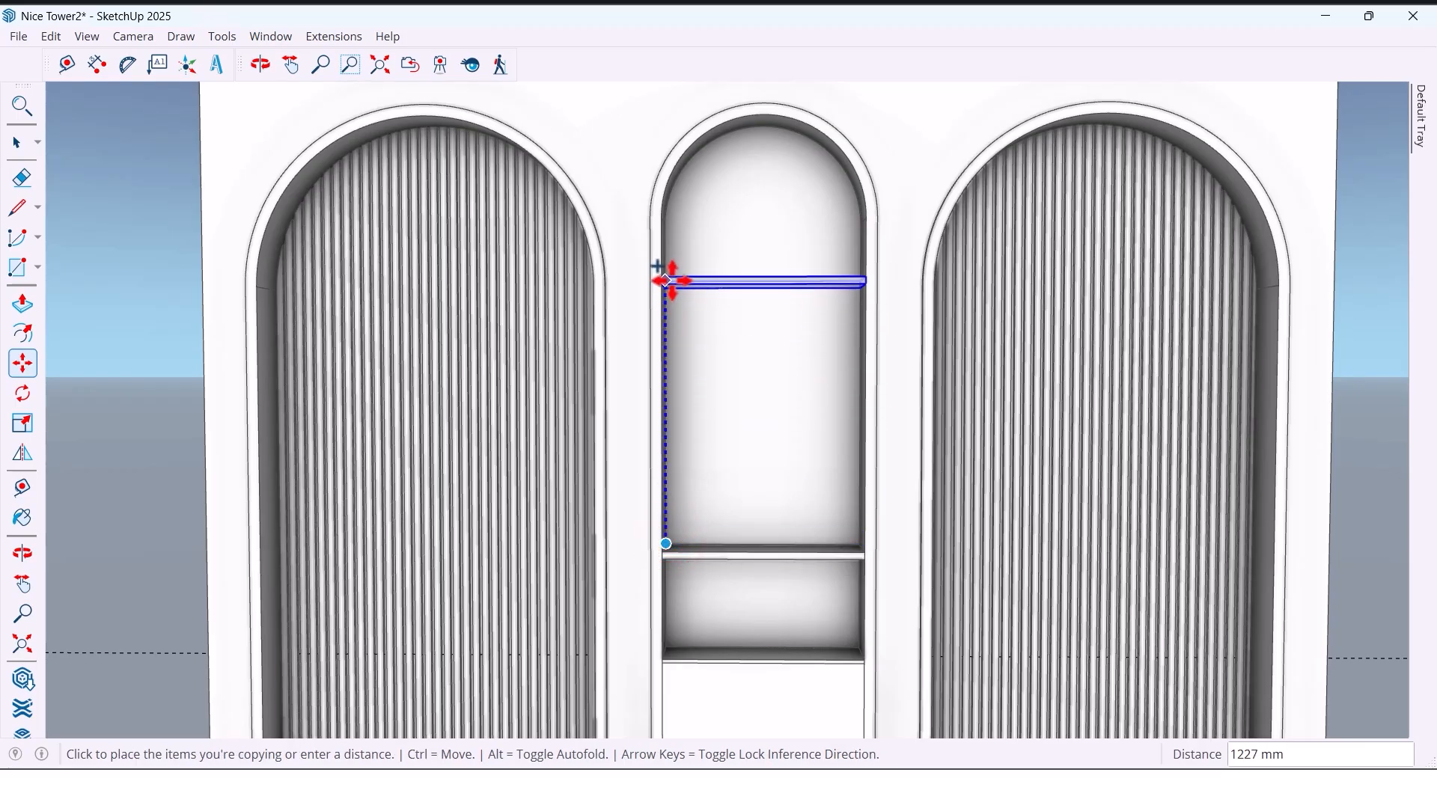
mouse_move(666, 221)
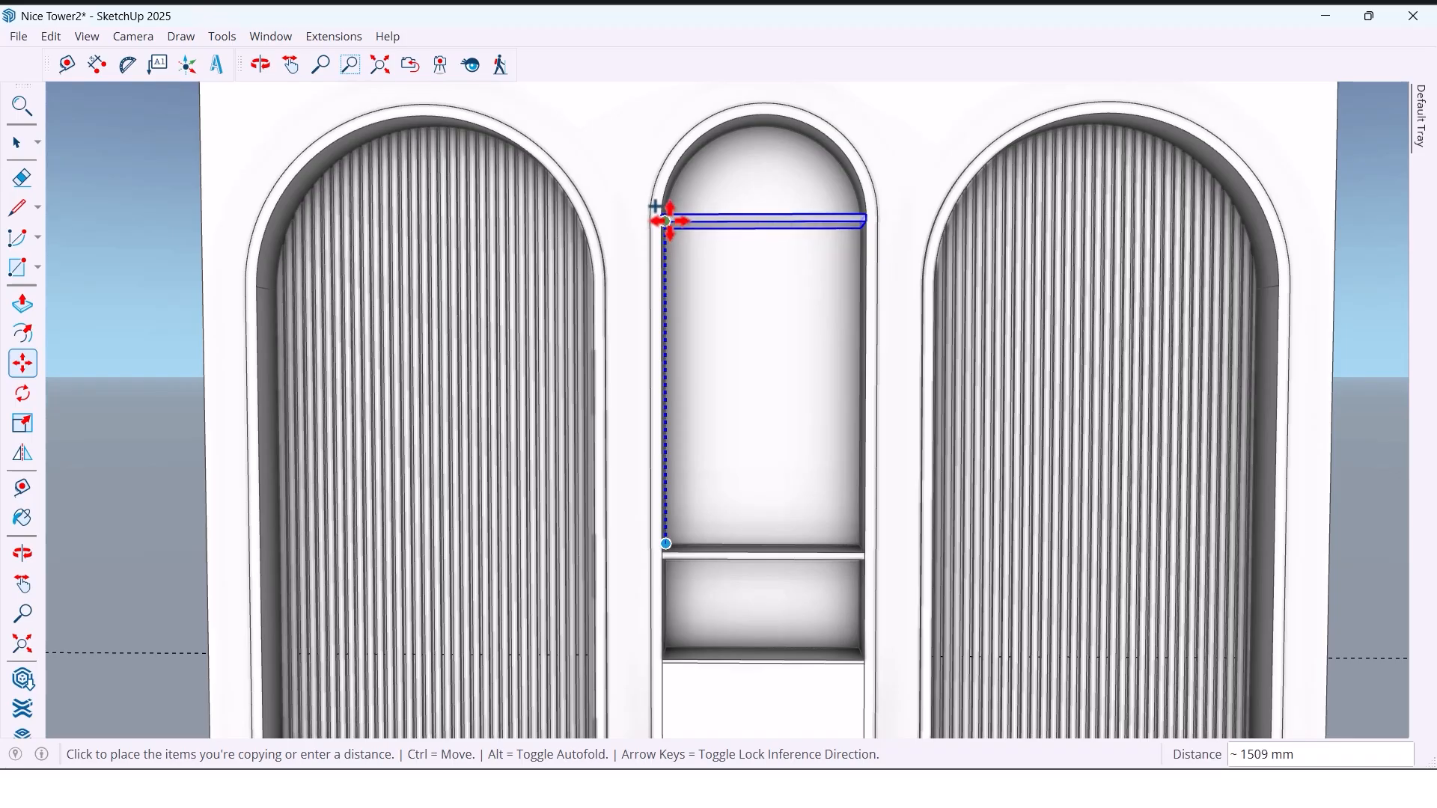
mouse_move(668, 220)
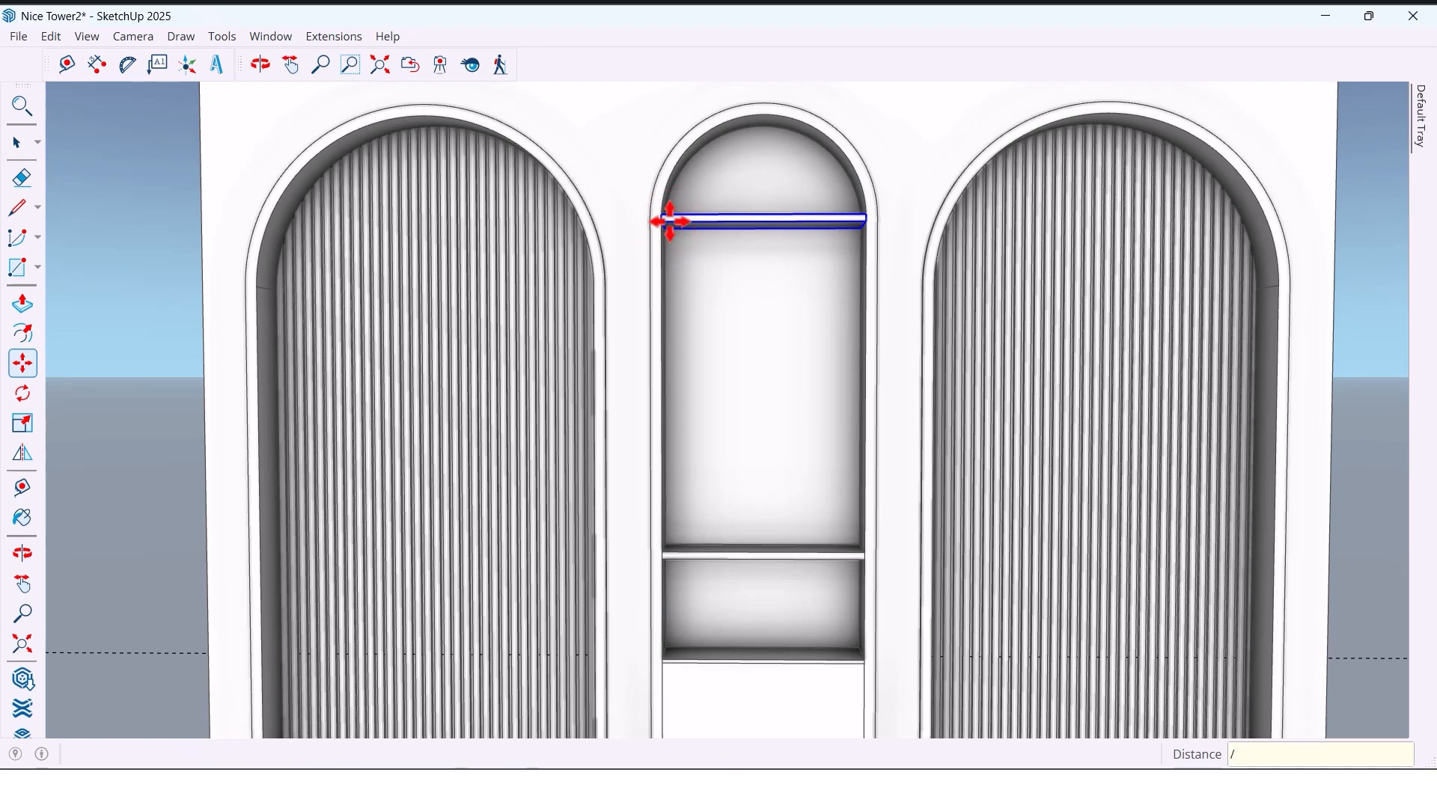
type("/3")
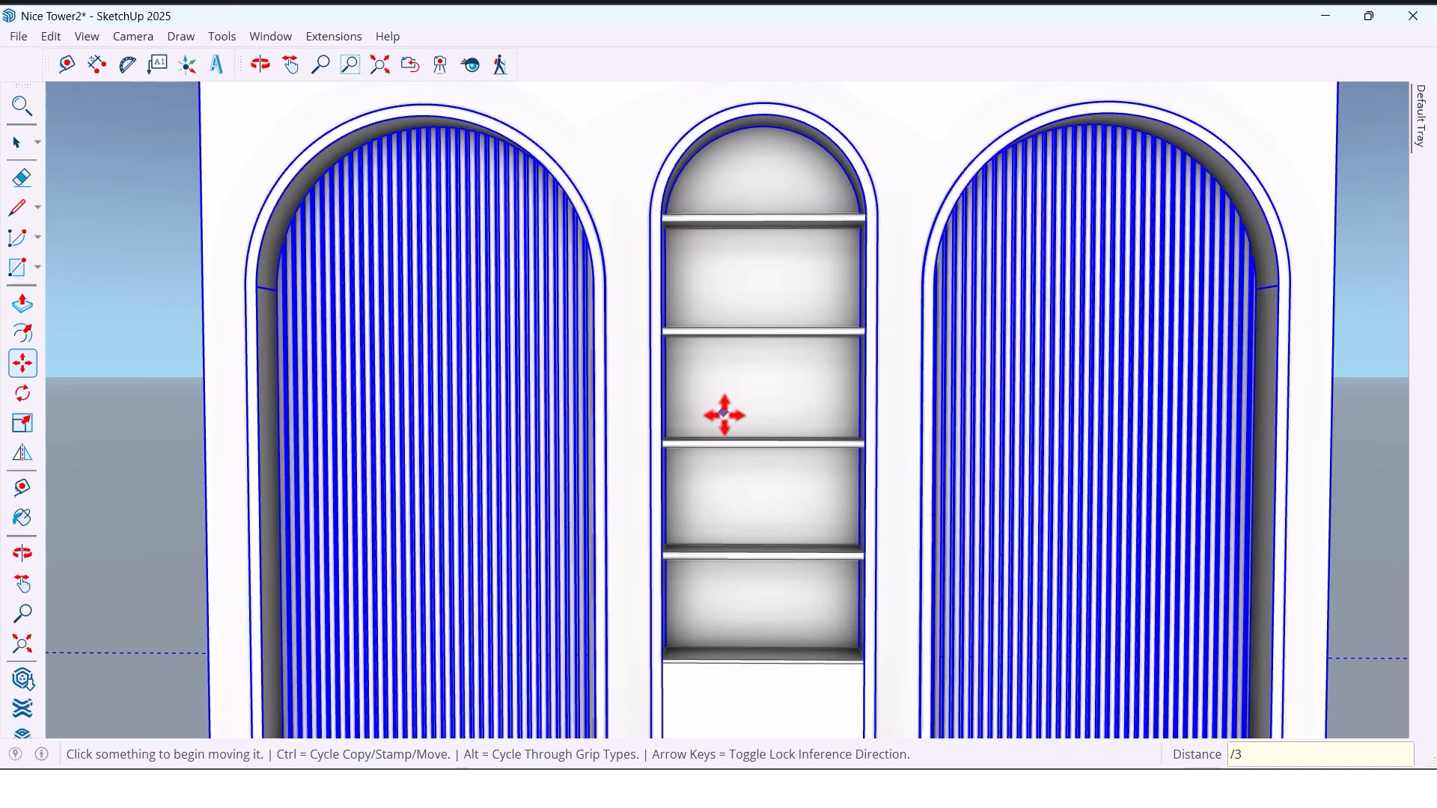
left_click(259, 64)
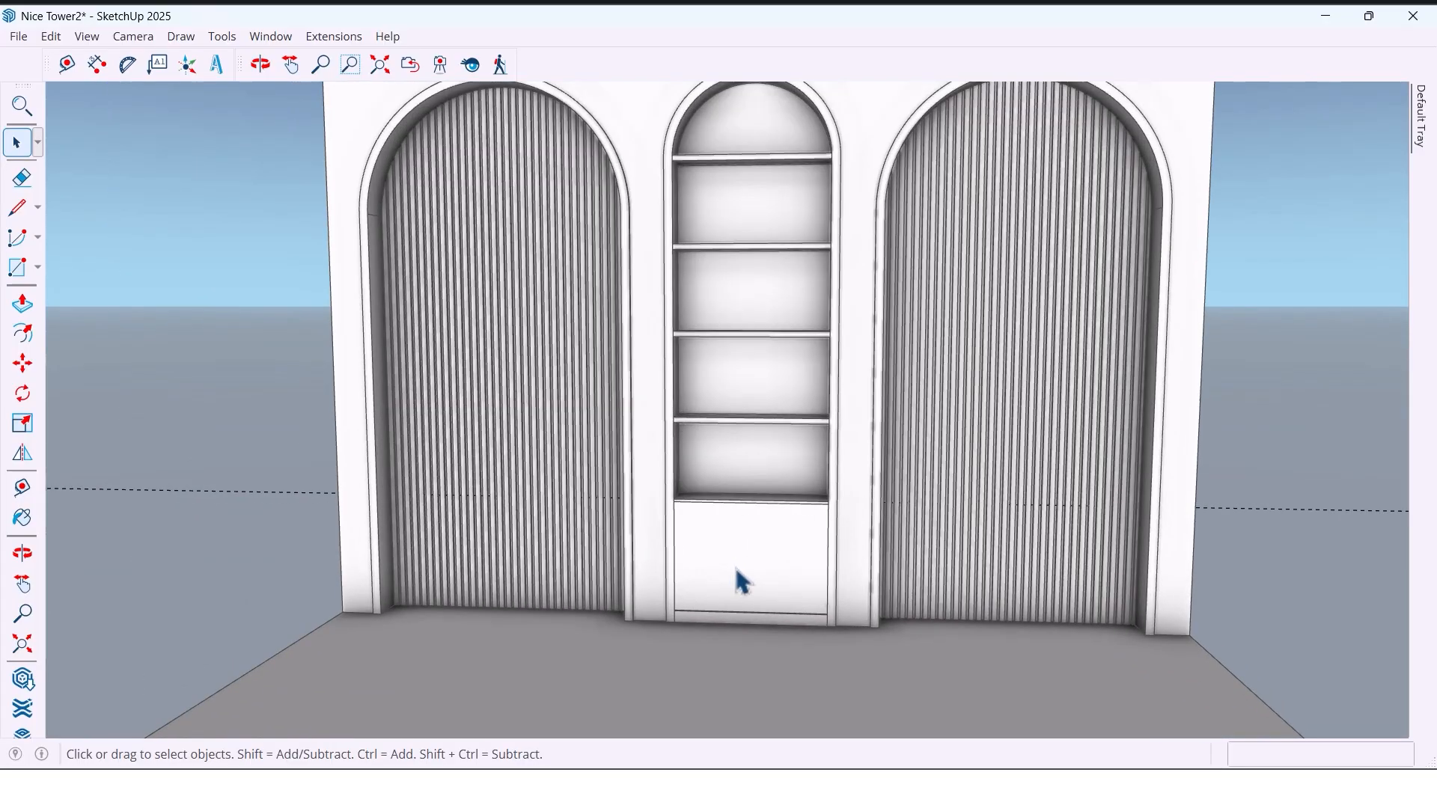
- Split the cabinet front with a line and recess the groove strip 16 mm between two drawer fronts
scroll("up", 3)
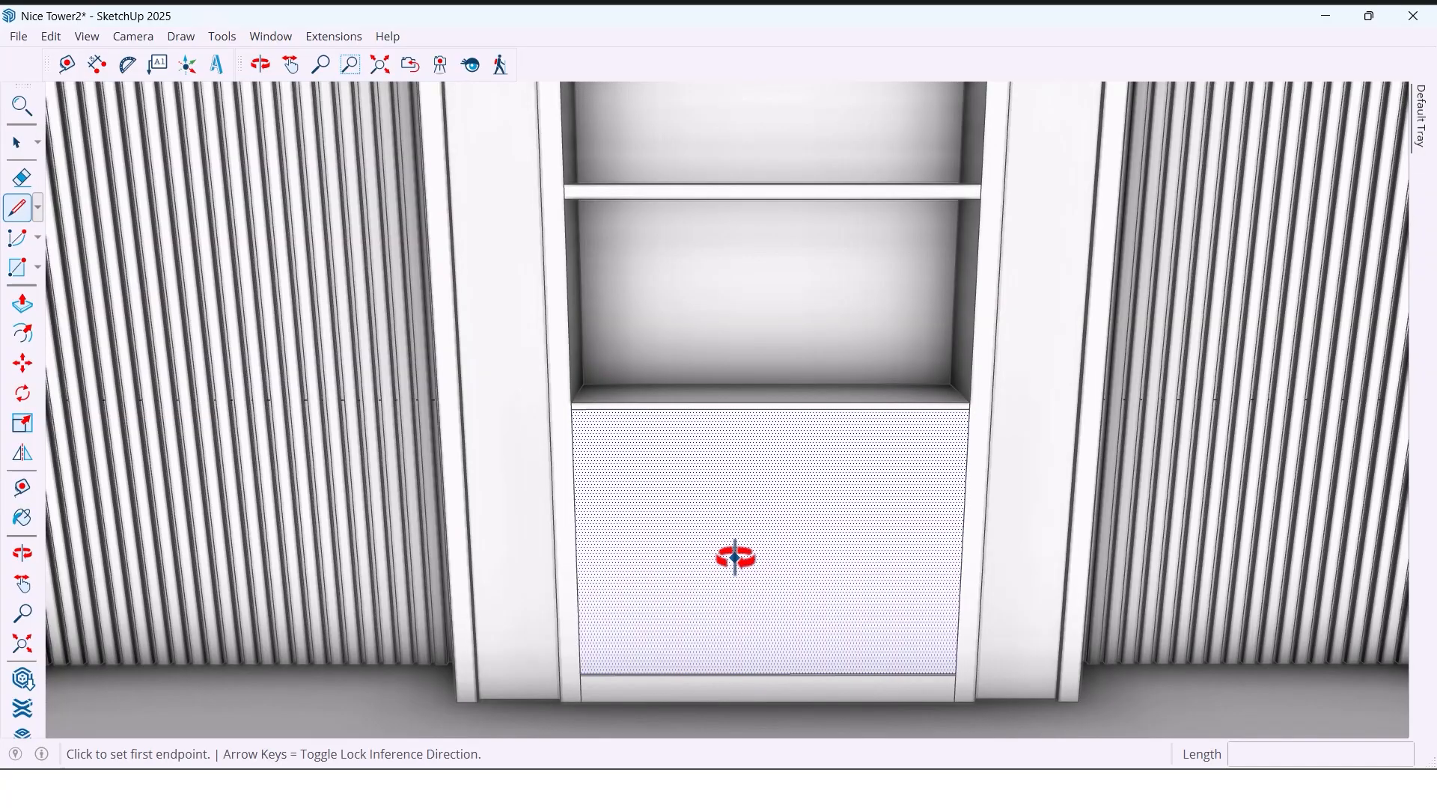
mouse_move(734, 557)
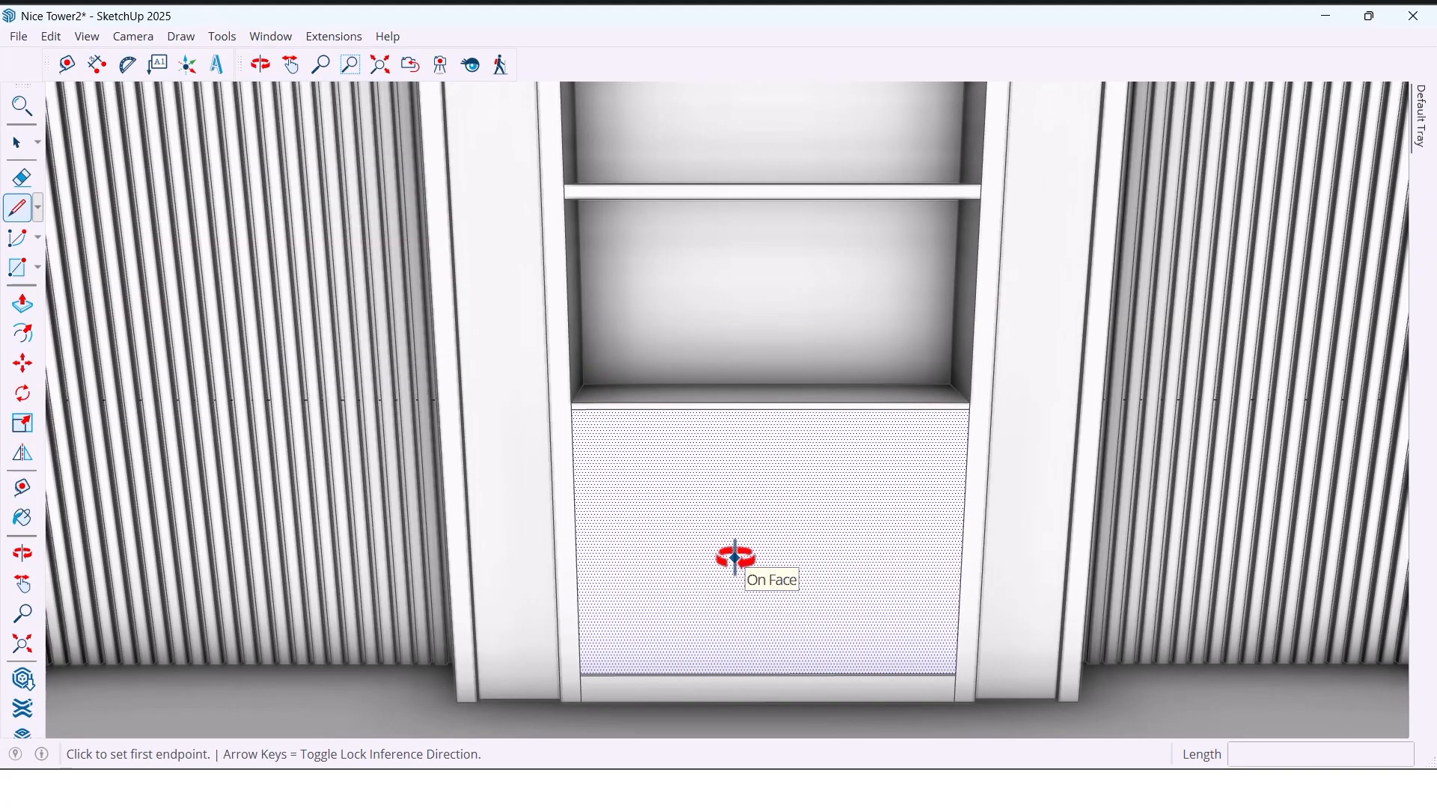
left_click(575, 543)
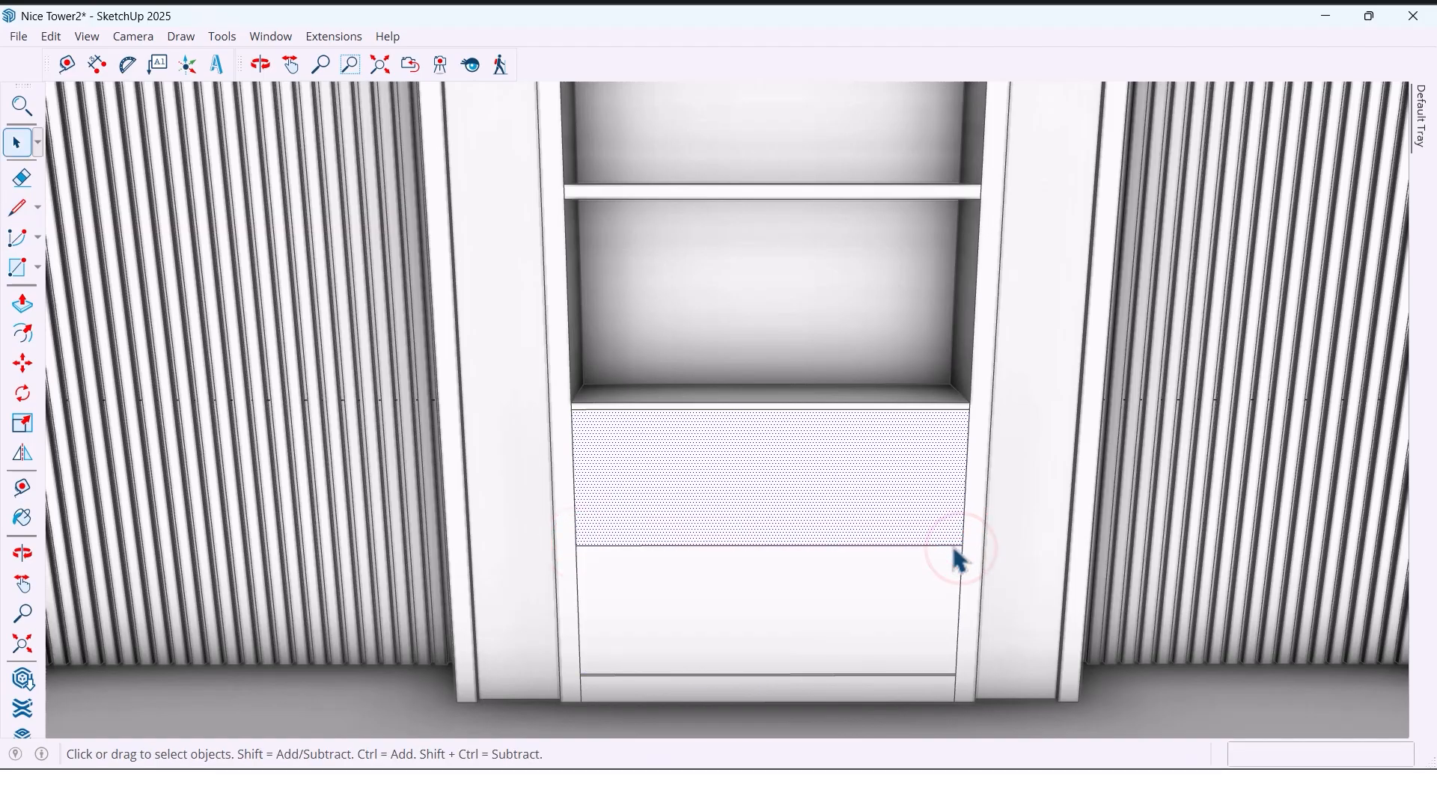
left_click(23, 363)
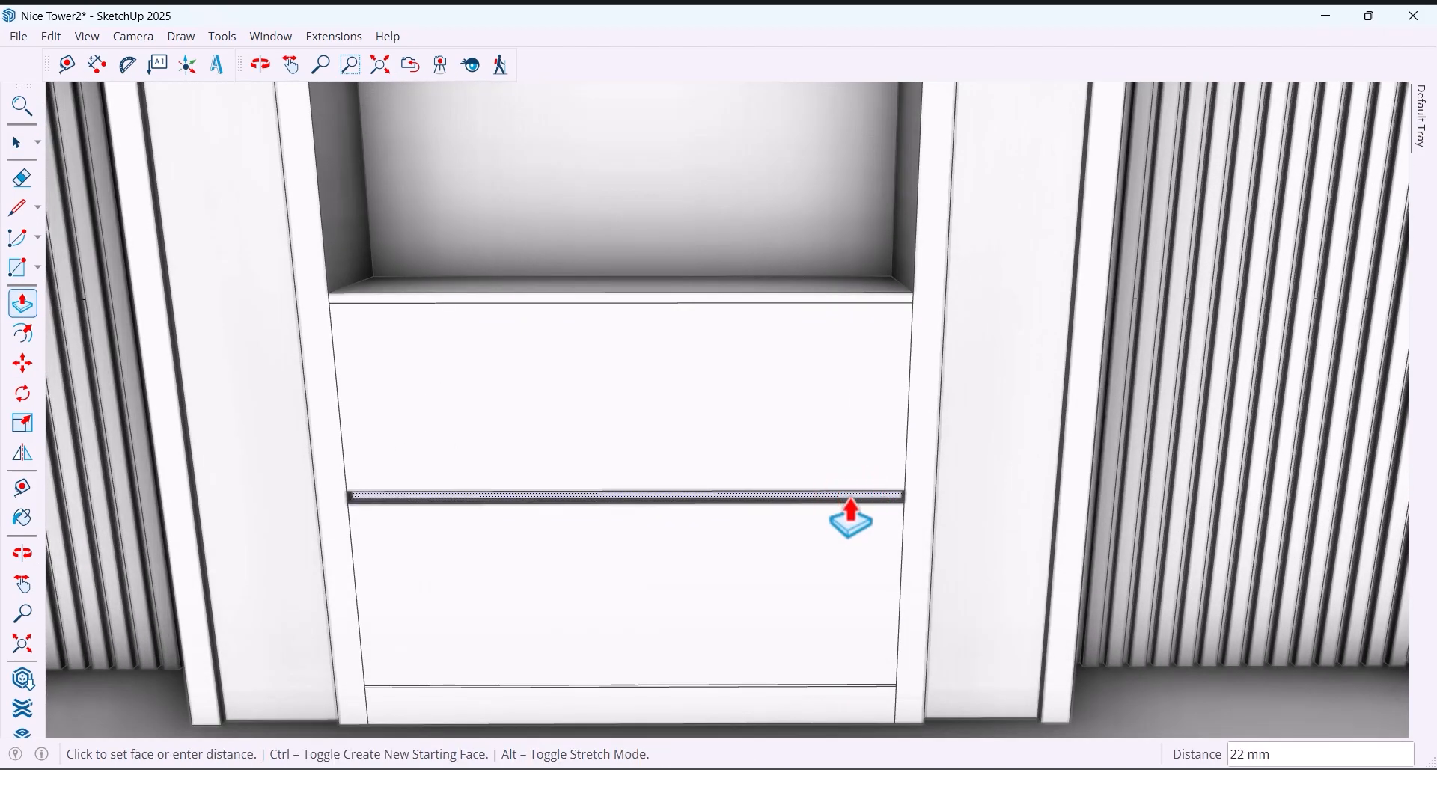
type("16")
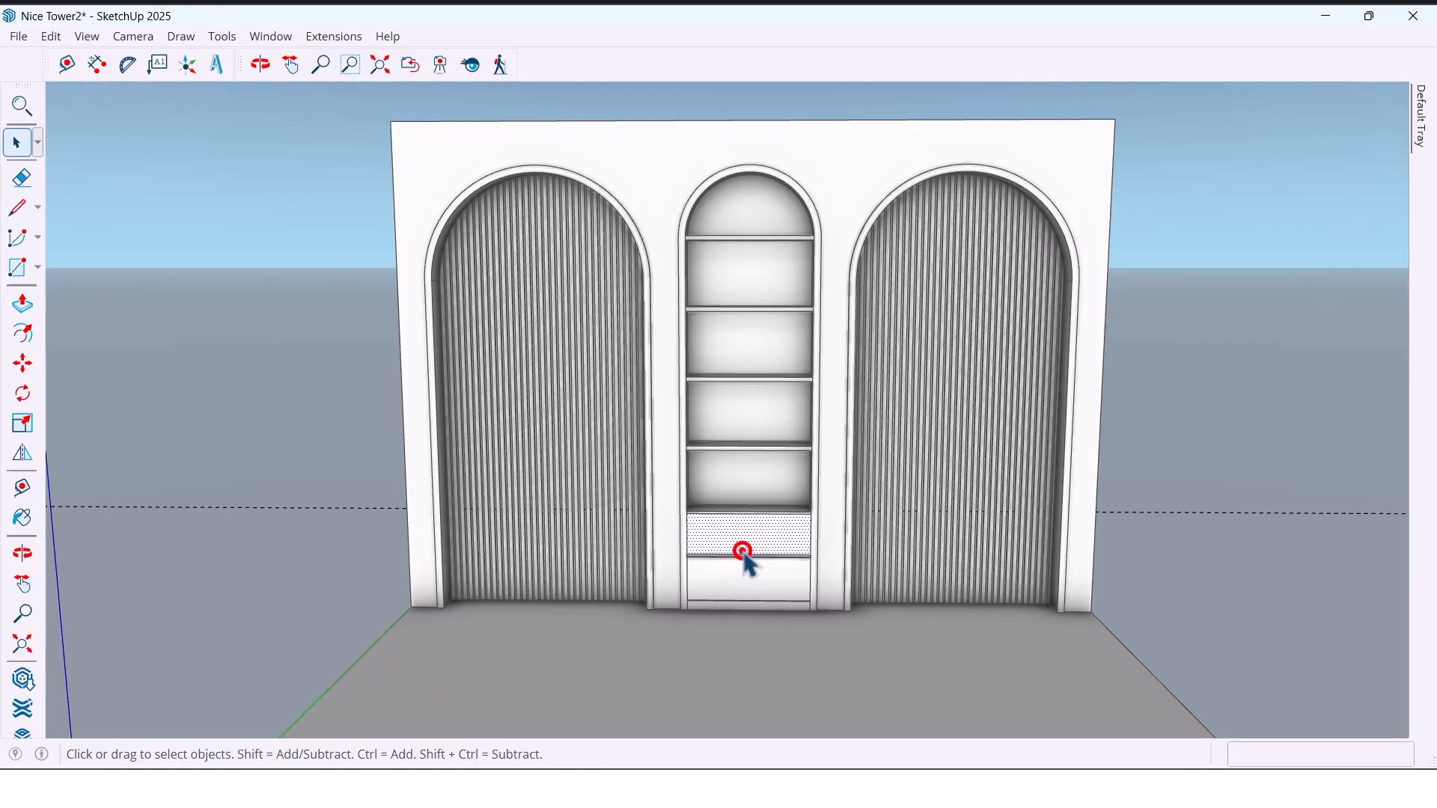
- Zoom to the drawers and build a half-circle solid handle arced from the groove centre
right_click(743, 549)
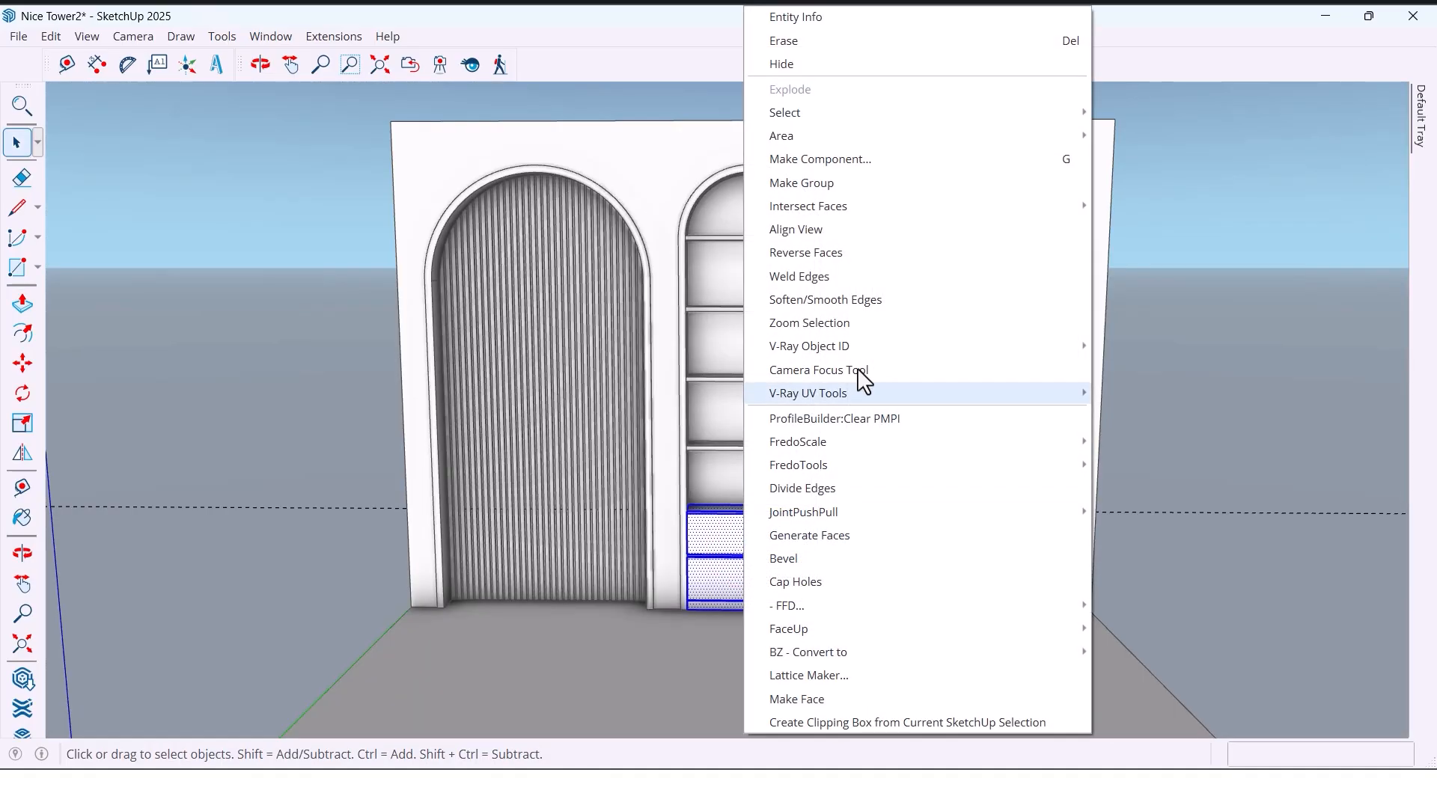
left_click(809, 323)
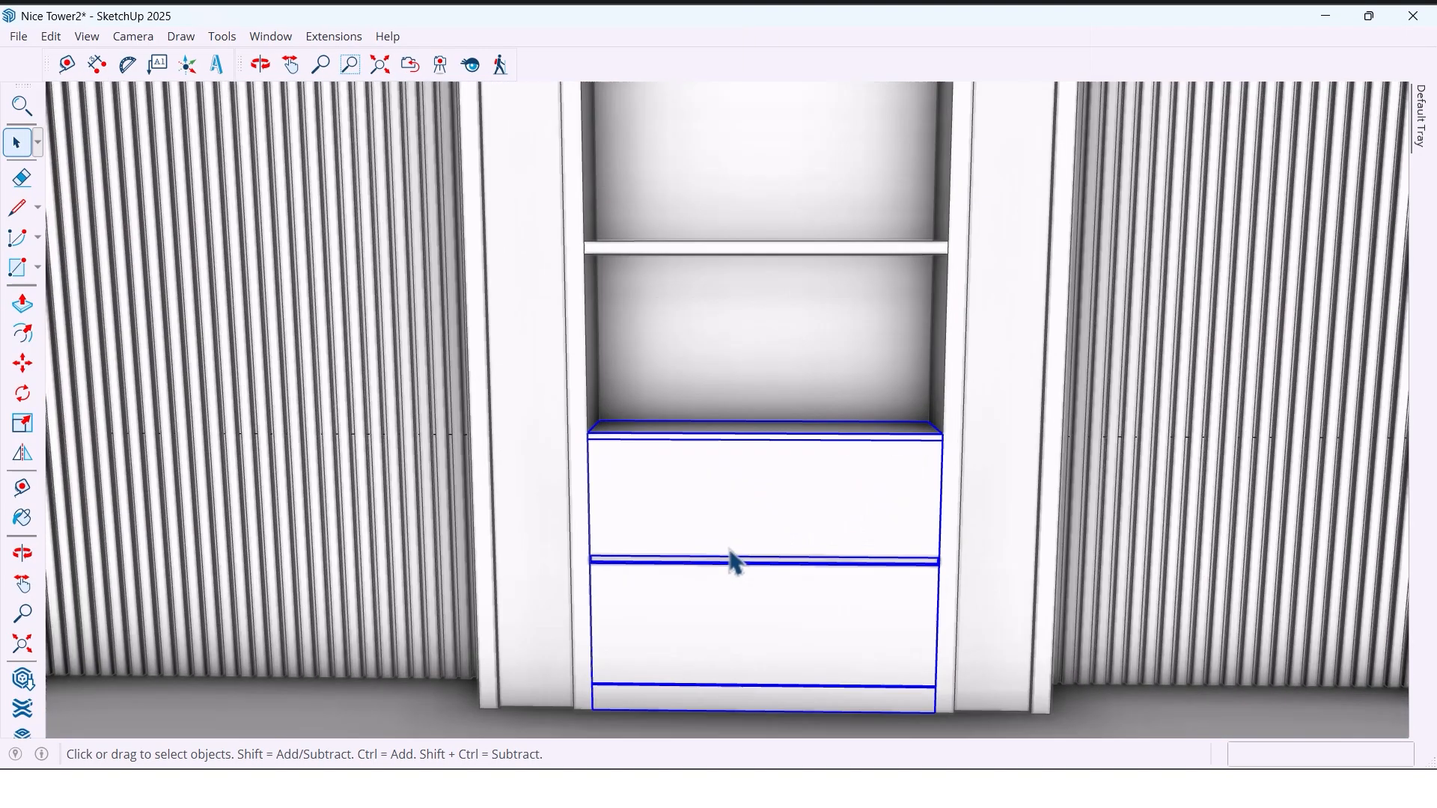
left_click(15, 206)
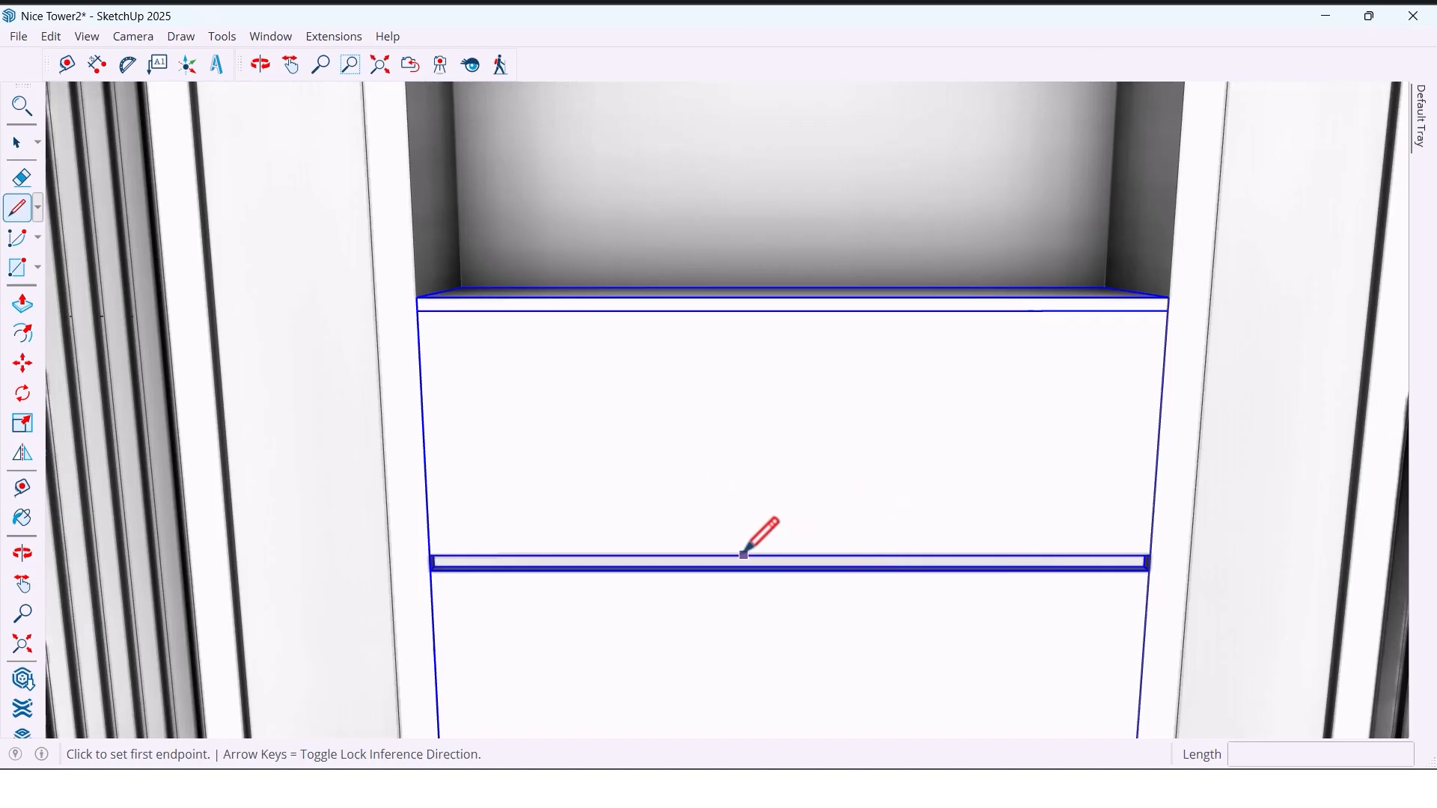
left_click(742, 554)
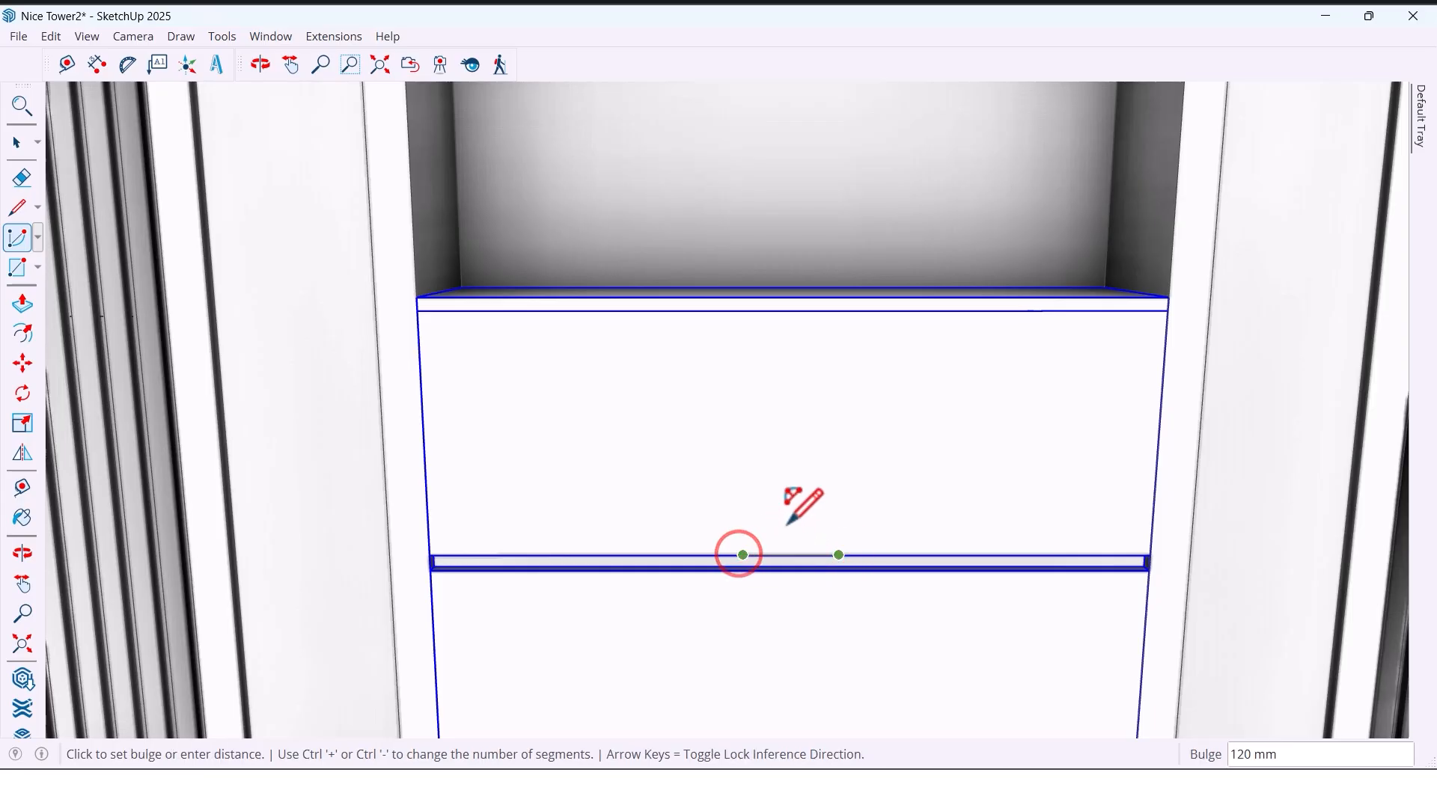
mouse_move(792, 515)
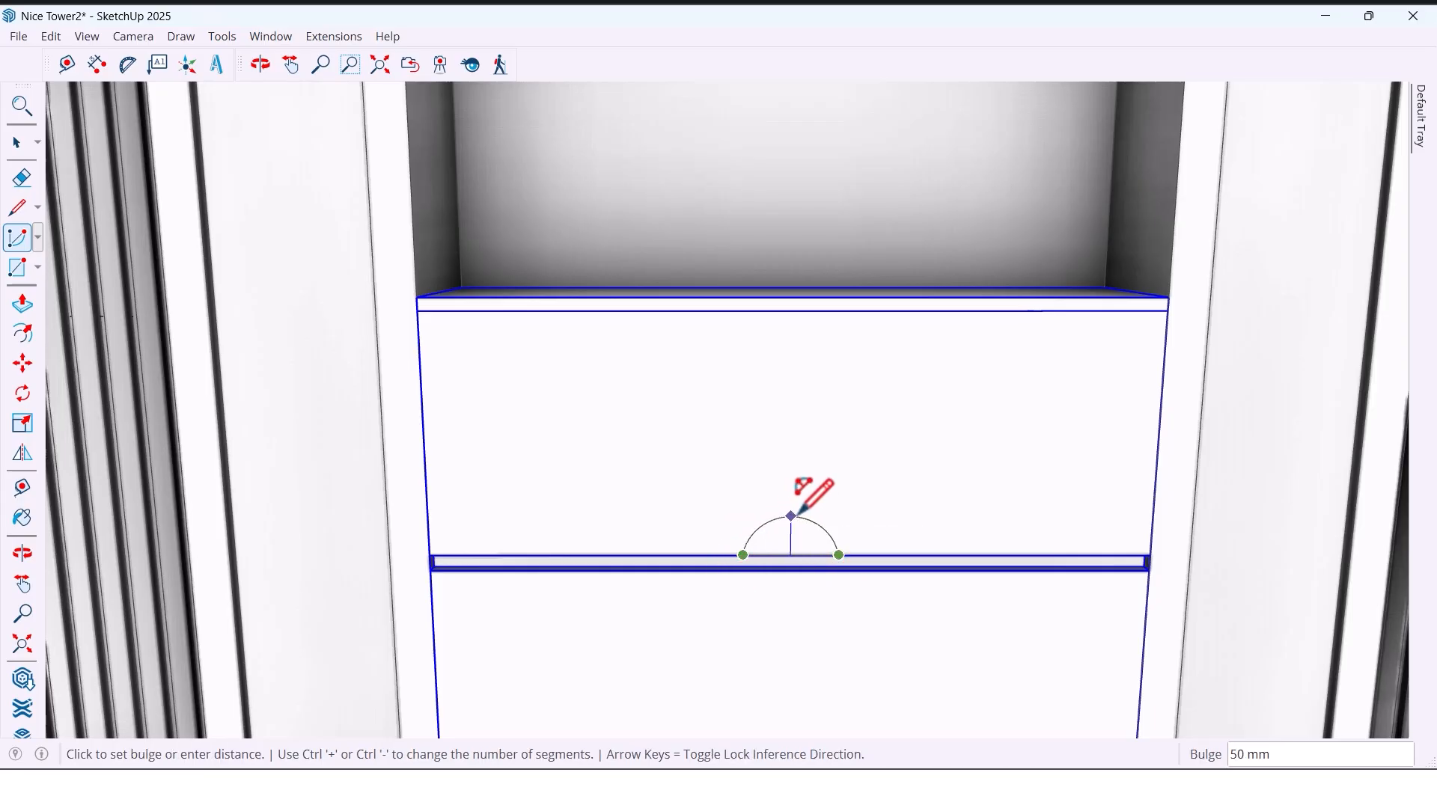
left_click(790, 516)
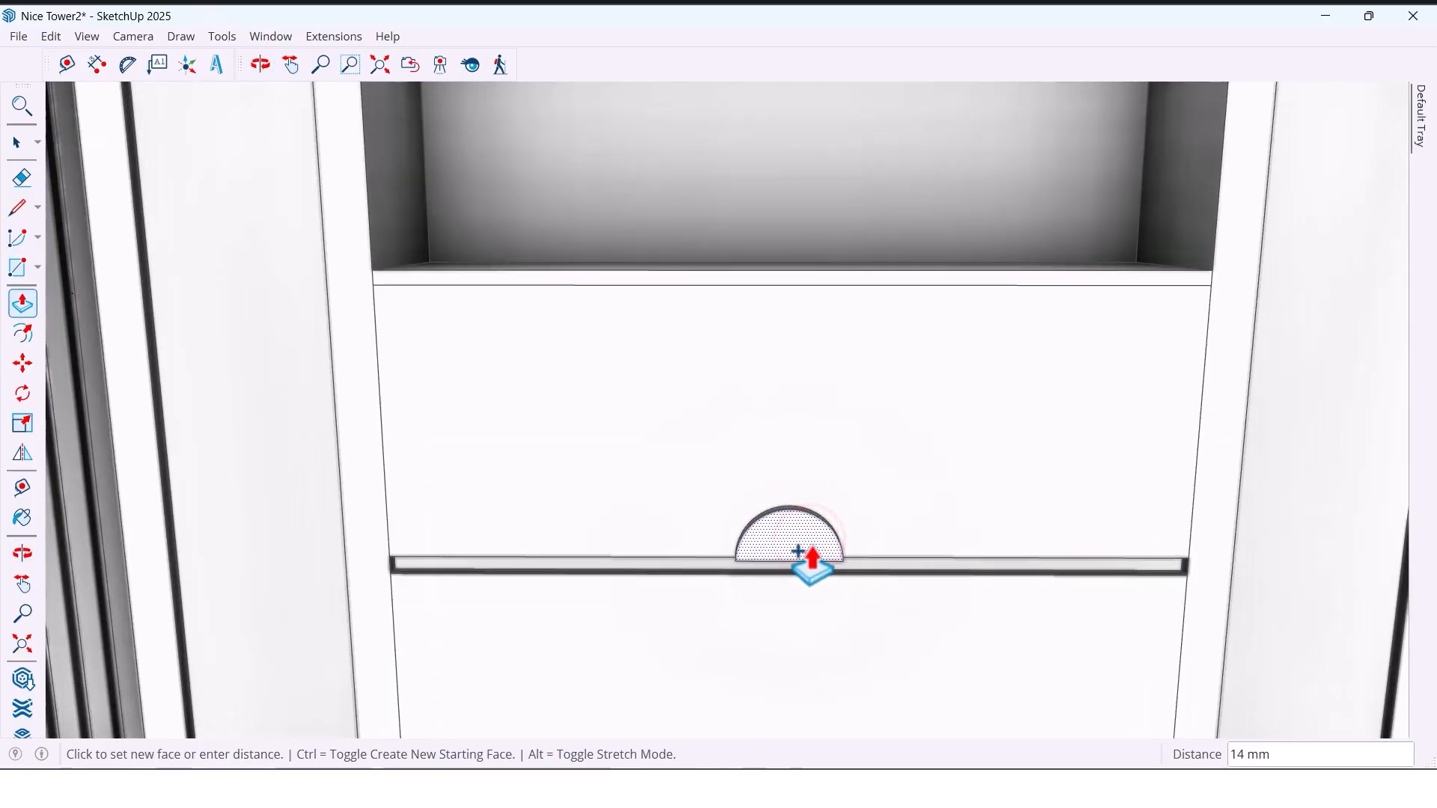
left_click(259, 65)
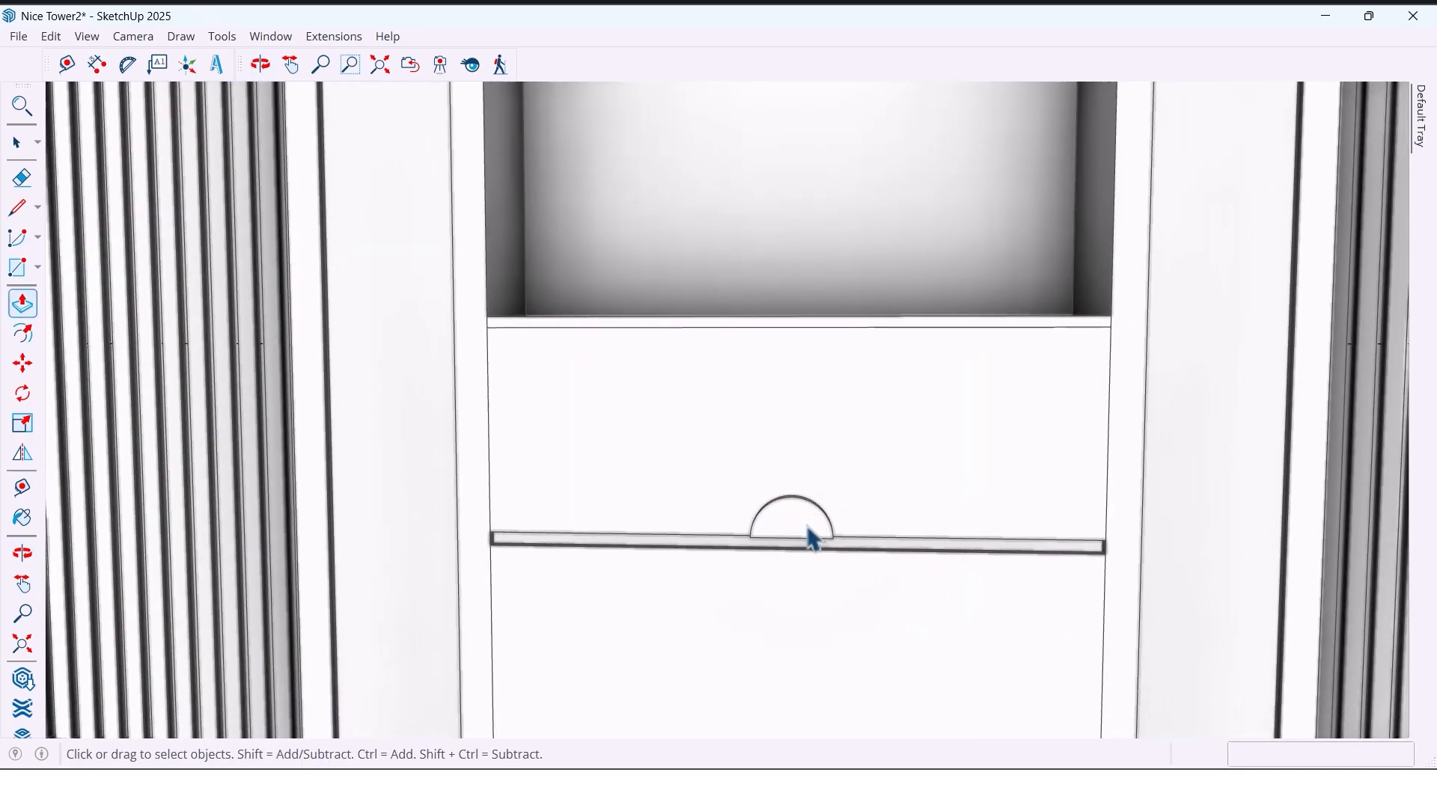
- Make the half handle a component and Flip a mirrored copy below to form a round pull
right_click(810, 536)
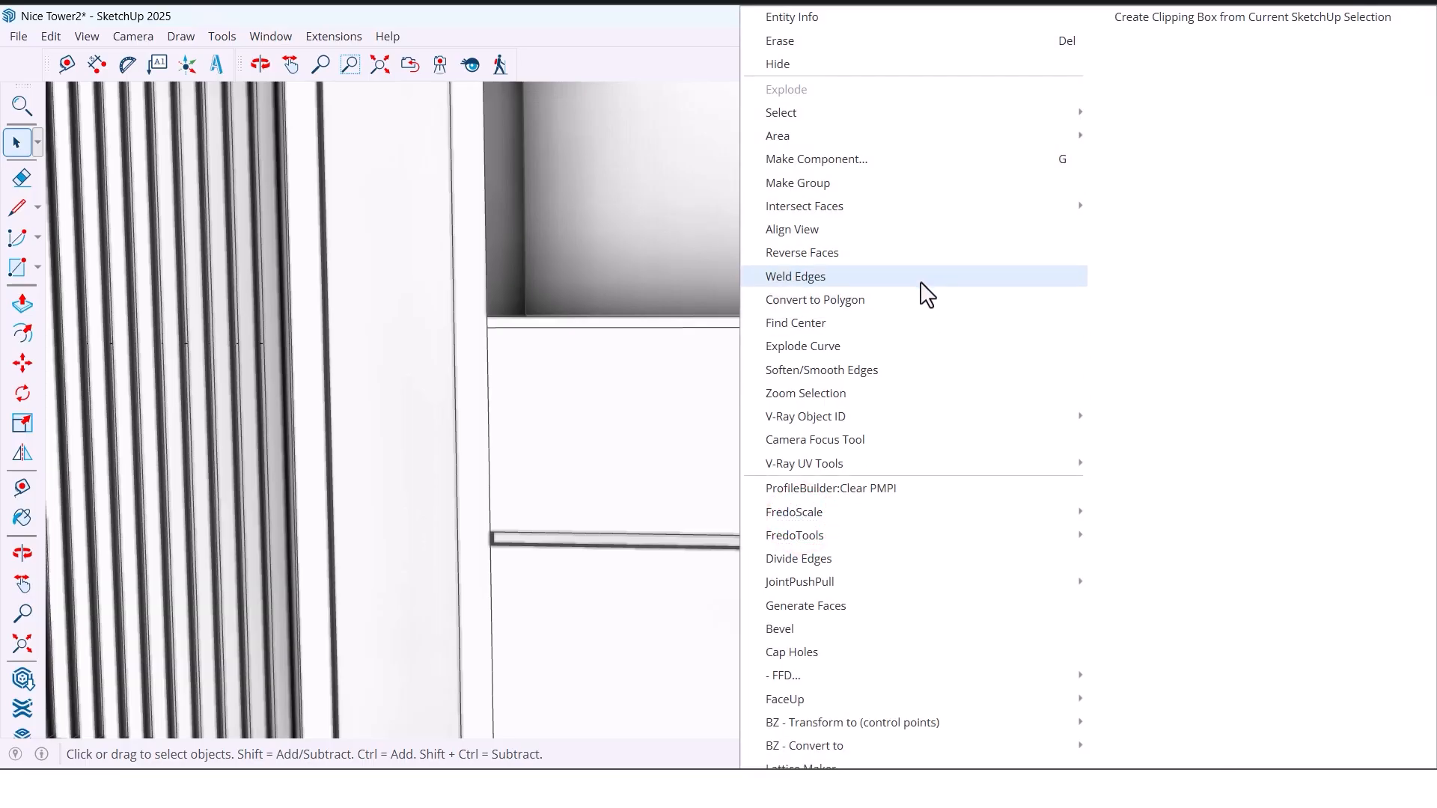
left_click(814, 159)
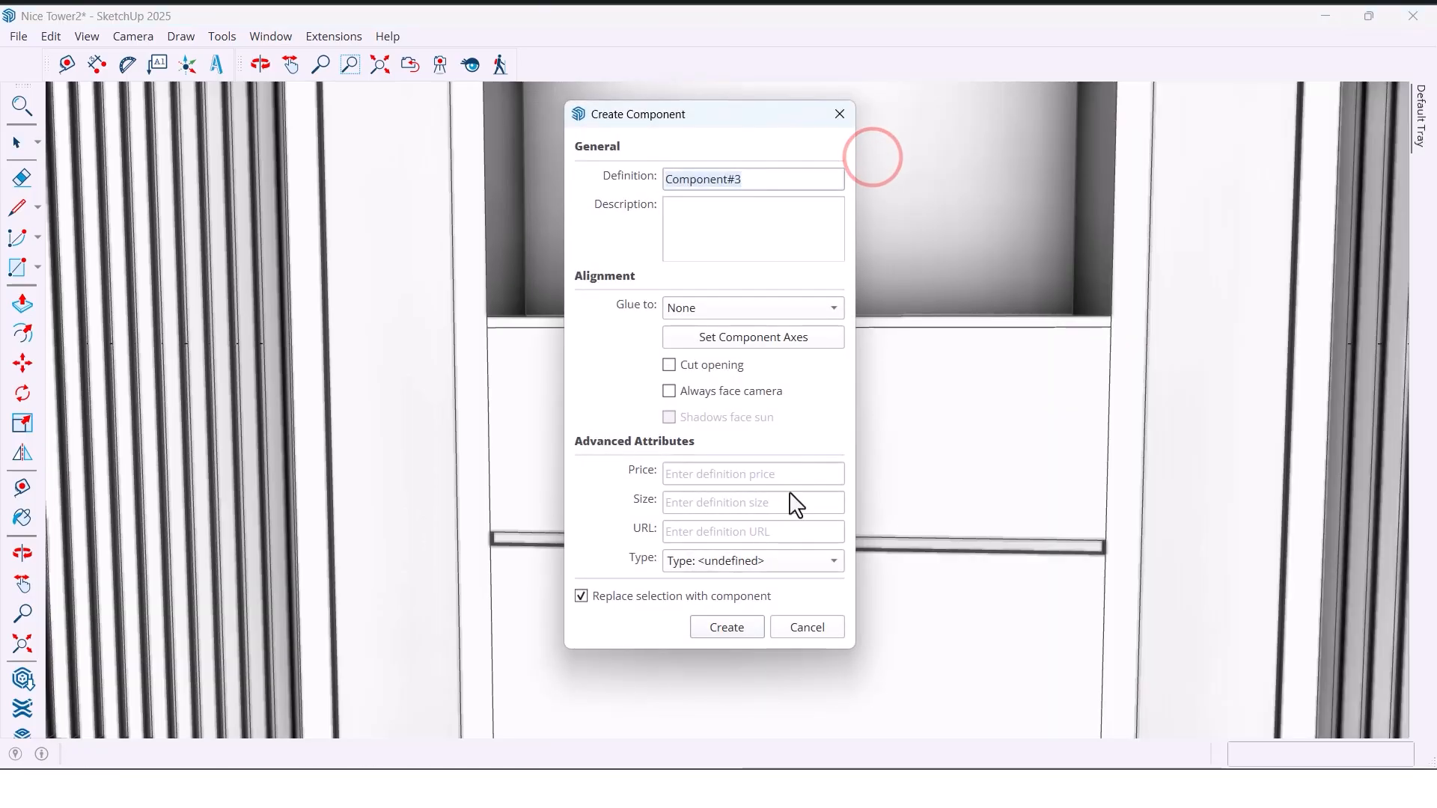
left_click(725, 627)
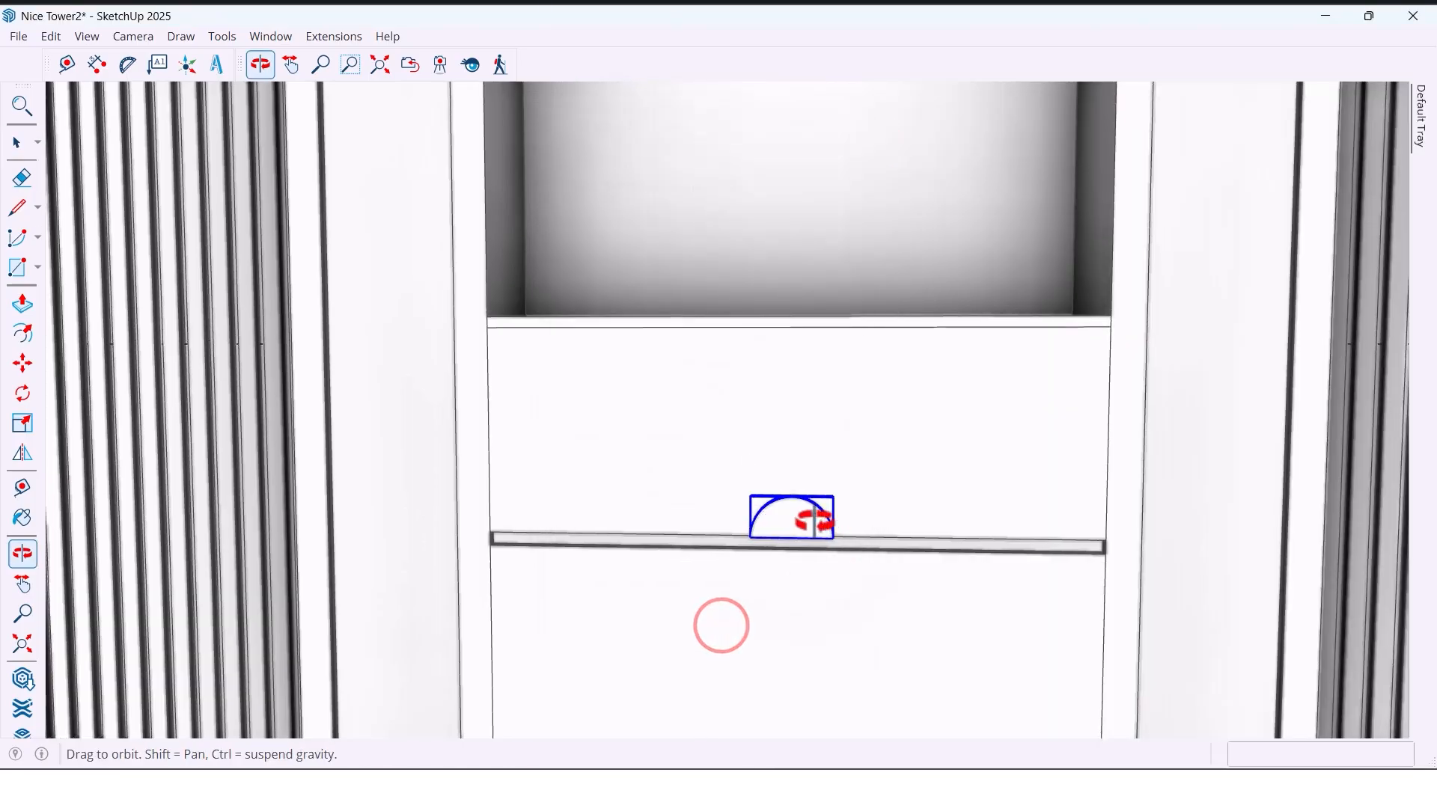
left_click(15, 143)
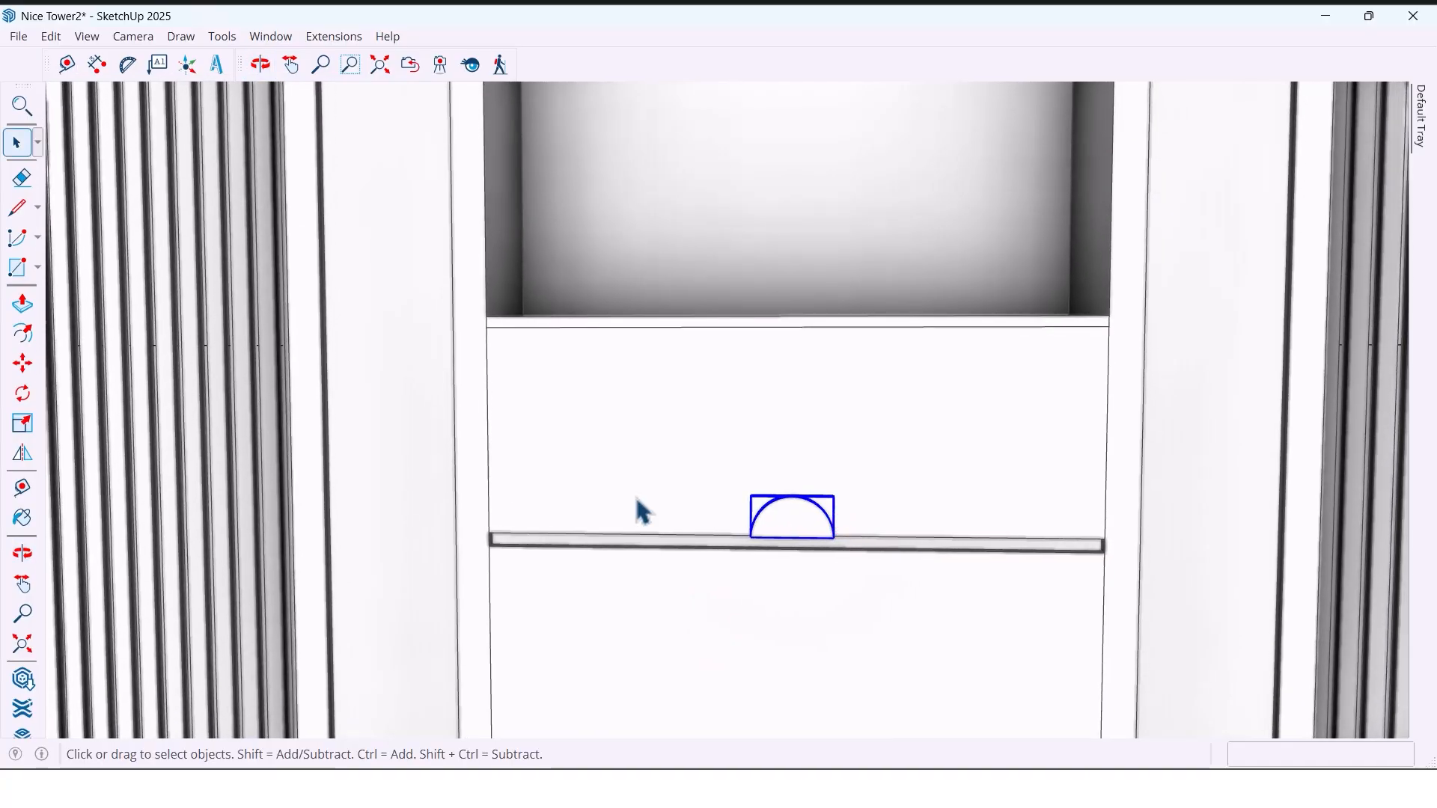
left_click(22, 452)
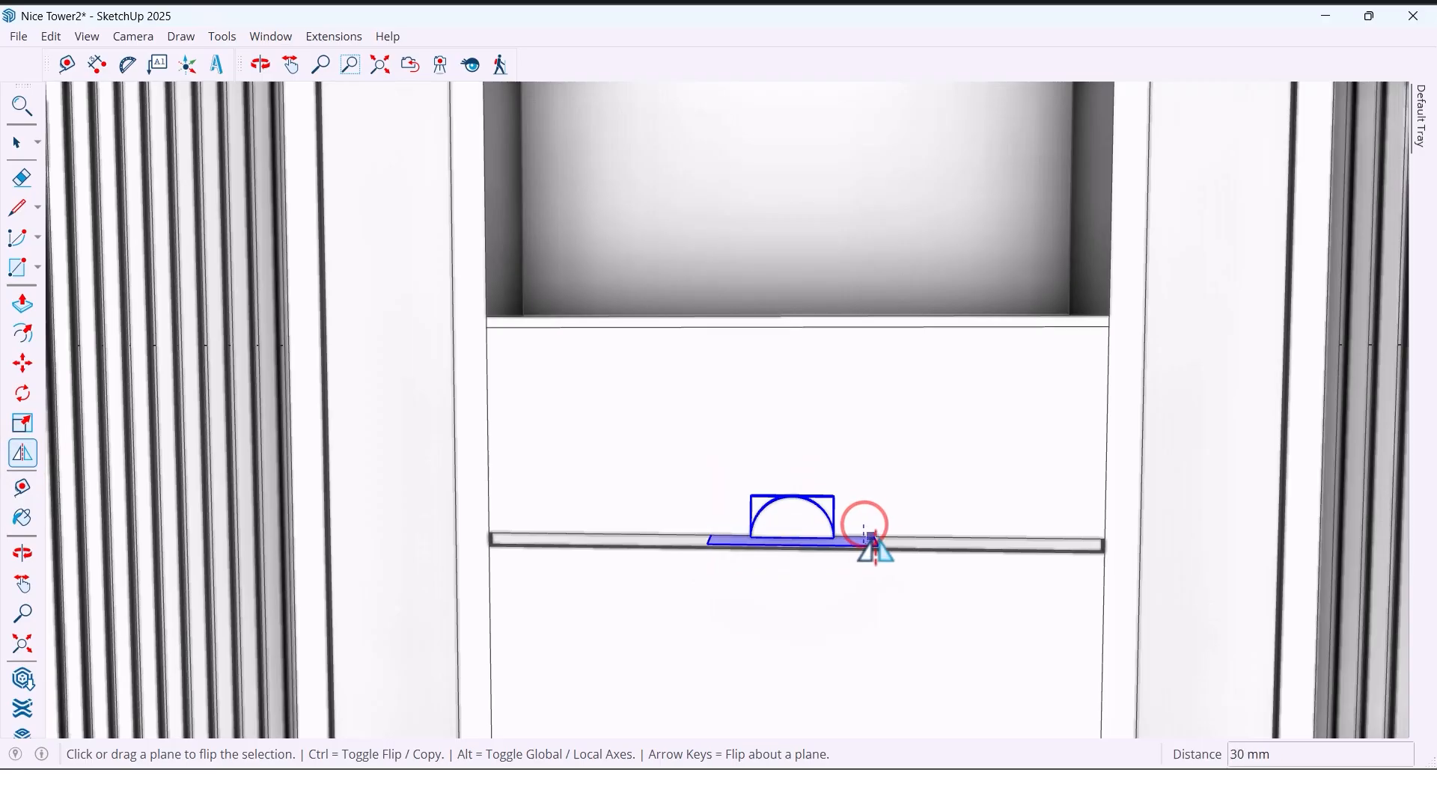
mouse_move(1105, 554)
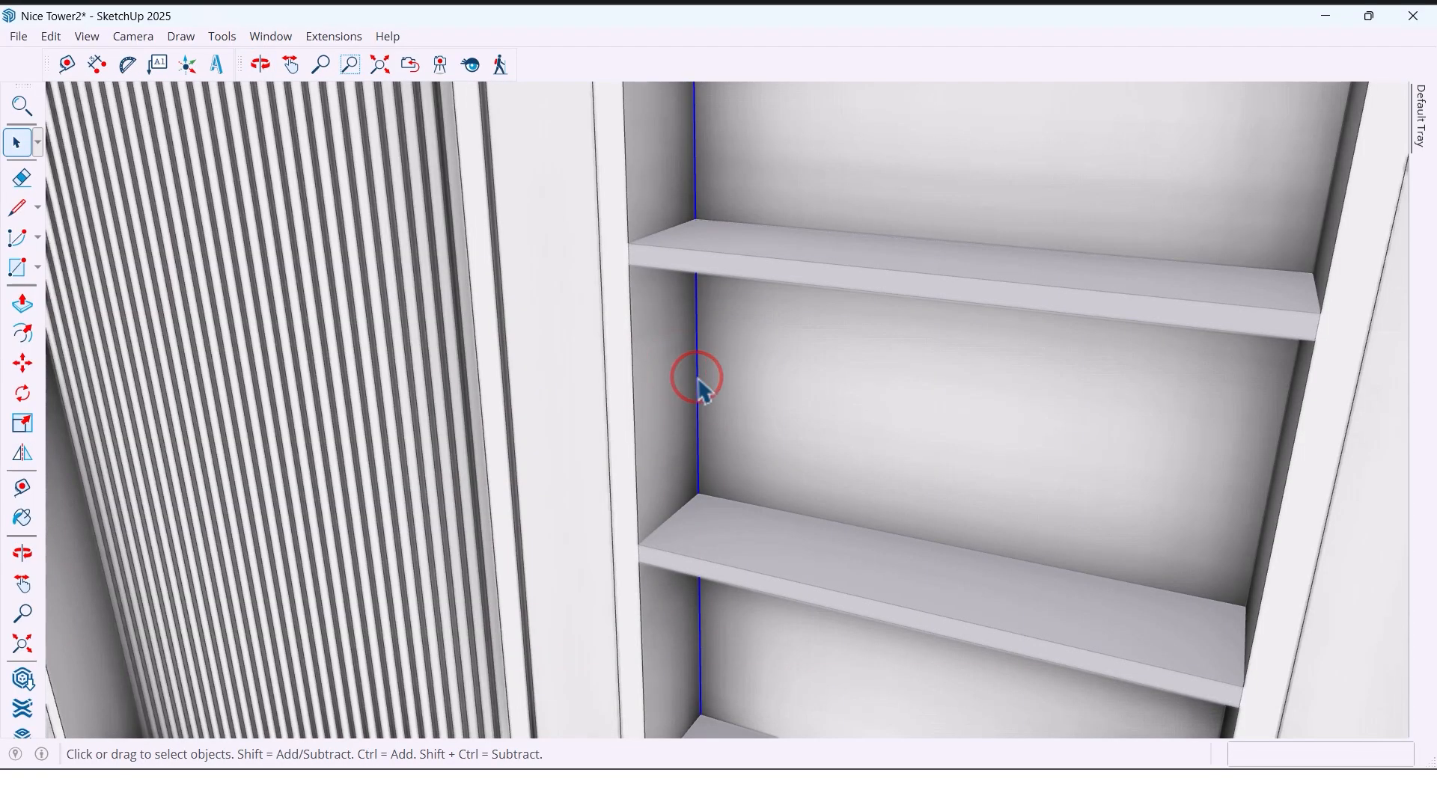
- Copy the arch edges and paint the inner trim of both grooved arches blue-grey
scroll("down", 3)
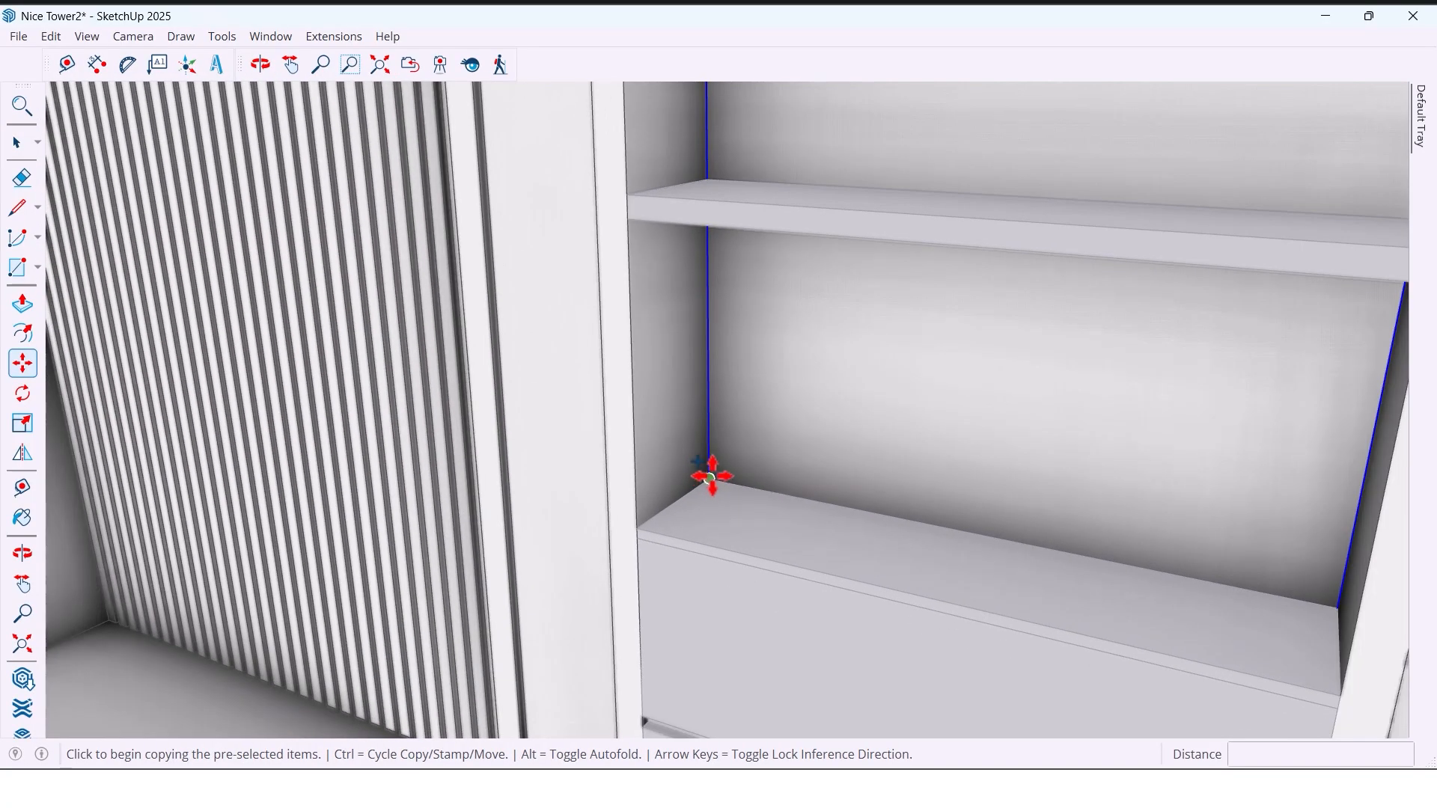
left_click(709, 481)
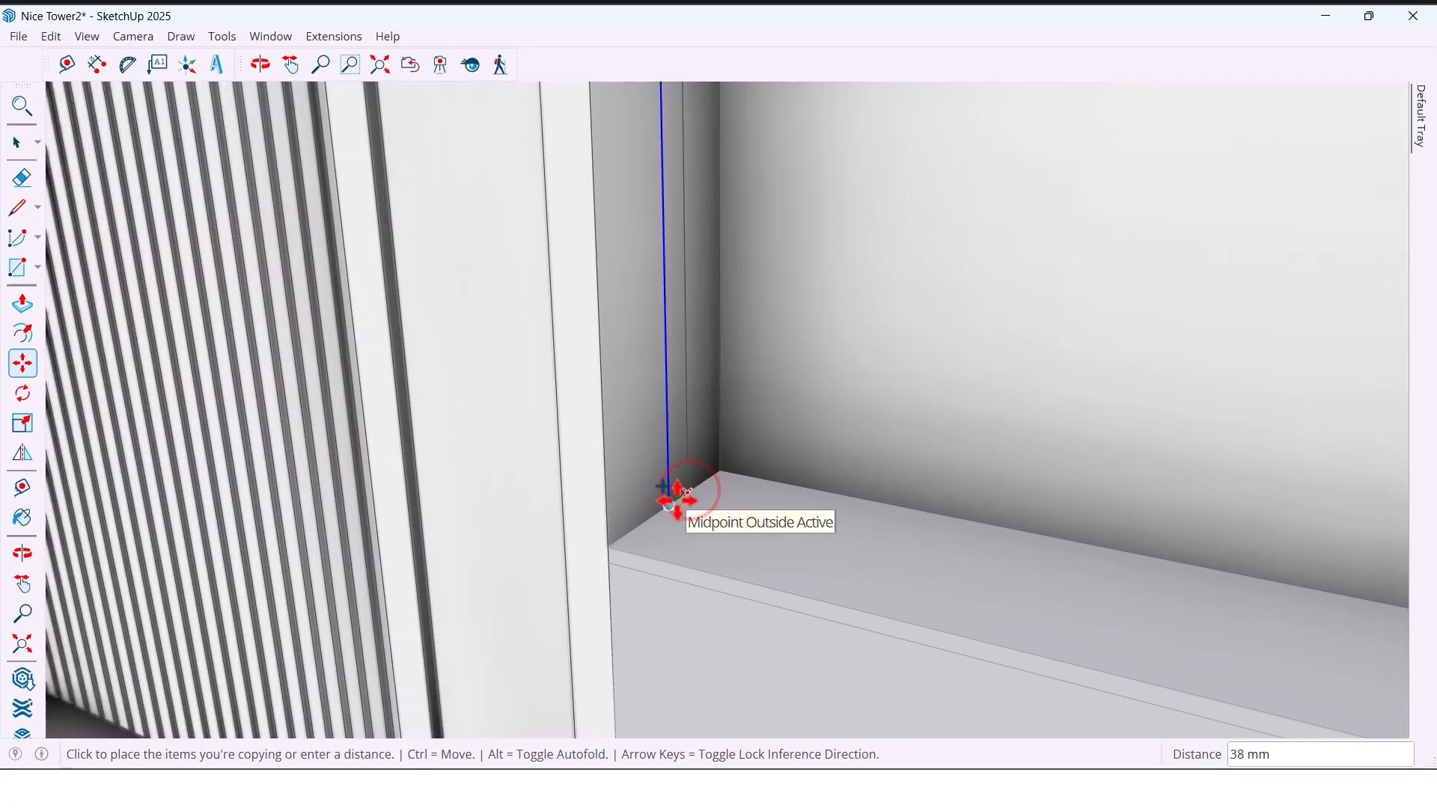
type("2")
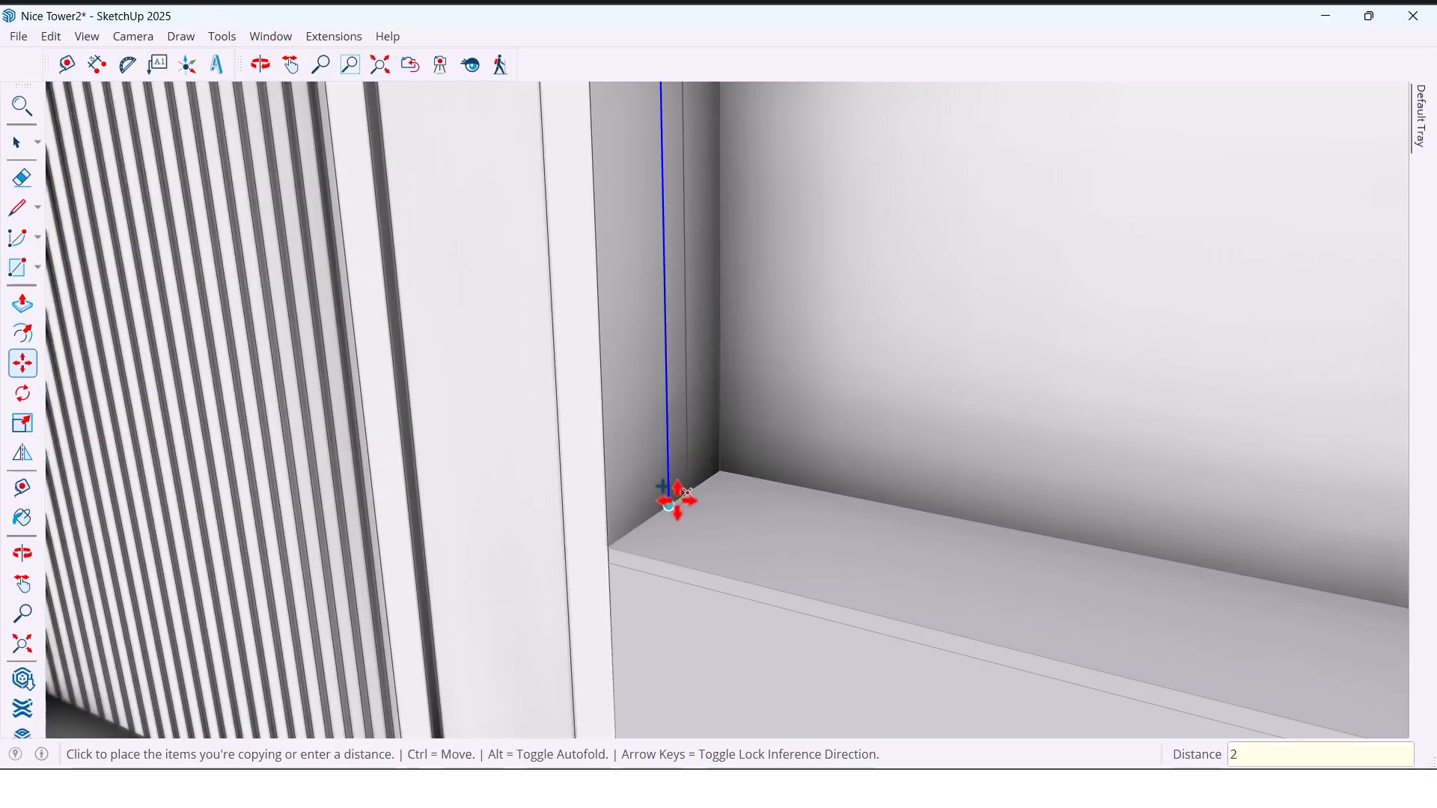
left_click(670, 501)
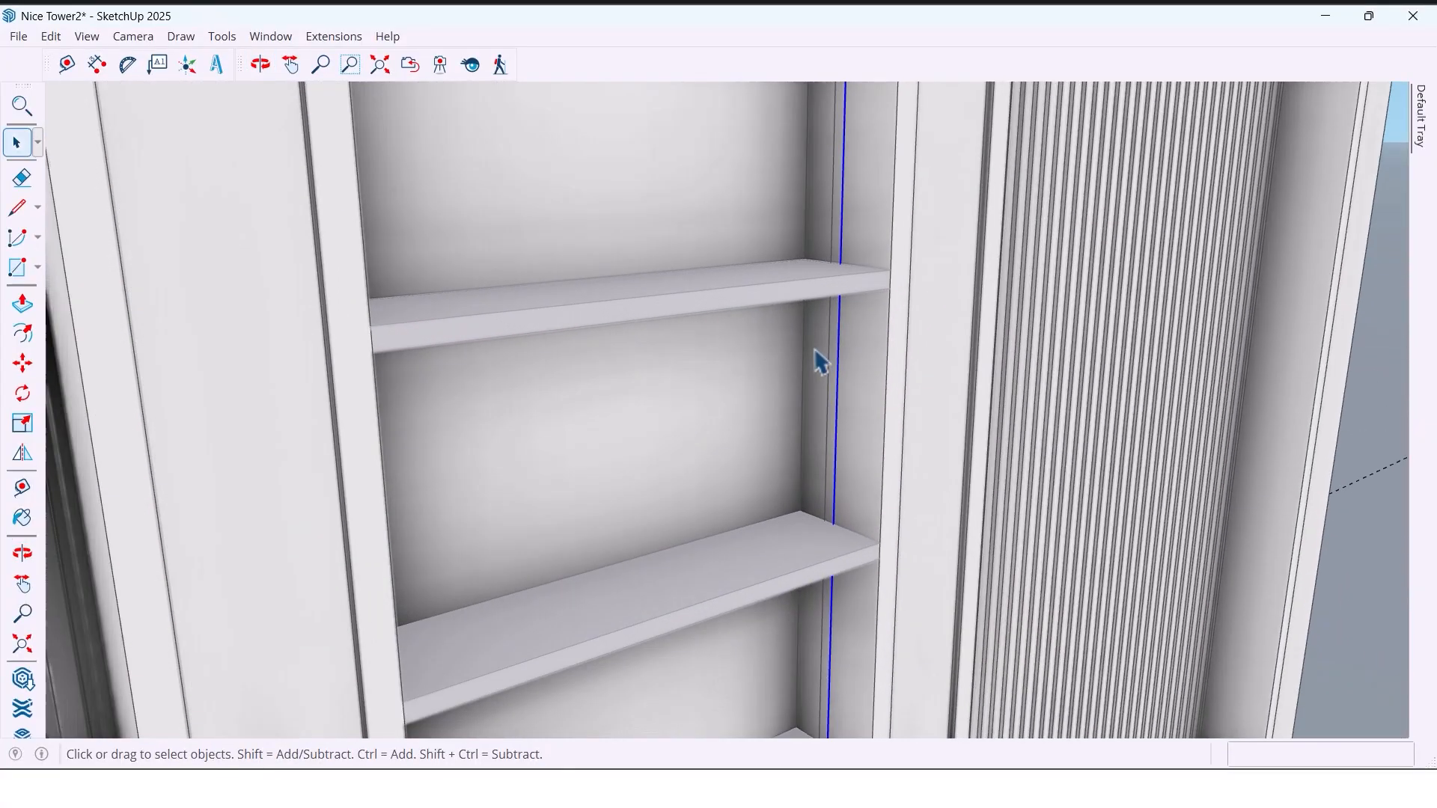
left_click(259, 64)
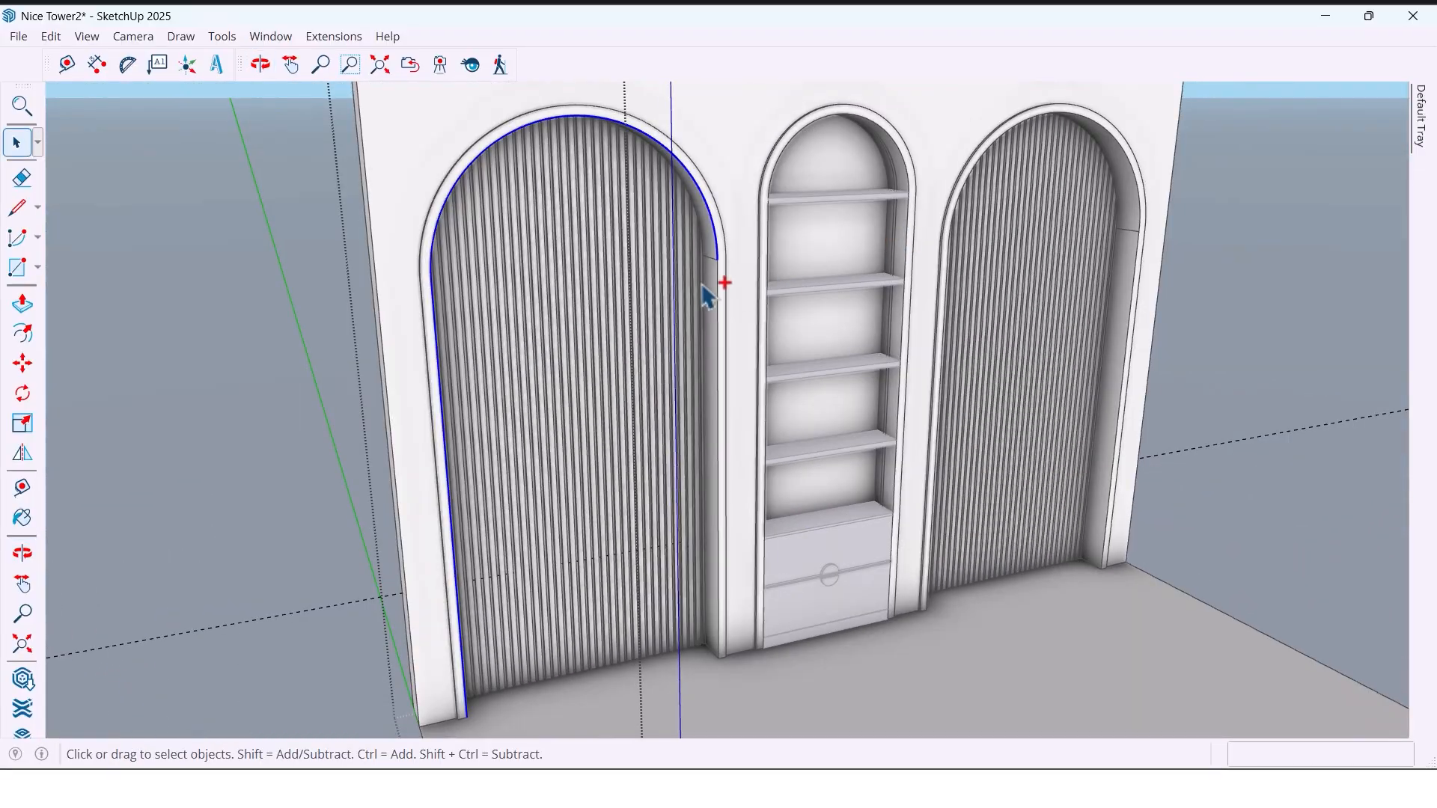
mouse_move(724, 302)
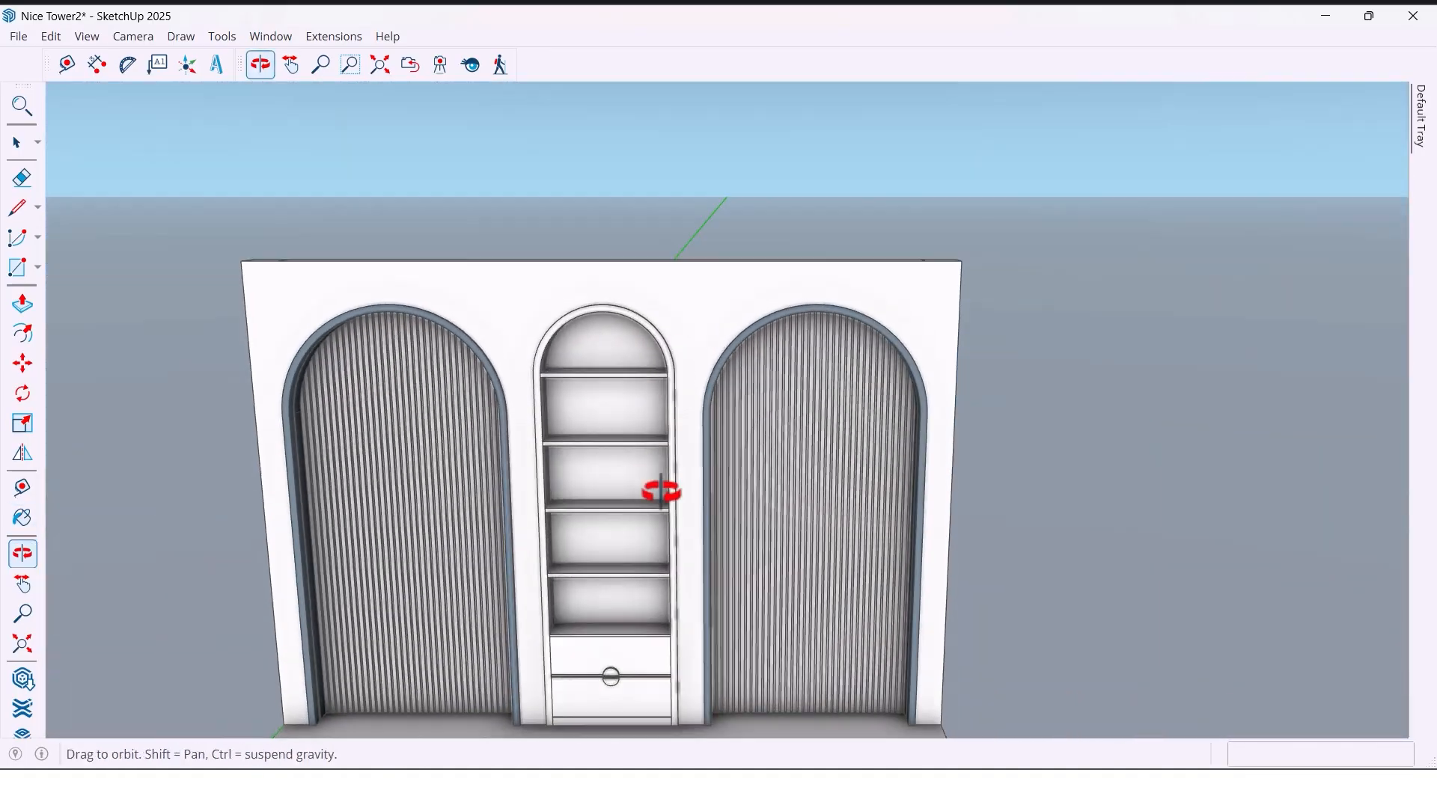
- Apply a light wood texture to the shelf back panels and paint the drawer handle
left_click(22, 519)
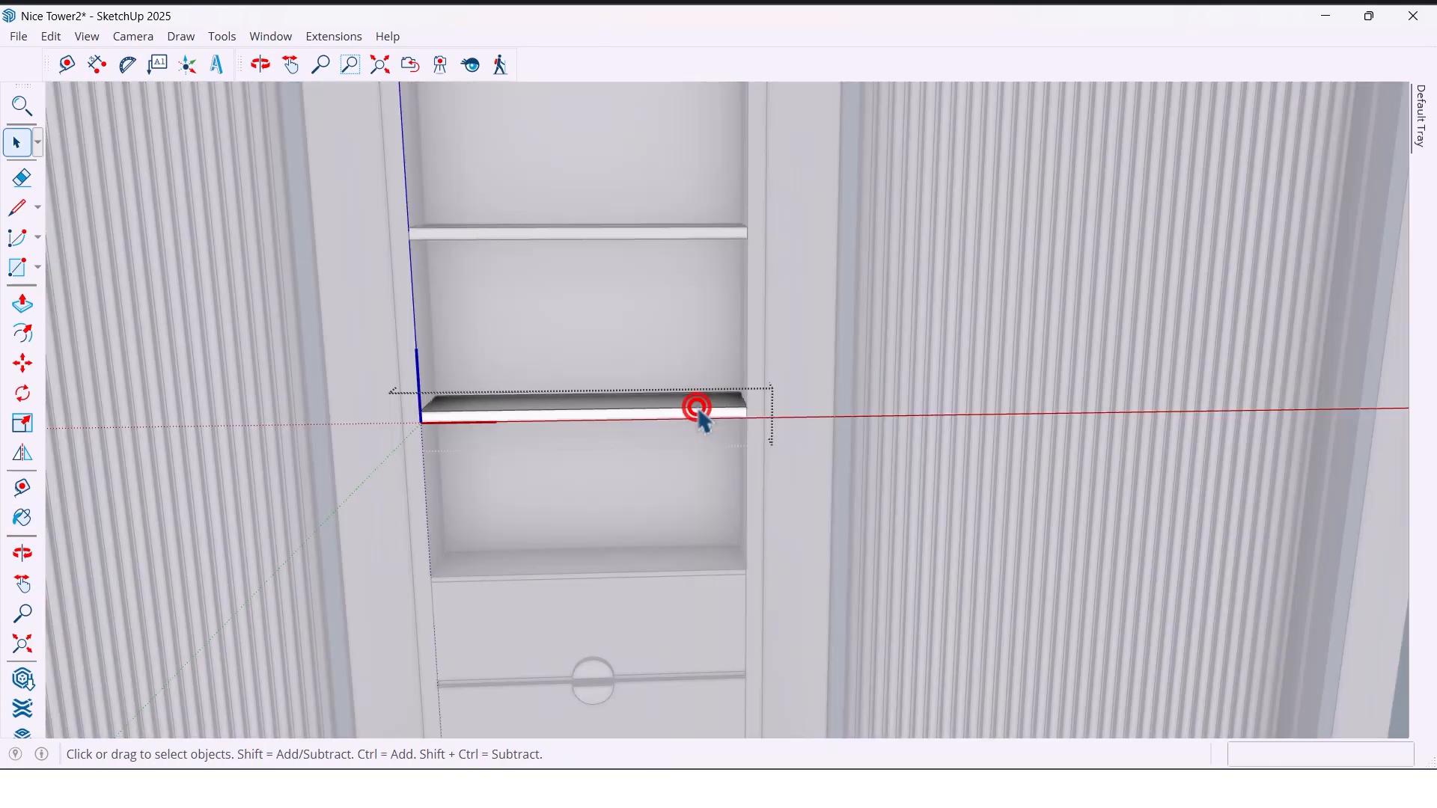
left_click(259, 64)
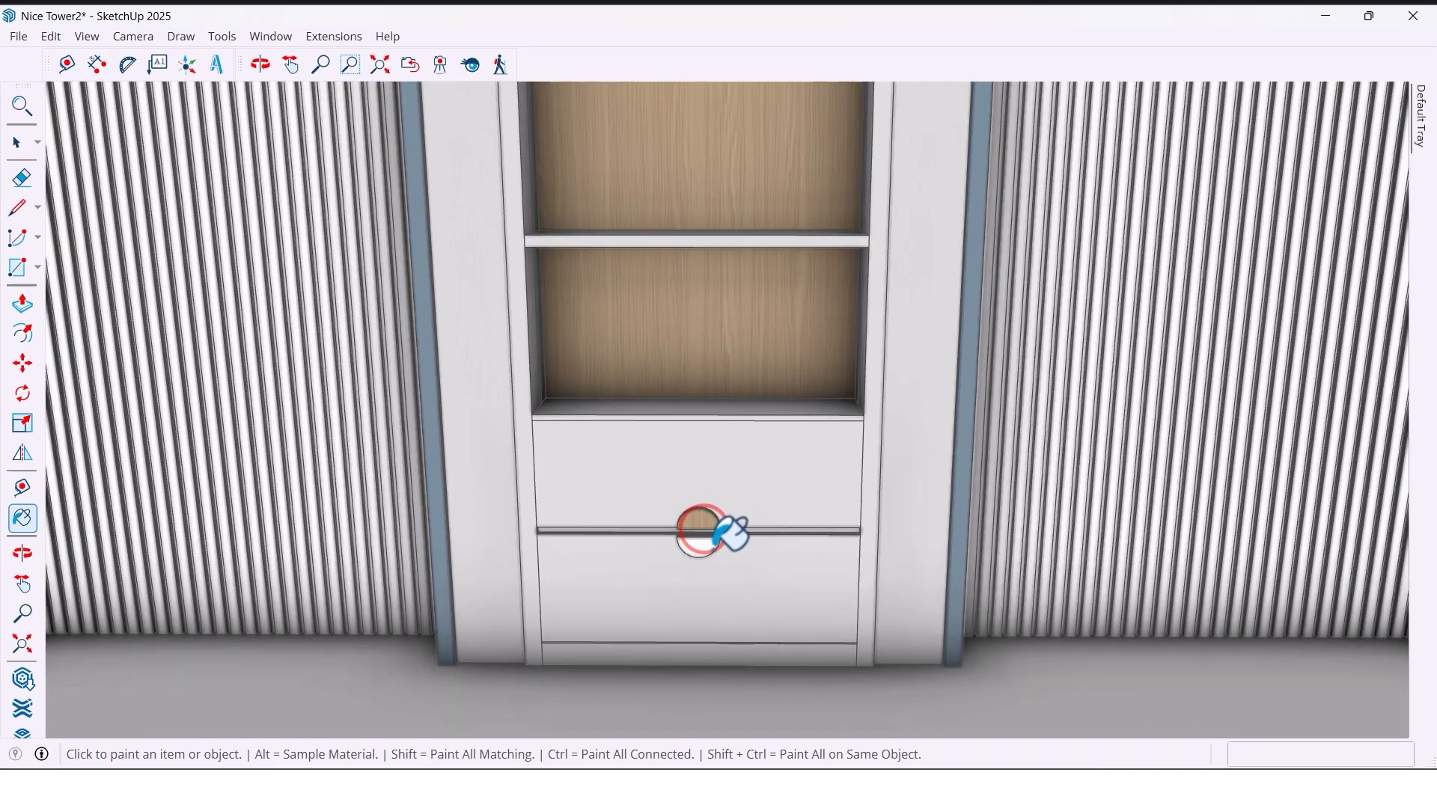
left_click(259, 64)
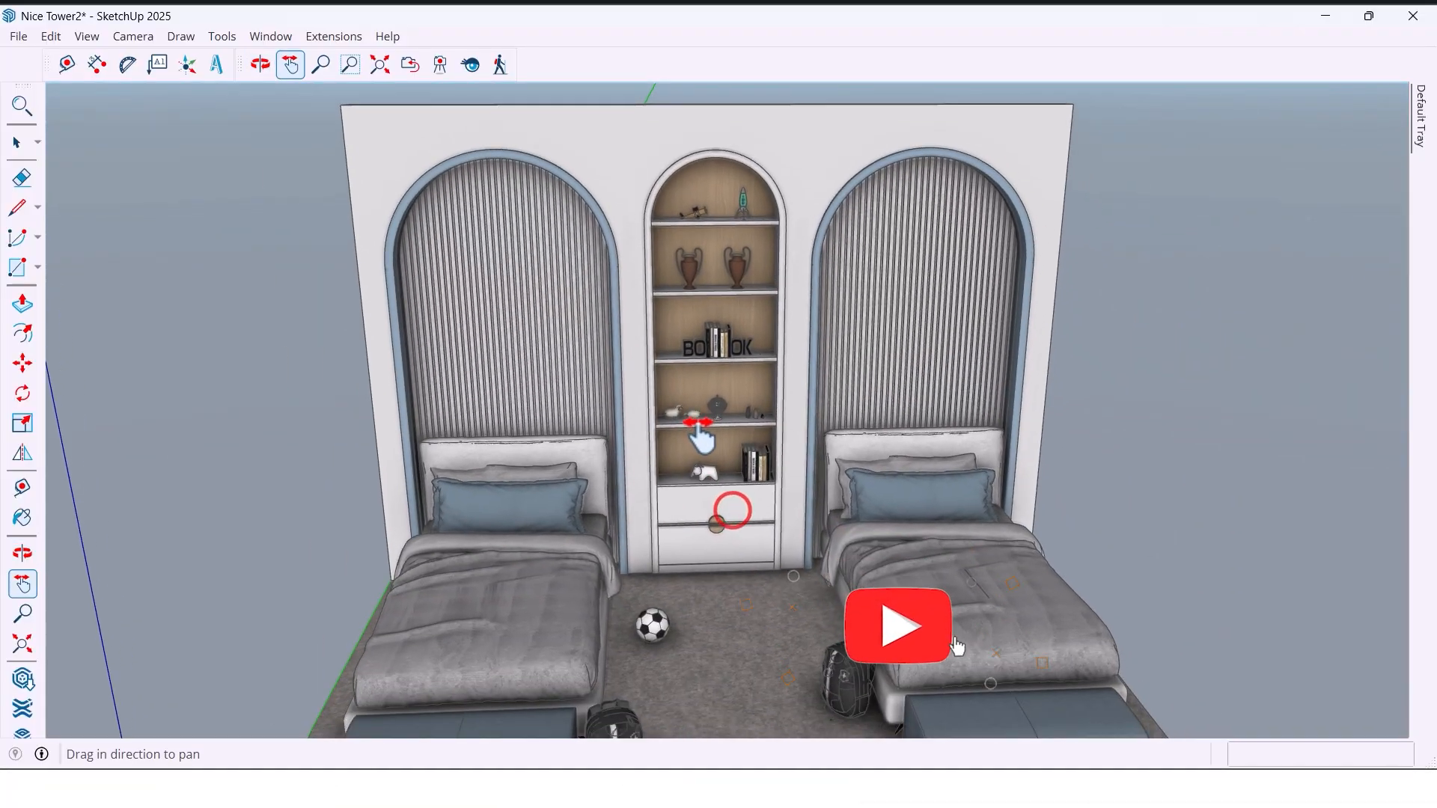
- Orbit to review the furnished bedroom with beds, rug and decor before the arched wall
left_click(259, 64)
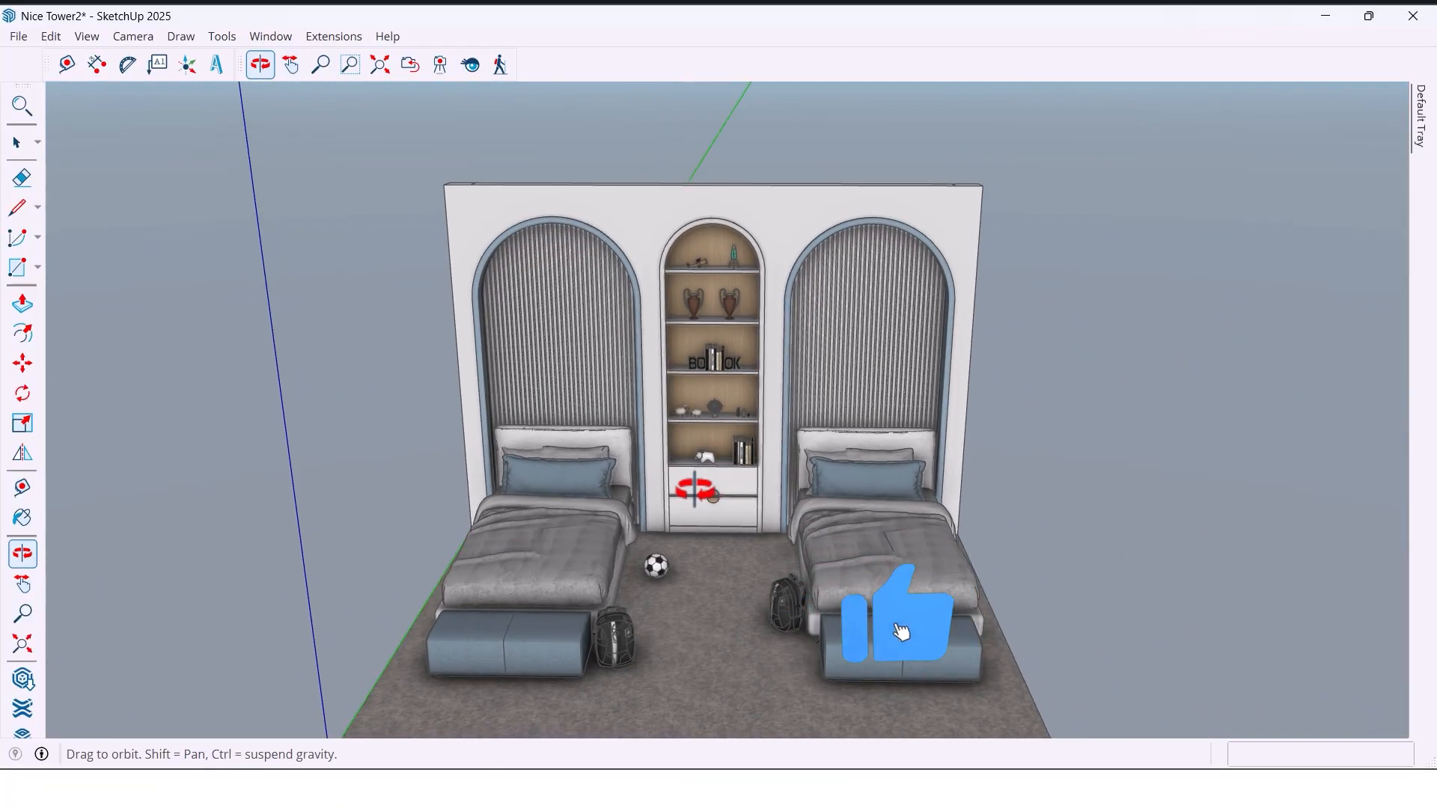